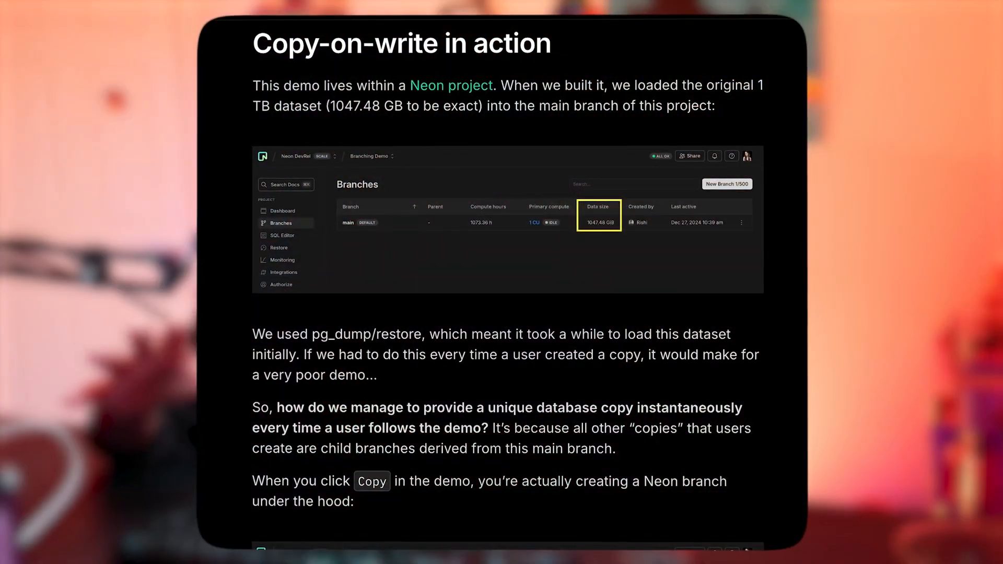
Sign up for Neon with a Google account and allow access to neon.tech
{"action": "scroll", "scroll_direction": "down", "scroll_amount": 3}
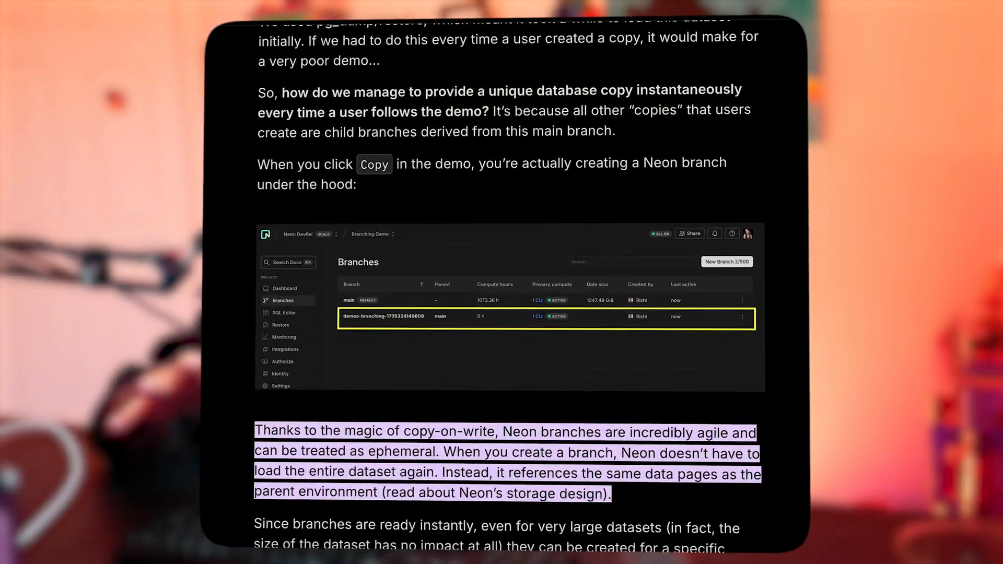
{"action": "scroll", "scroll_direction": "down", "scroll_amount": 3}
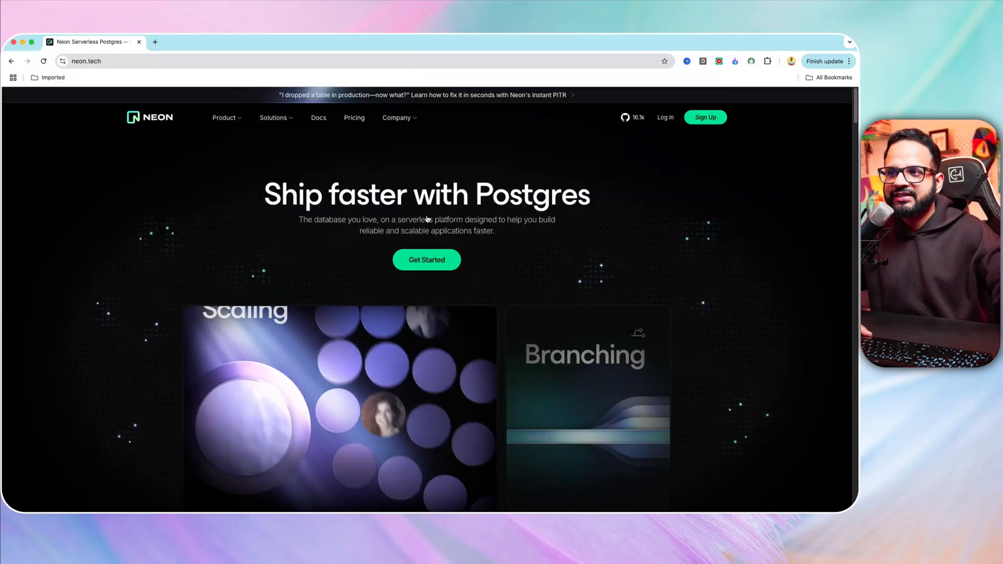
{"action": "mouse_move", "coordinate": [705, 117]}
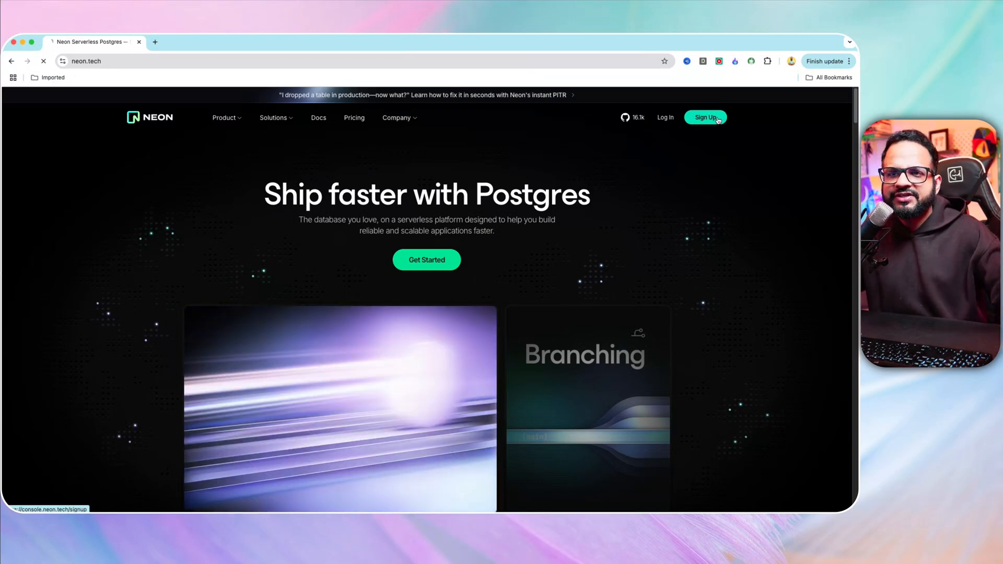
{"action": "left_click", "coordinate": [705, 117]}
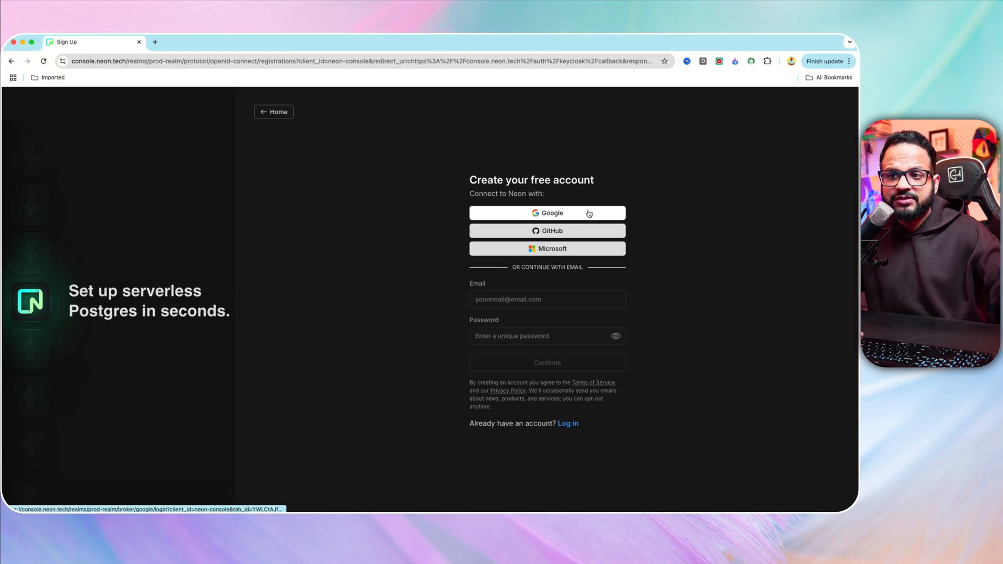
{"action": "left_click", "coordinate": [547, 213]}
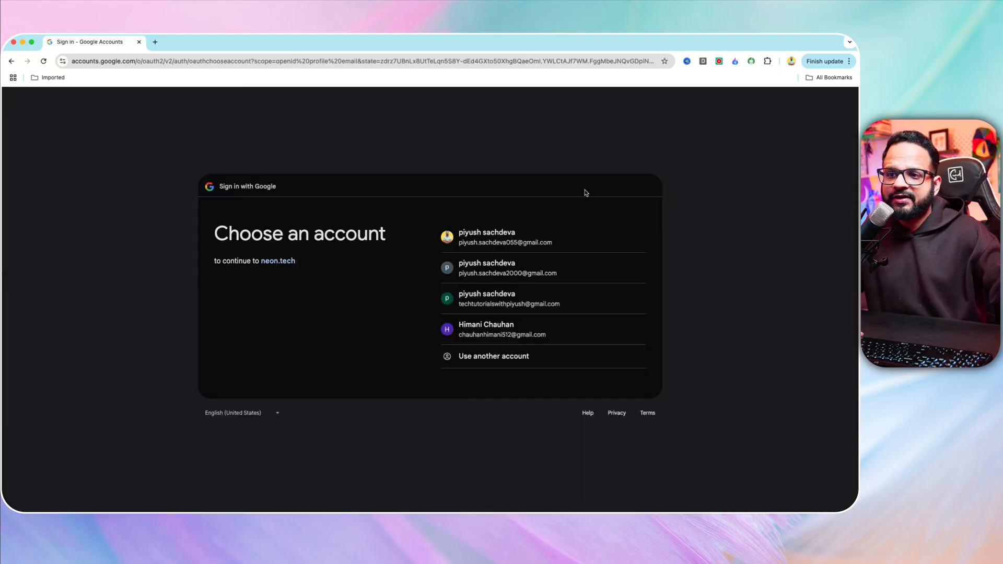
{"action": "left_click", "coordinate": [507, 268]}
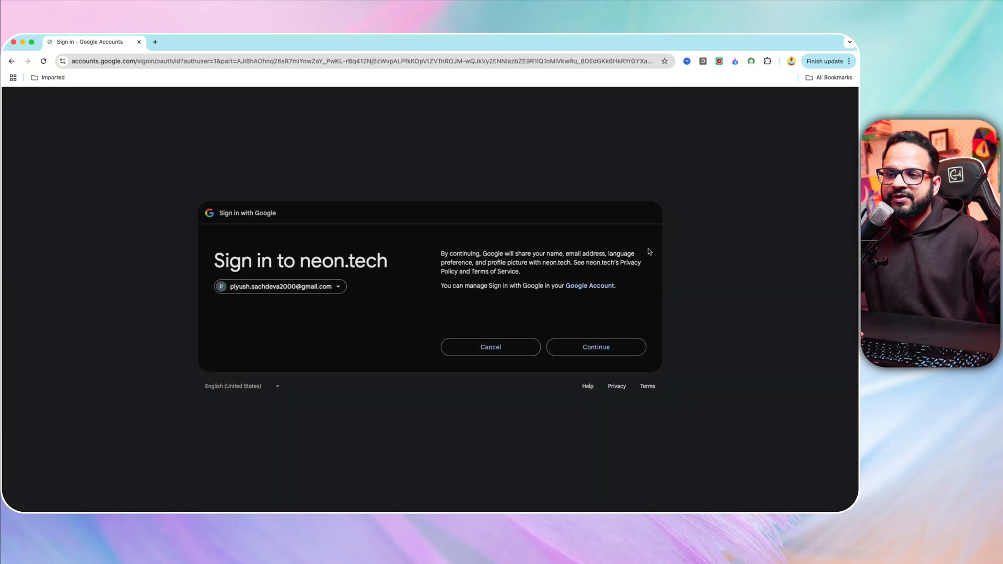
{"action": "left_click", "coordinate": [594, 346]}
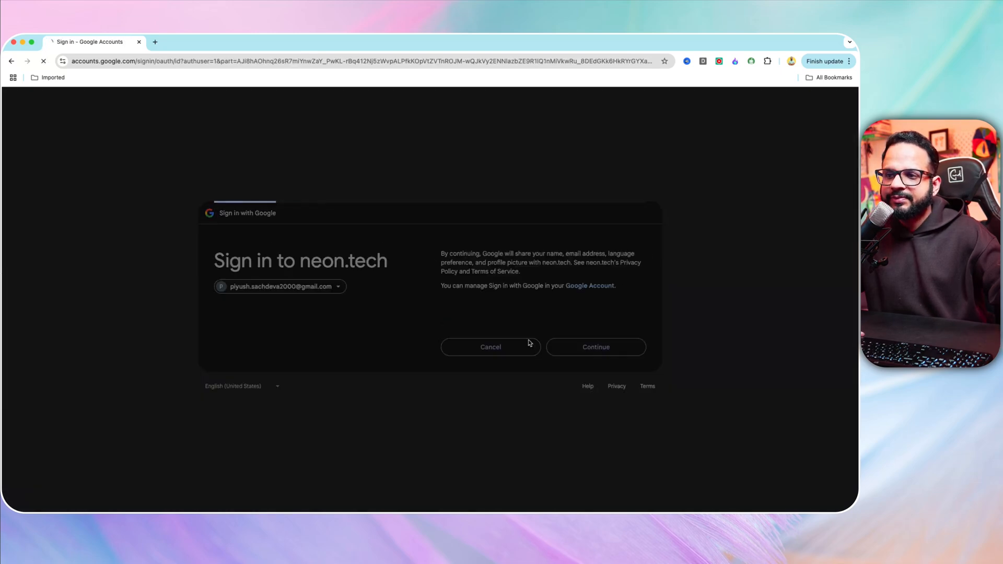
{"action": "left_click", "coordinate": [595, 346]}
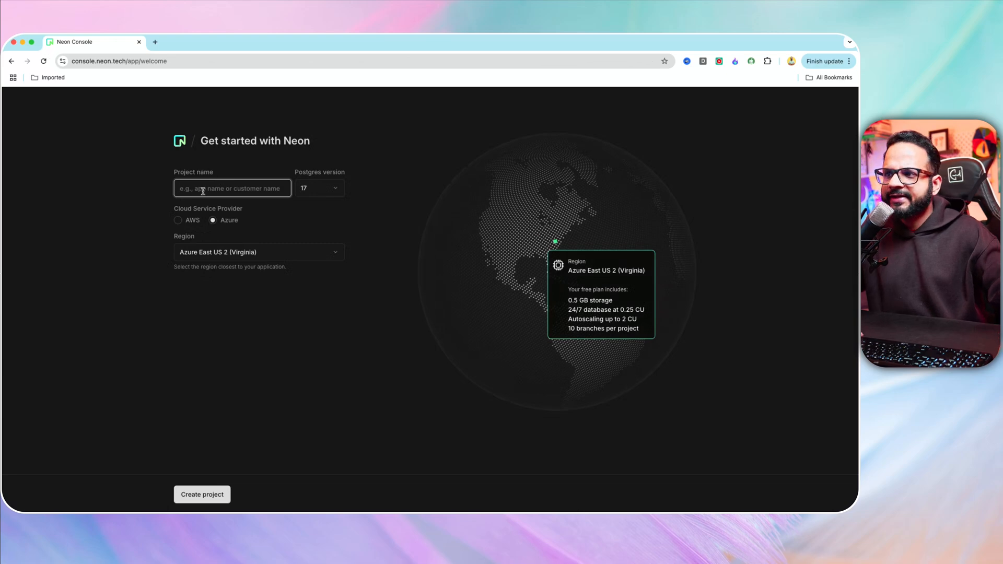
Enter 'demo-techtutorialswithpiyush' as the new project's name
{"action": "type", "text": "demo"}
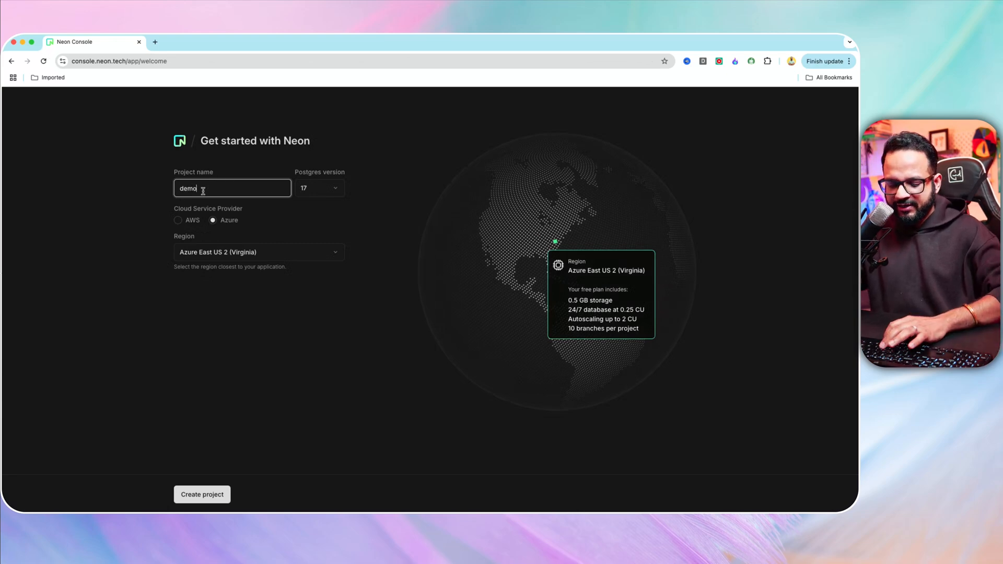
{"action": "type", "text": "-techtutorial"}
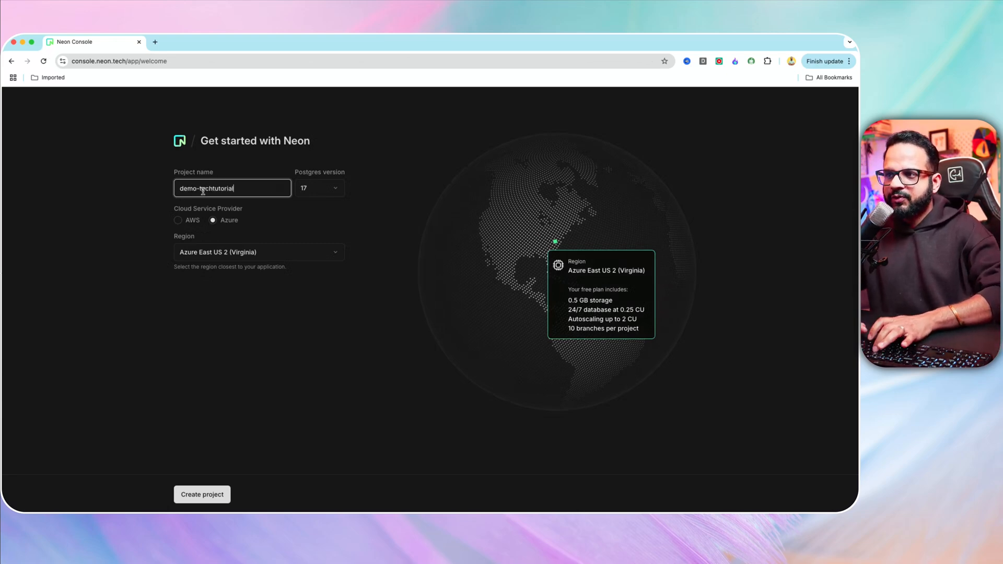
{"action": "type", "text": "swithpiyush"}
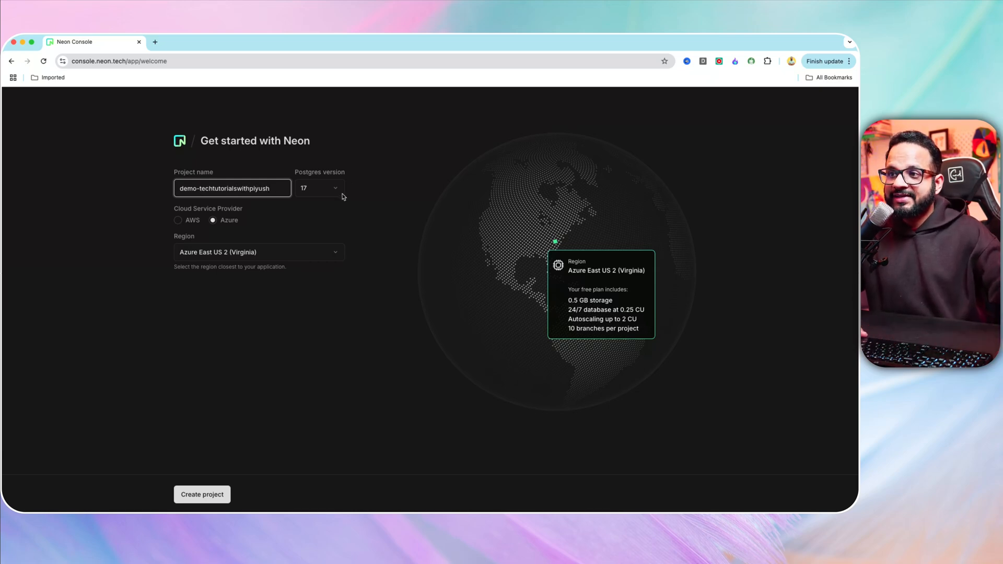
{"action": "mouse_move", "coordinate": [341, 194]}
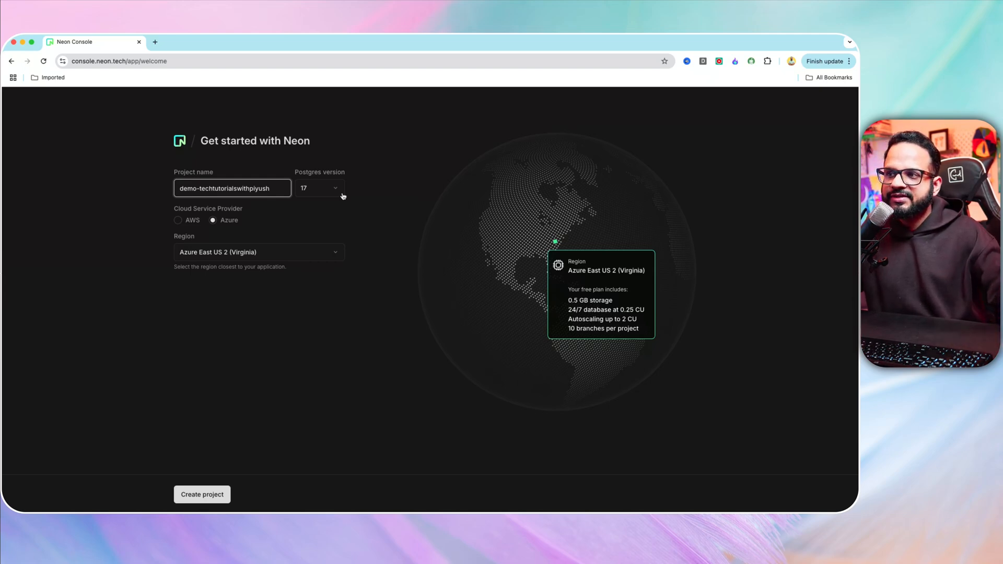
{"action": "left_click", "coordinate": [318, 188]}
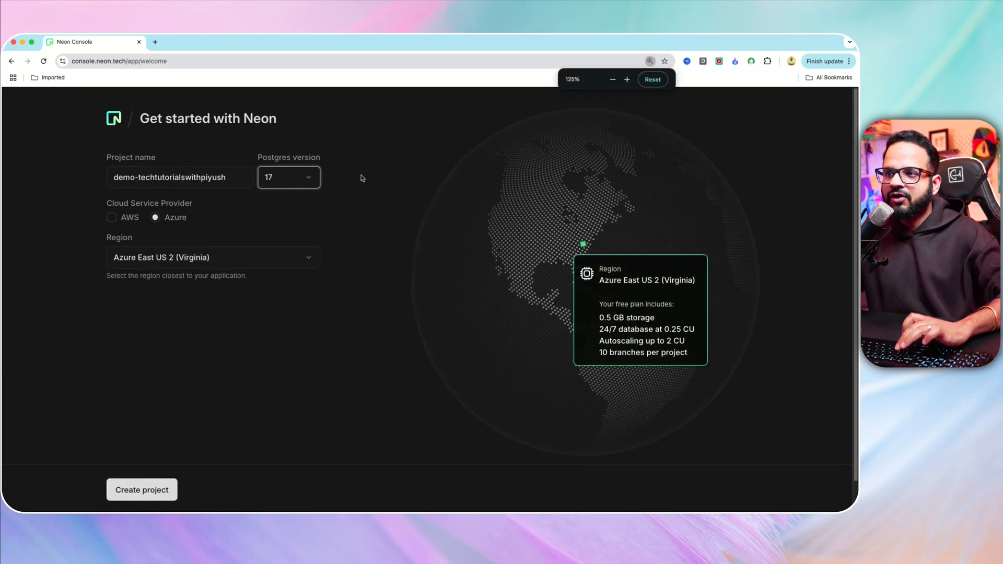
{"action": "left_click", "coordinate": [288, 177]}
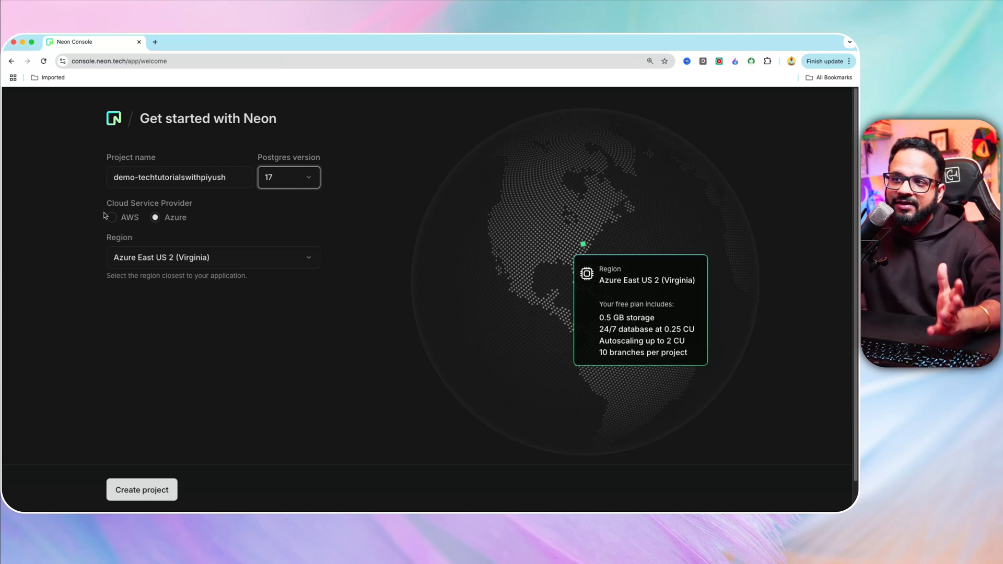
{"action": "mouse_move", "coordinate": [80, 197]}
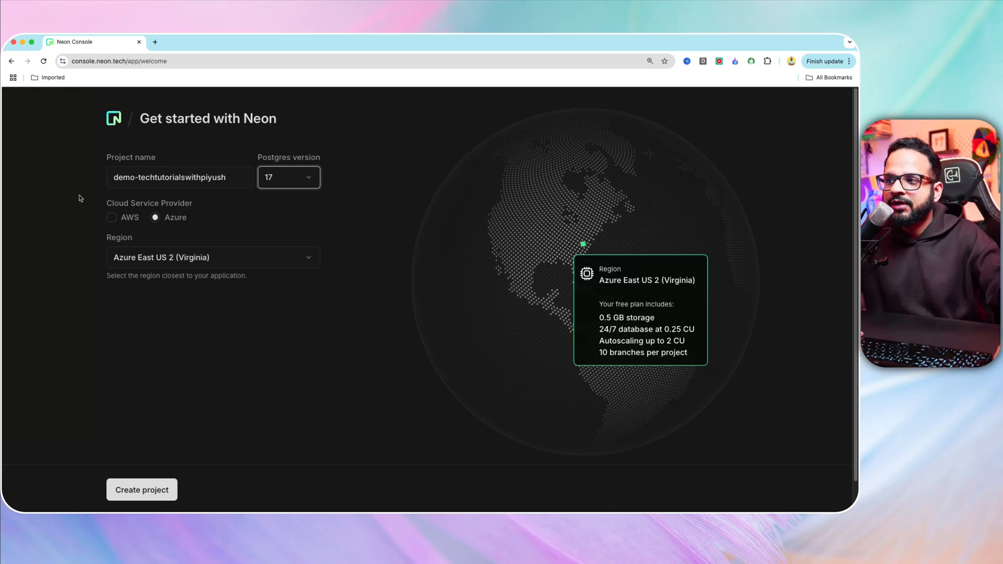
{"action": "mouse_move", "coordinate": [114, 221]}
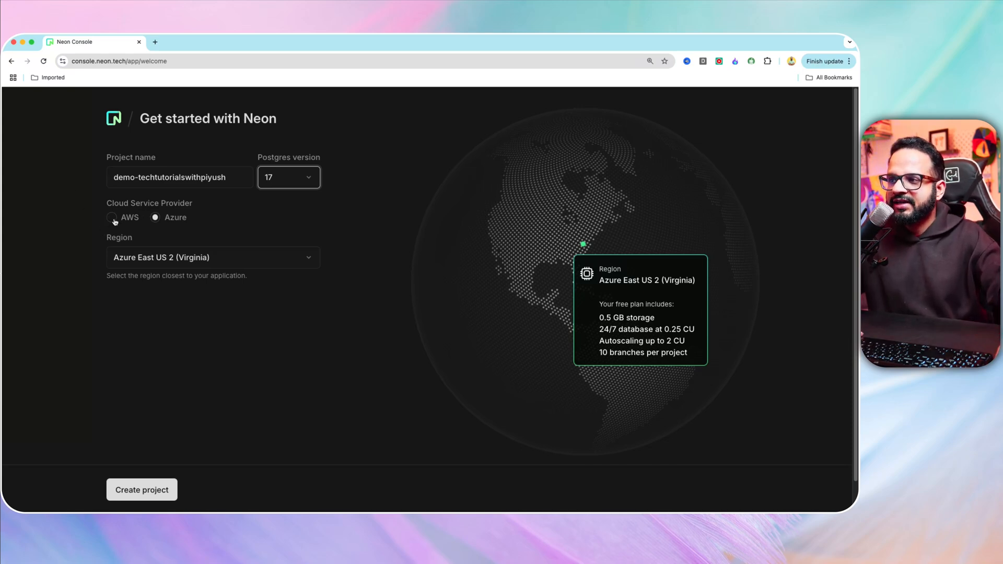
{"action": "mouse_move", "coordinate": [102, 224]}
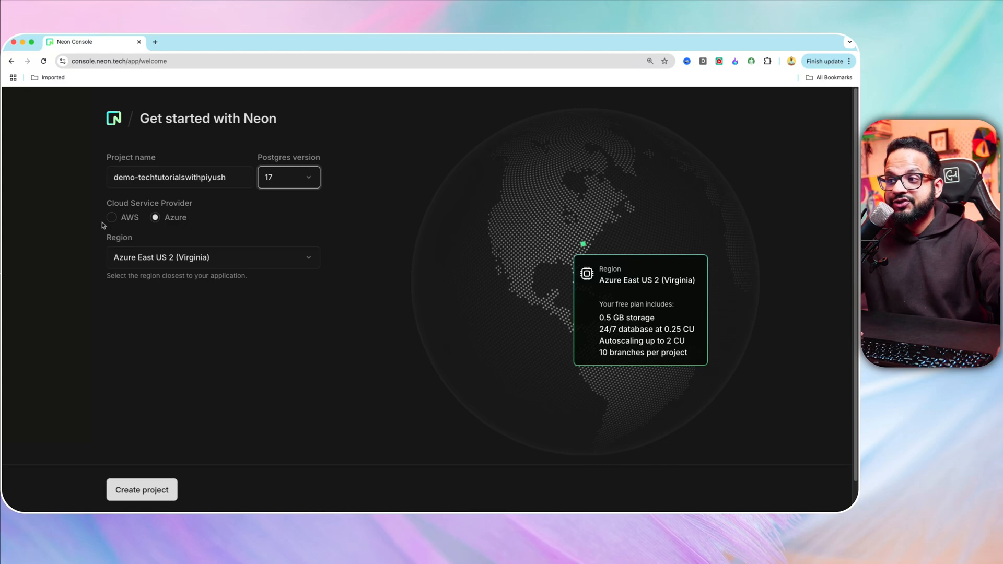
{"action": "left_click", "coordinate": [213, 257]}
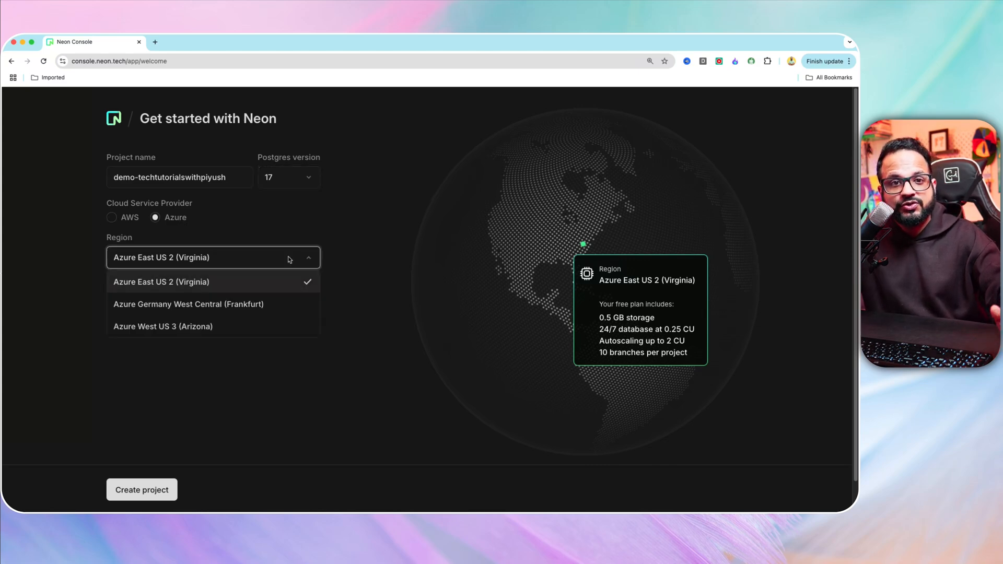
{"action": "mouse_move", "coordinate": [262, 230]}
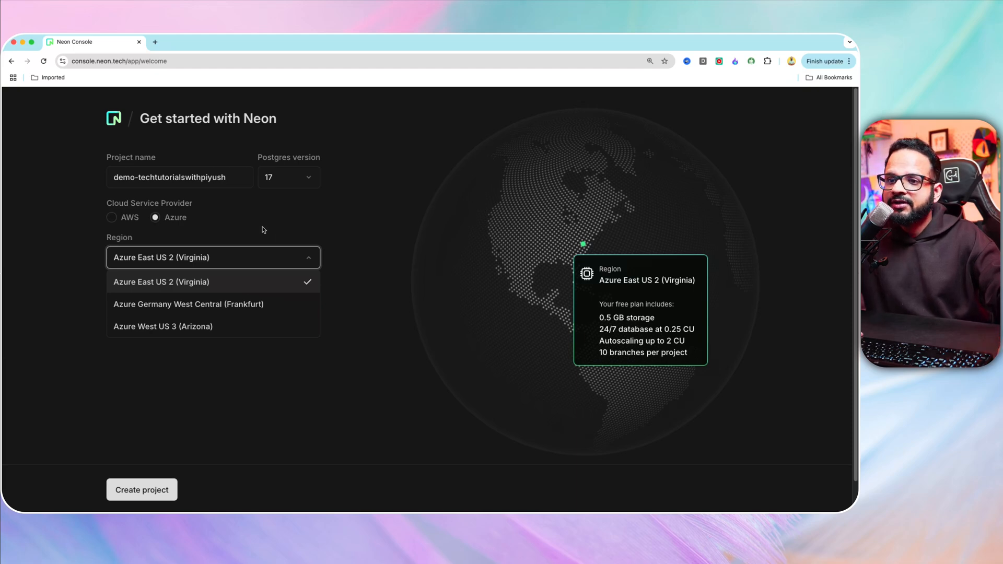
{"action": "left_click", "coordinate": [162, 281]}
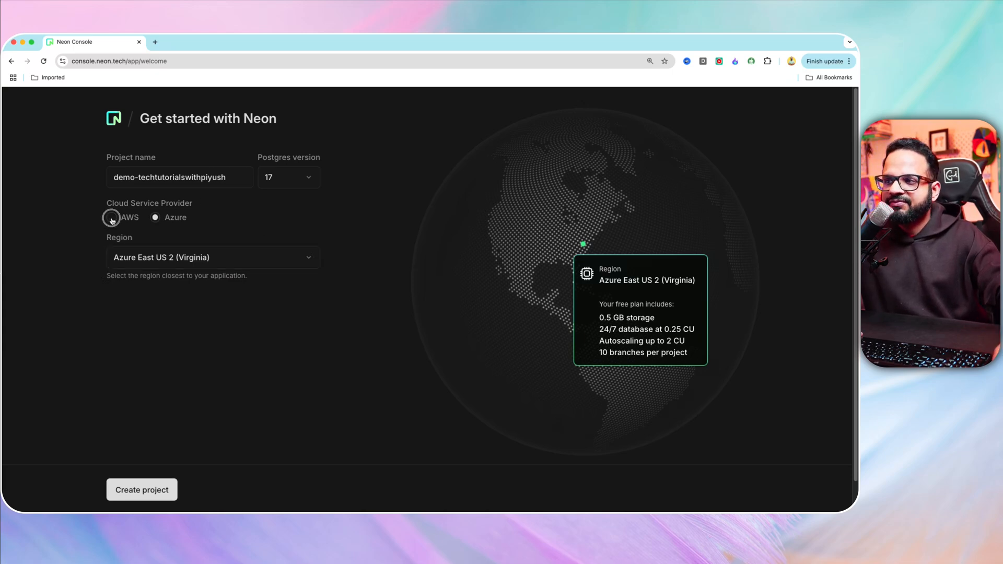
Compare the AWS region options, then return to Azure East US 2 (Virginia)
{"action": "left_click", "coordinate": [111, 218]}
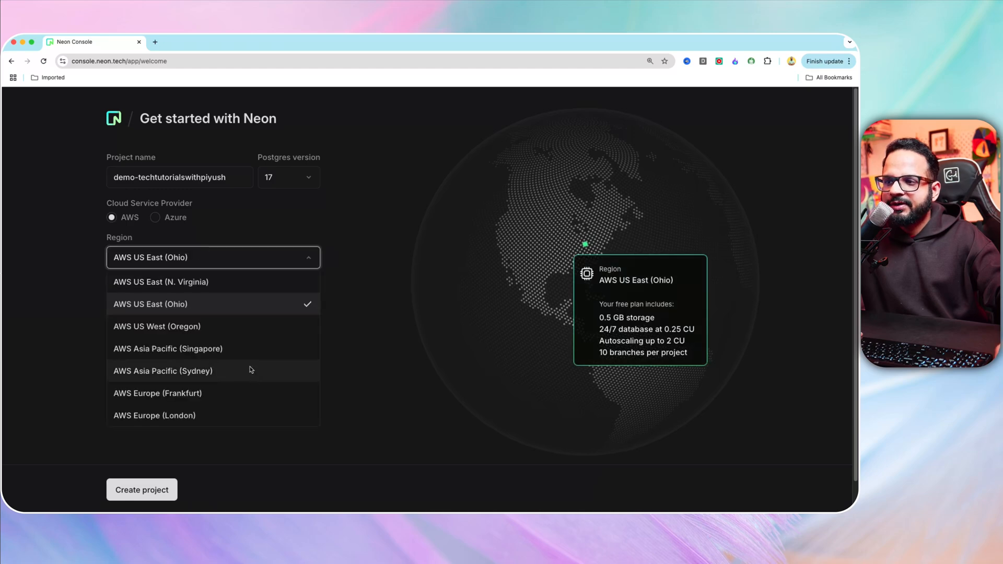
{"action": "mouse_move", "coordinate": [219, 264]}
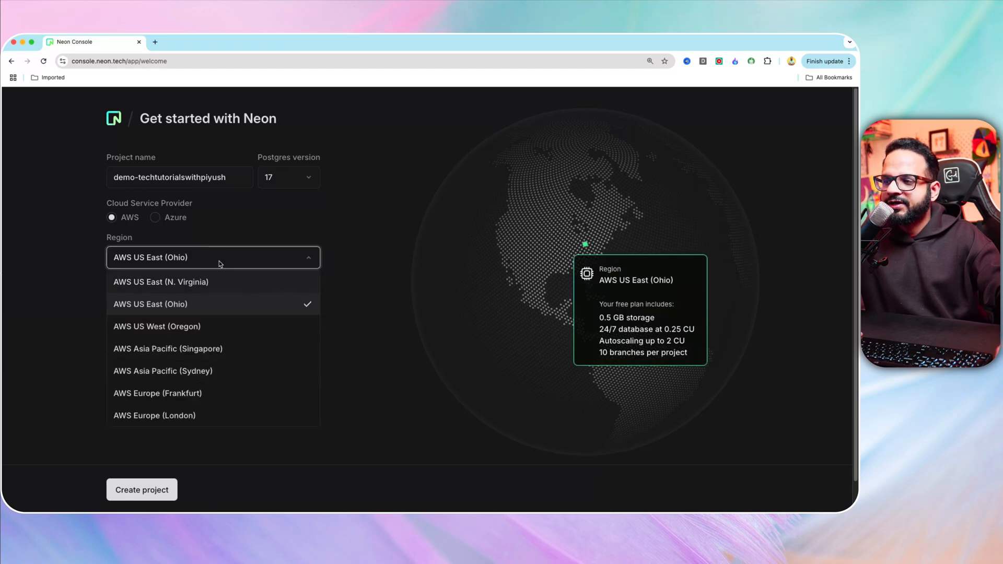
{"action": "mouse_move", "coordinate": [267, 270]}
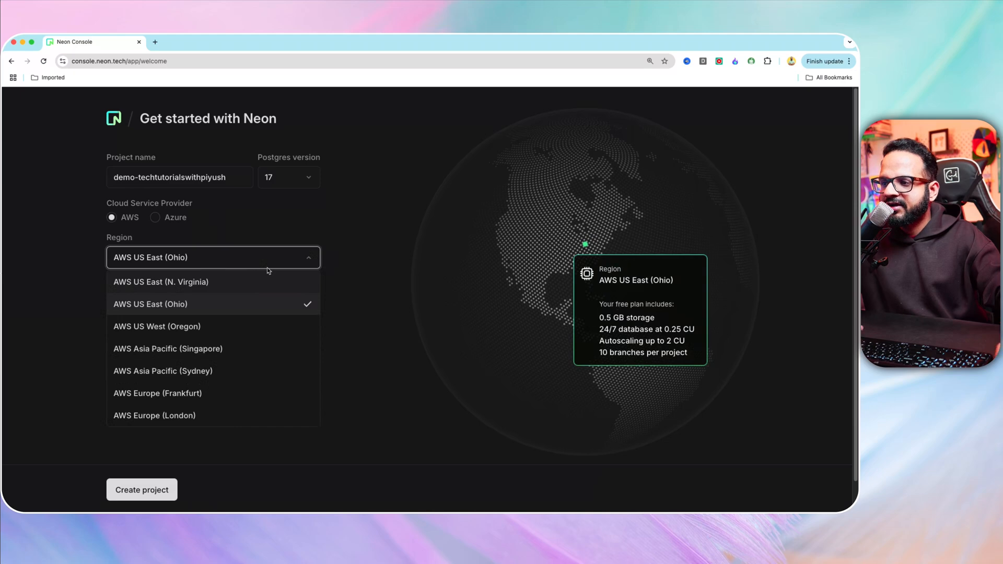
{"action": "mouse_move", "coordinate": [214, 317]}
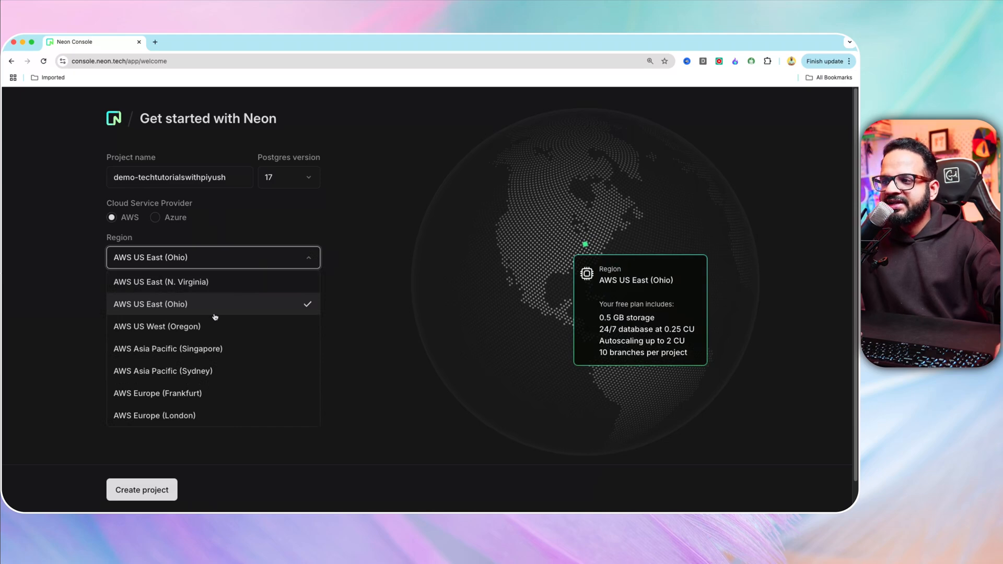
{"action": "left_click", "coordinate": [150, 304]}
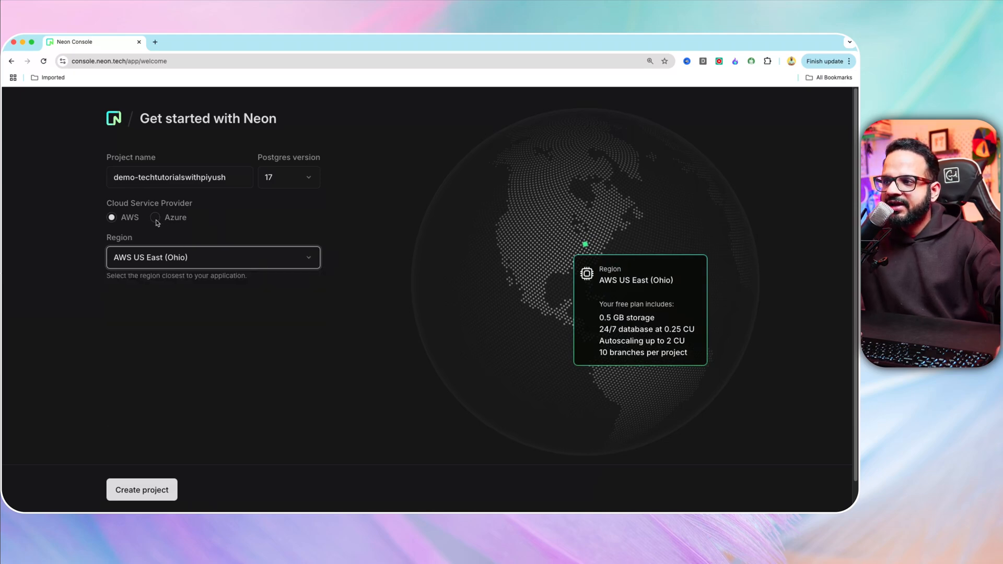
{"action": "left_click", "coordinate": [155, 217]}
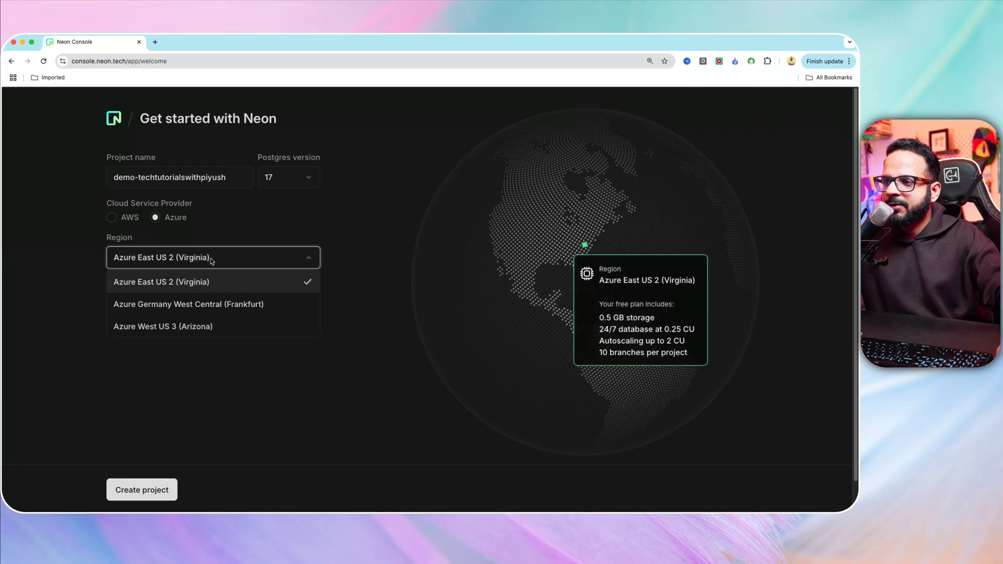
{"action": "mouse_move", "coordinate": [232, 278]}
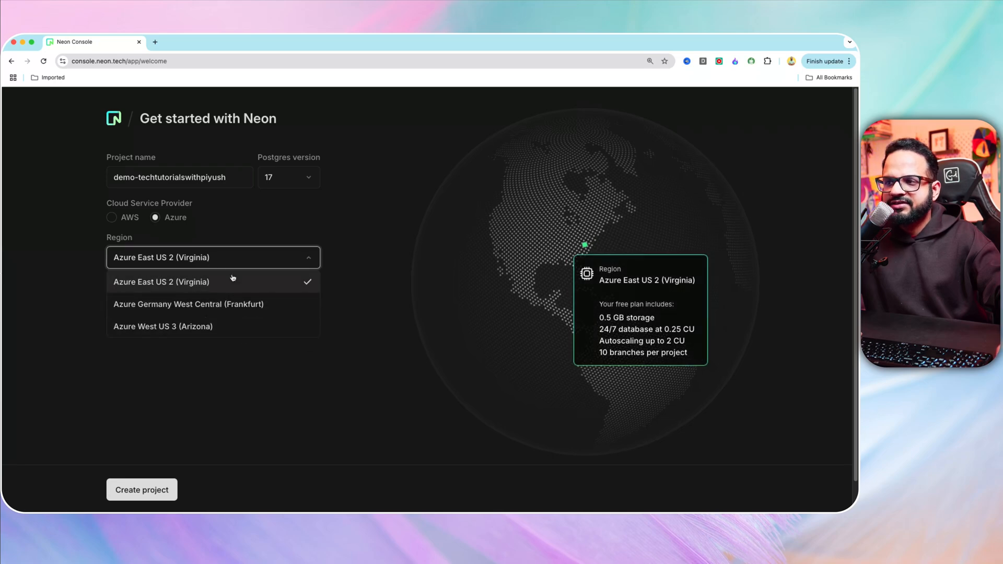
{"action": "left_click", "coordinate": [161, 282]}
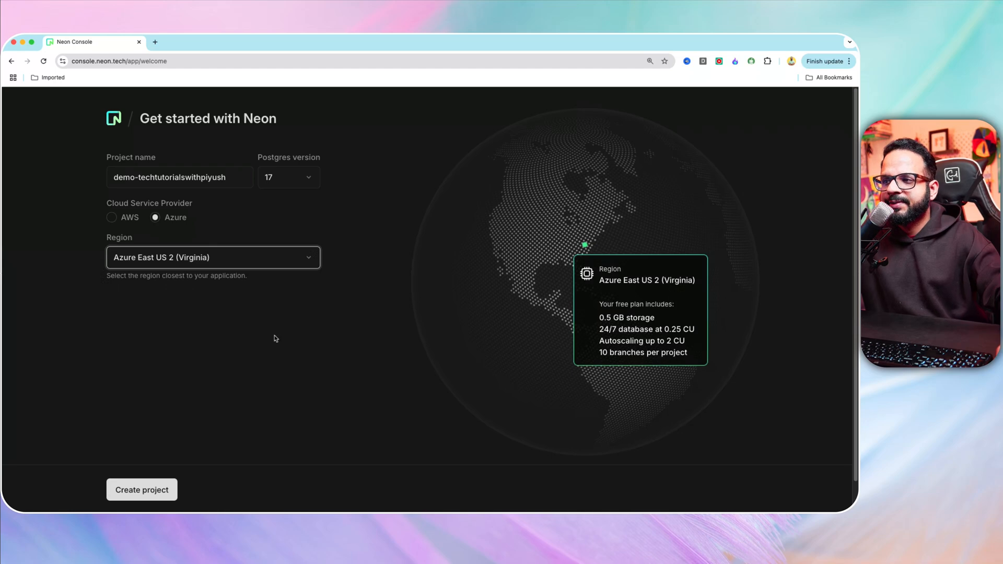
{"action": "mouse_move", "coordinate": [598, 382]}
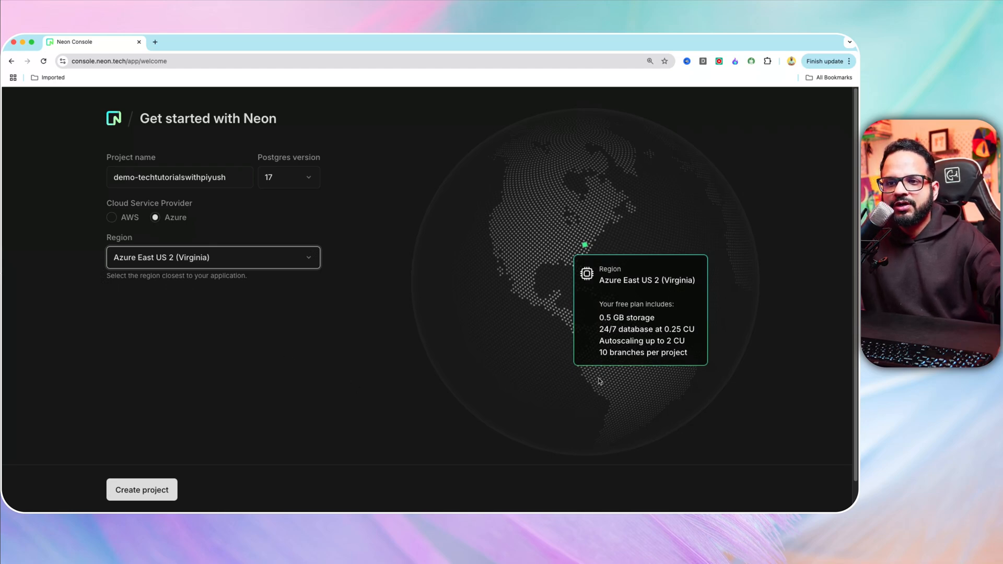
{"action": "mouse_move", "coordinate": [628, 305]}
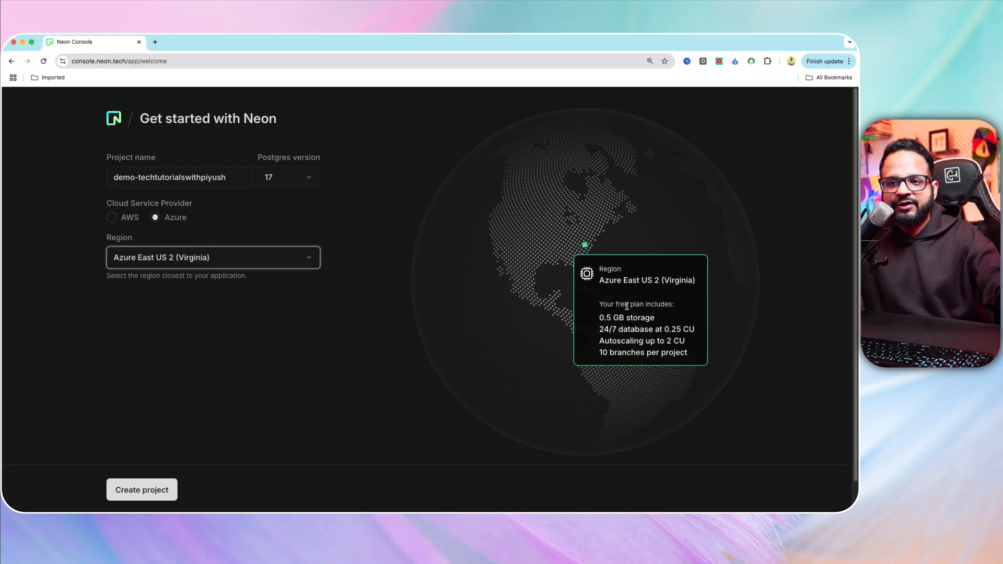
{"action": "mouse_move", "coordinate": [590, 348]}
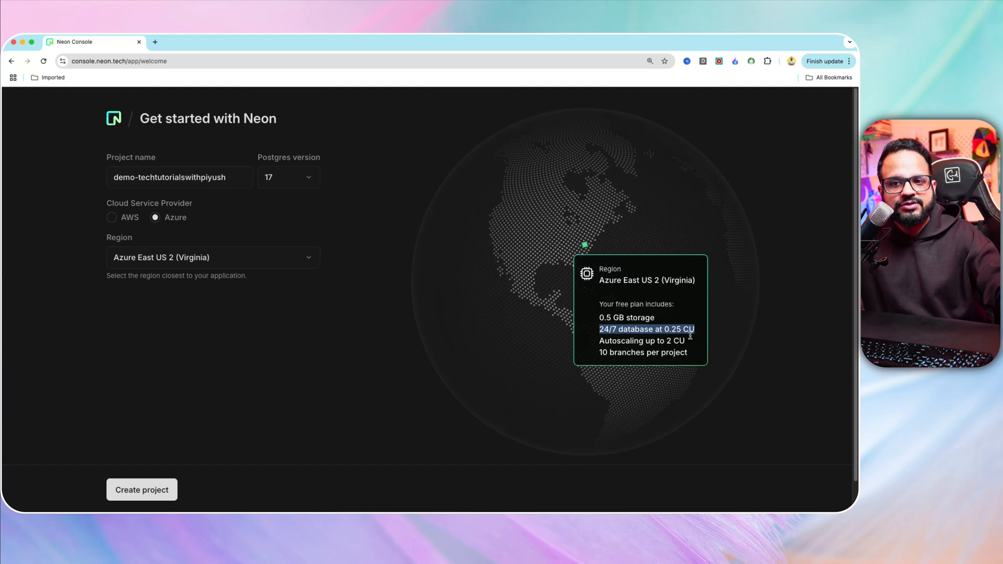
{"action": "mouse_move", "coordinate": [681, 339]}
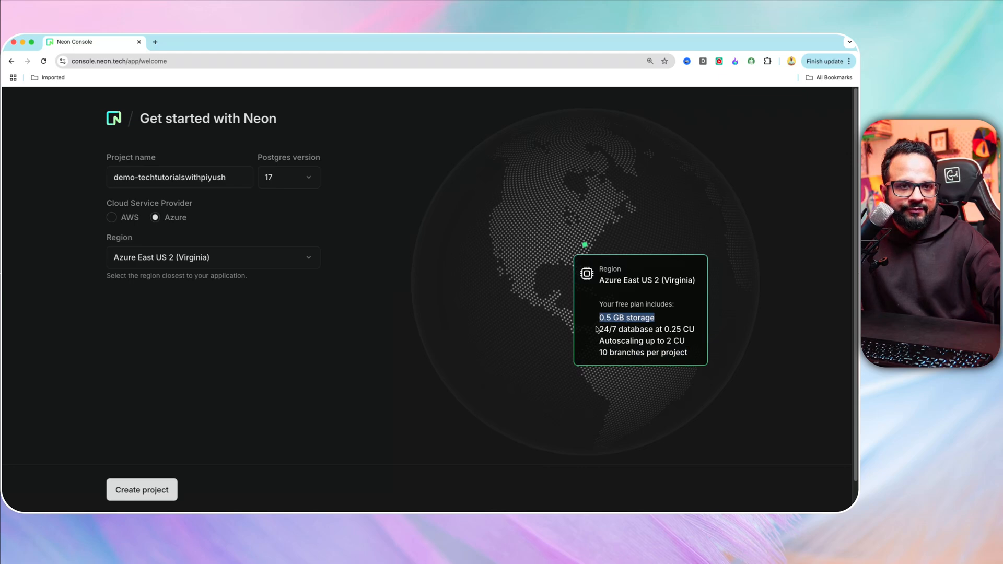
{"action": "mouse_move", "coordinate": [365, 276]}
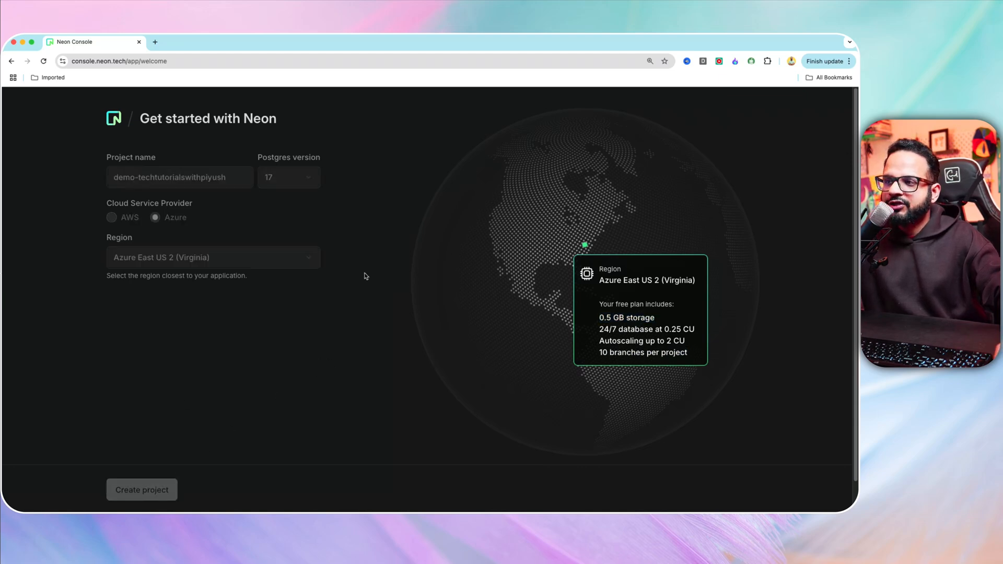
Create the project and review the main branch's connection string on its dashboard
{"action": "left_click", "coordinate": [142, 489]}
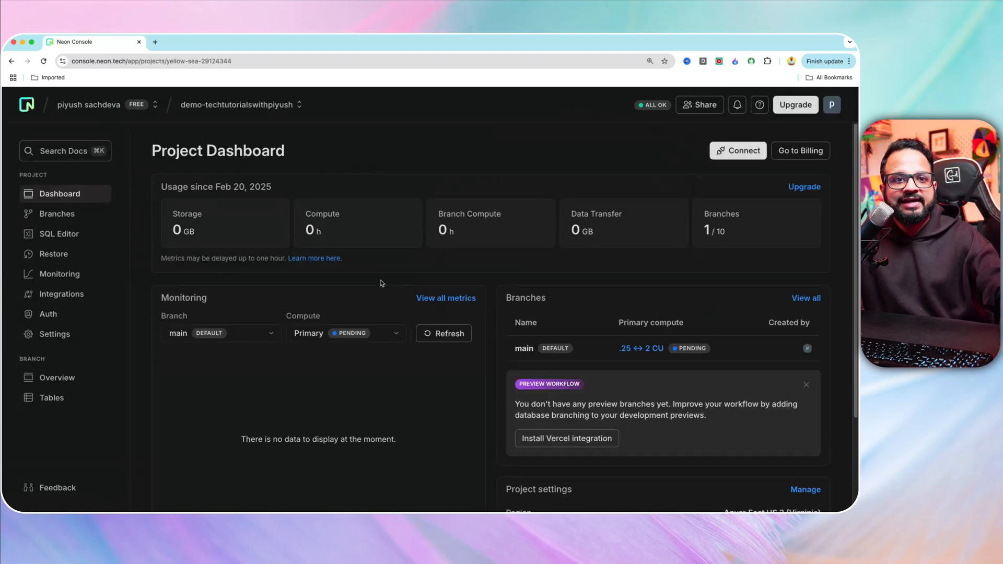
{"action": "mouse_move", "coordinate": [524, 289]}
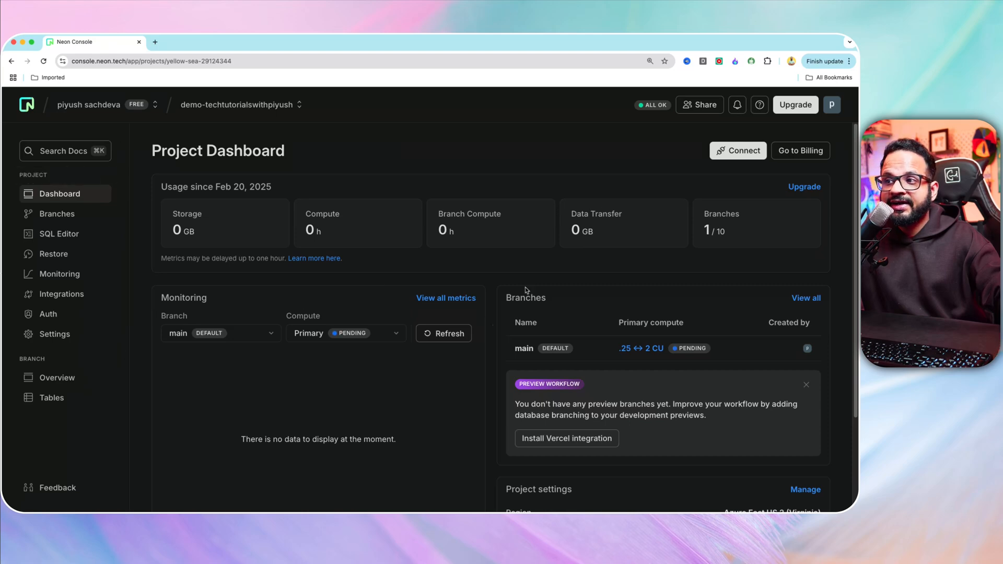
{"action": "left_click", "coordinate": [737, 151]}
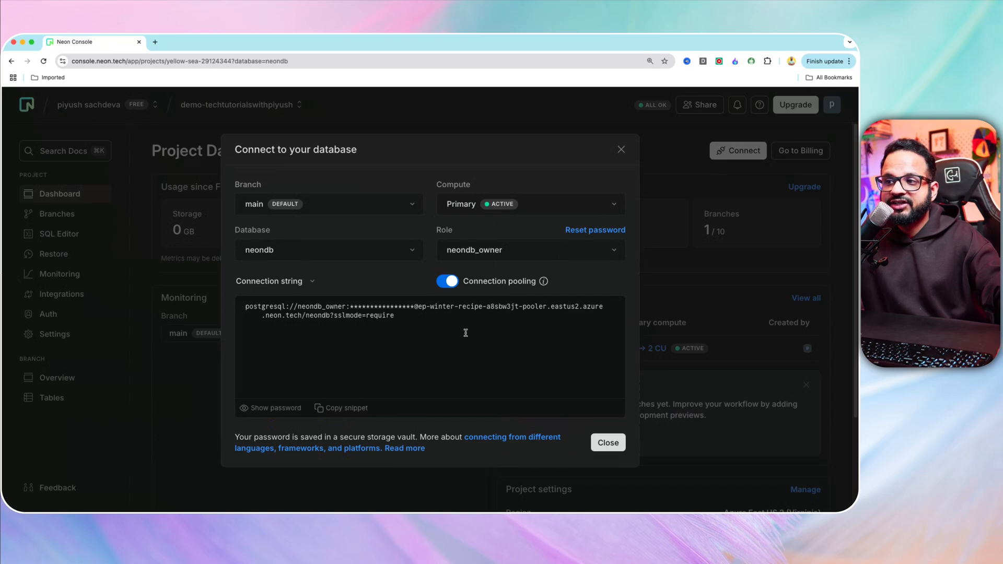
{"action": "mouse_move", "coordinate": [328, 259]}
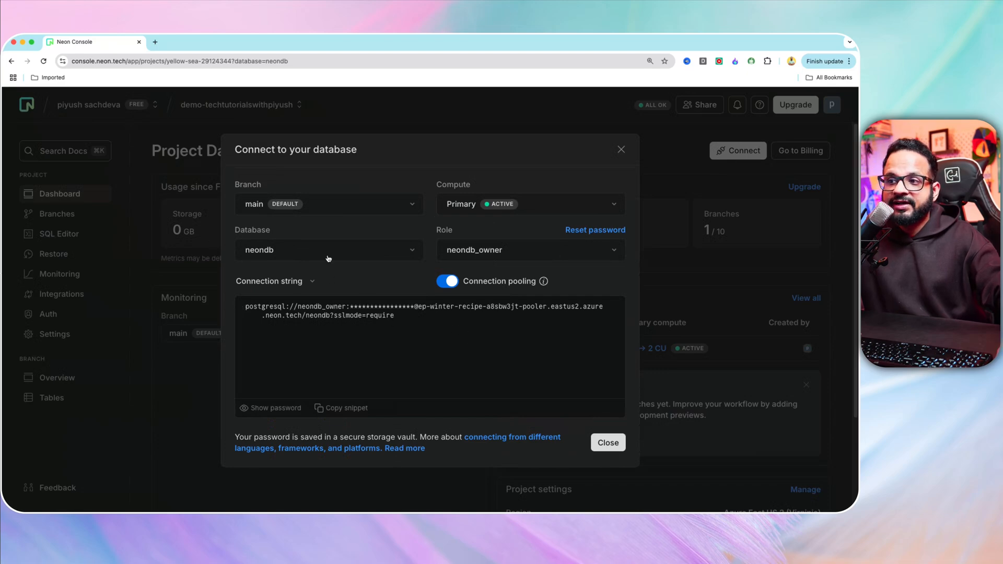
{"action": "mouse_move", "coordinate": [253, 260]}
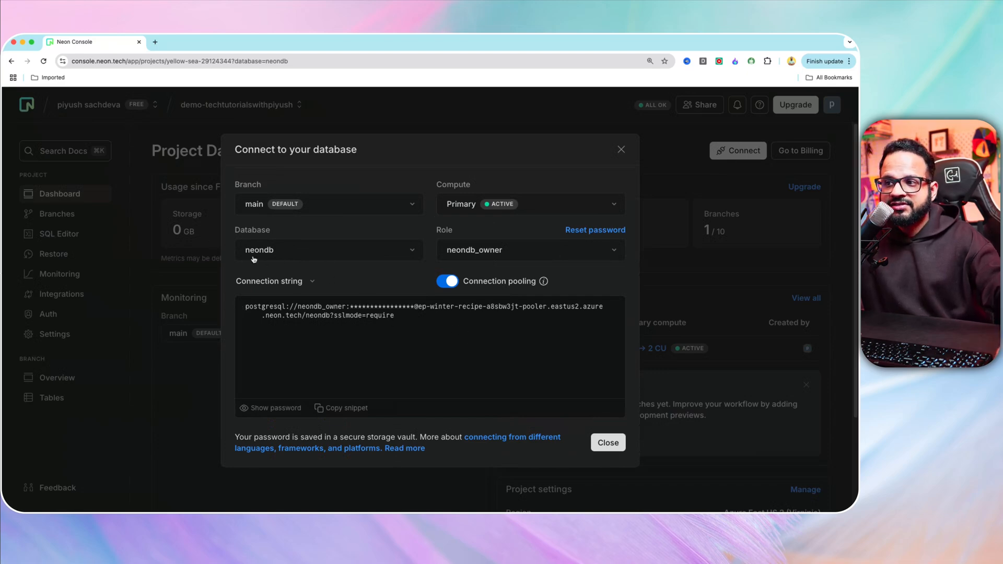
{"action": "mouse_move", "coordinate": [330, 206]}
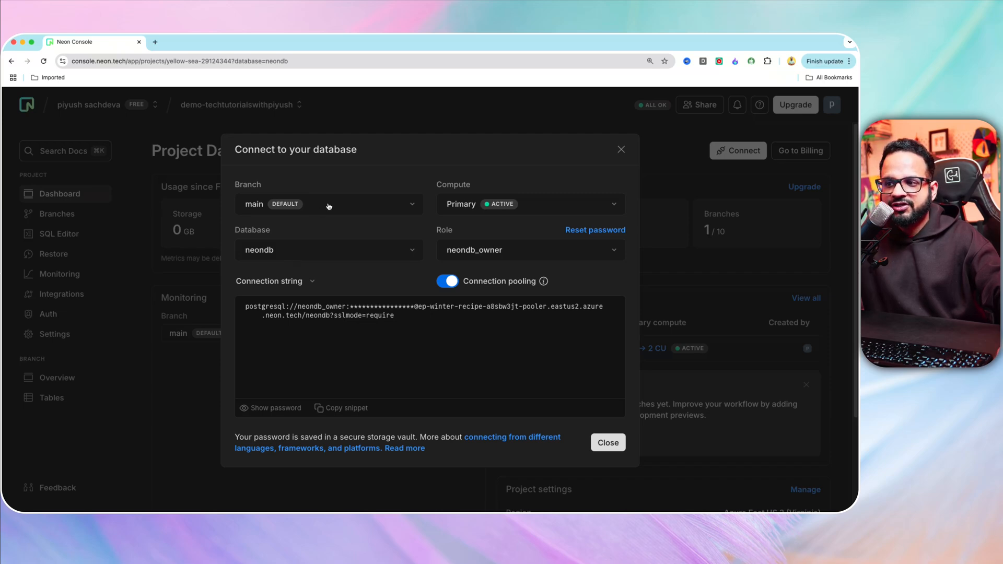
{"action": "mouse_move", "coordinate": [407, 377]}
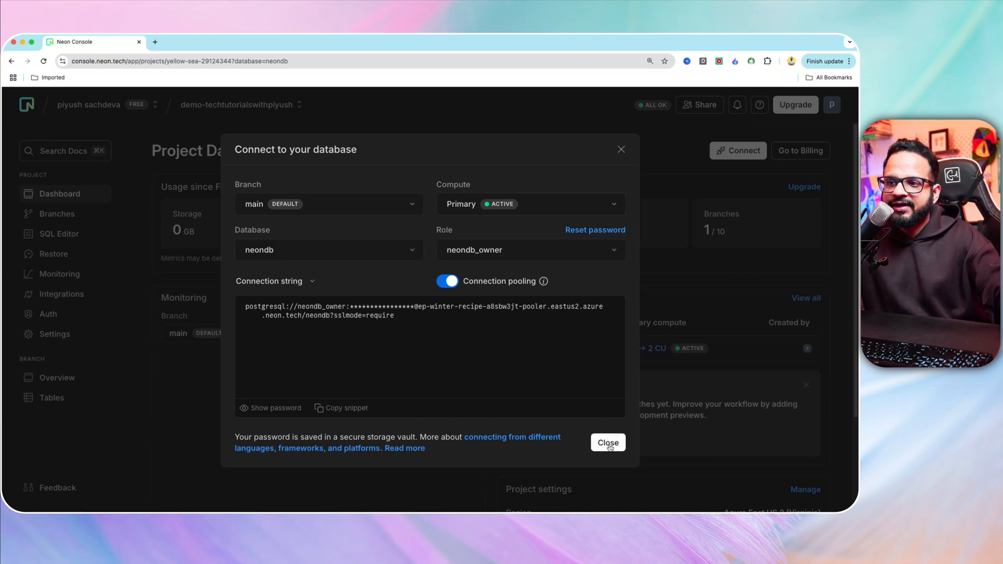
{"action": "mouse_move", "coordinate": [596, 281]}
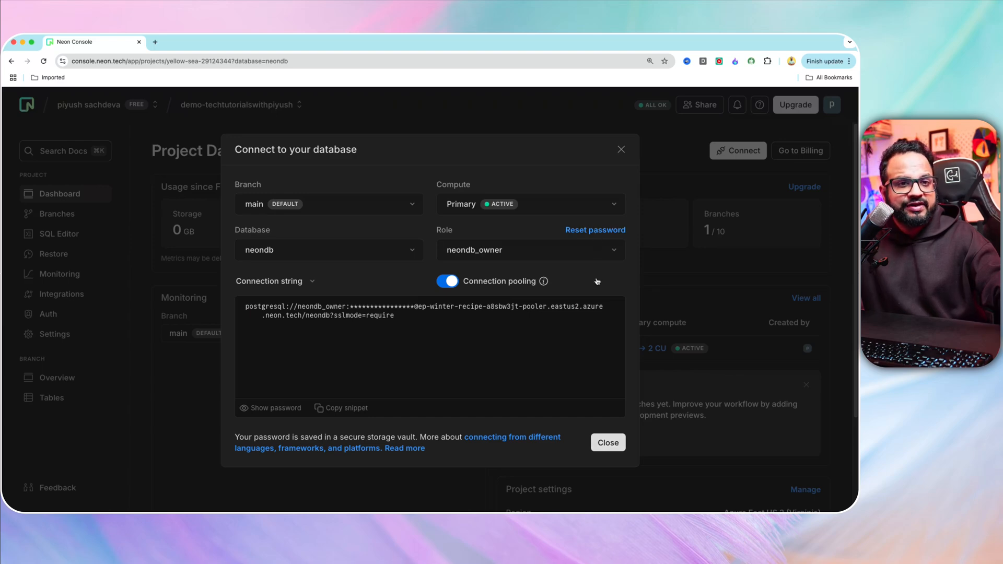
{"action": "left_click", "coordinate": [606, 441]}
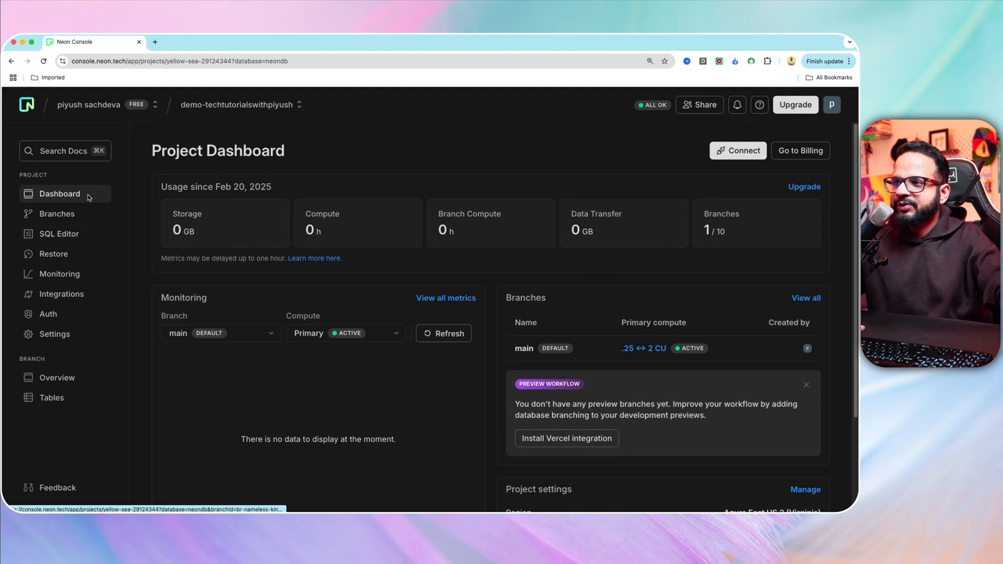
Check the main branch in Branches, then view its empty neondb public schema tables
{"action": "left_click", "coordinate": [57, 213]}
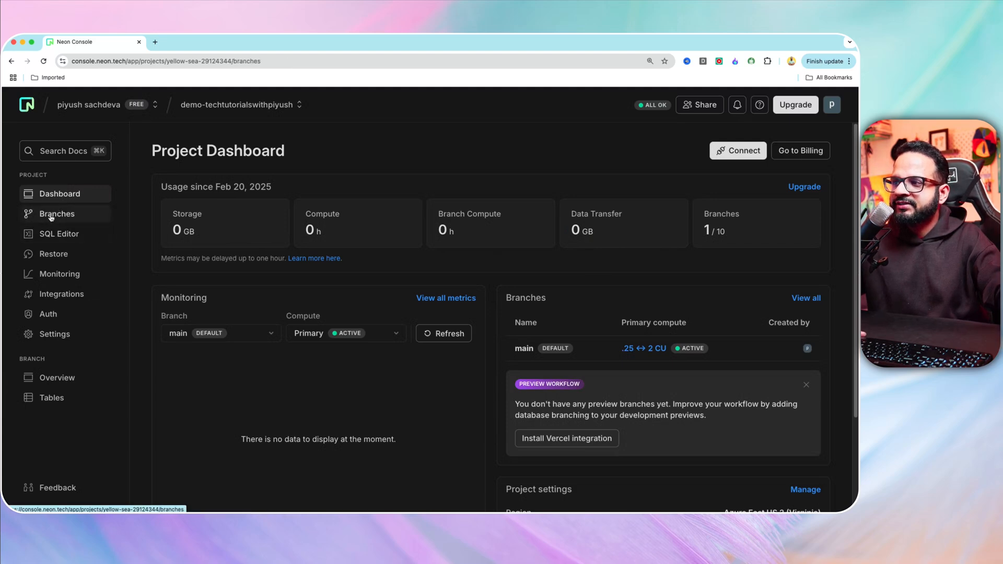
{"action": "left_click", "coordinate": [57, 213]}
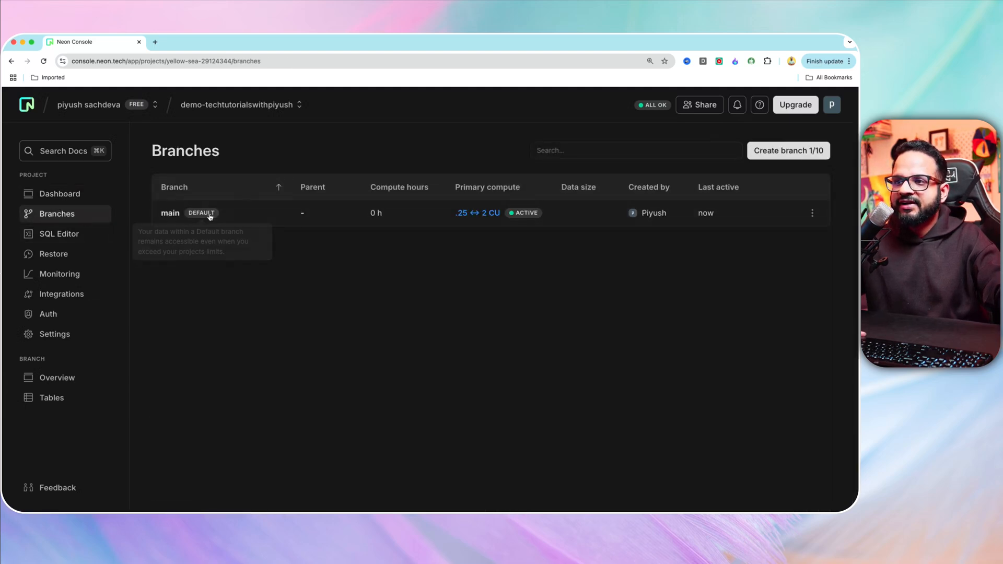
{"action": "mouse_move", "coordinate": [171, 259]}
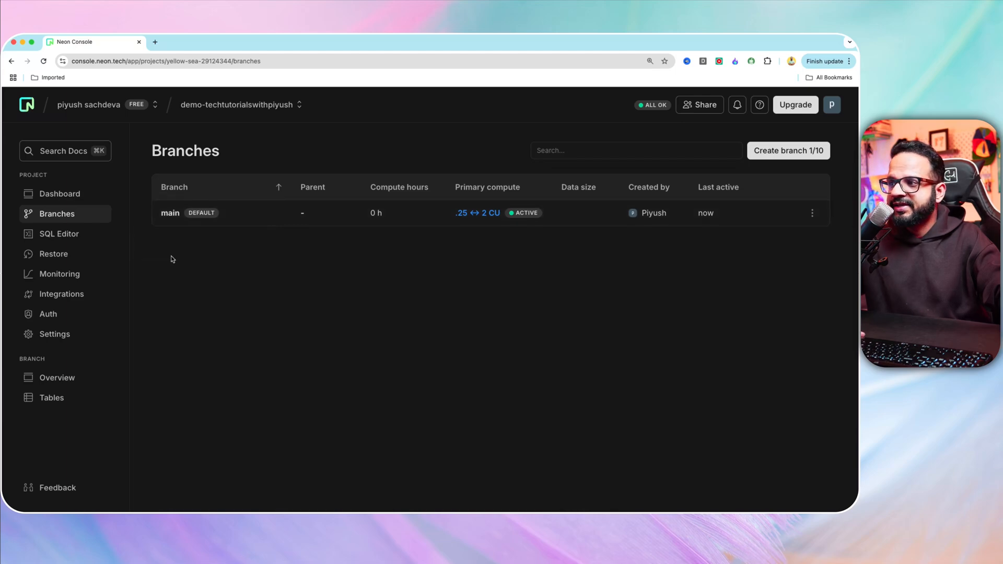
{"action": "mouse_move", "coordinate": [51, 397]}
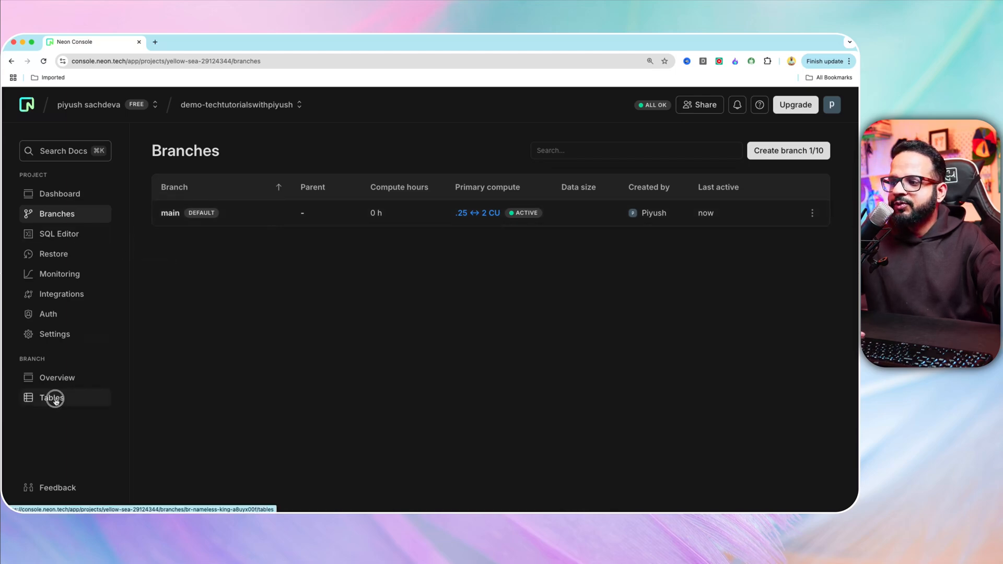
{"action": "left_click", "coordinate": [51, 397]}
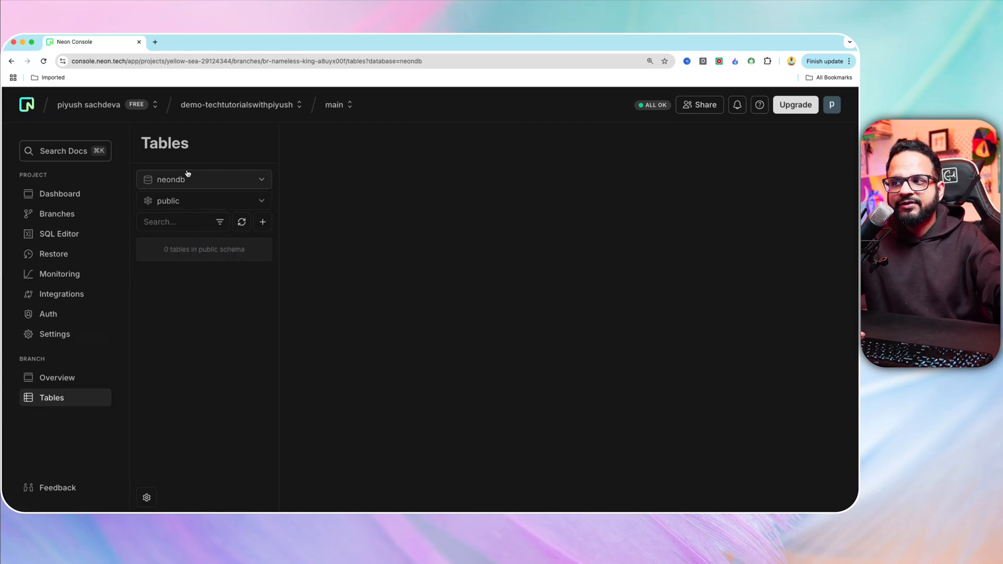
{"action": "mouse_move", "coordinate": [59, 233]}
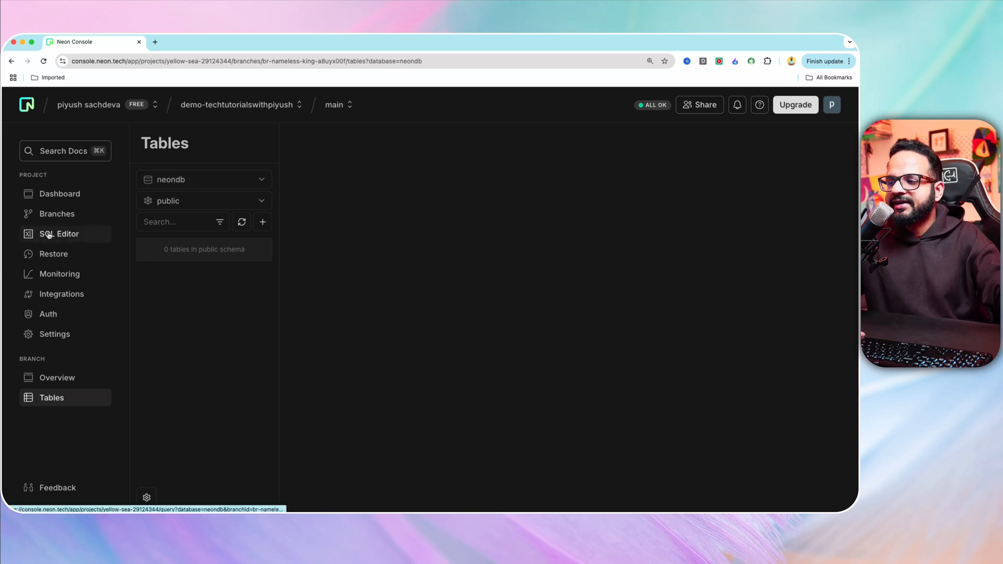
Run the sample script in SQL Editor to create and populate playing_with_neon
{"action": "left_click", "coordinate": [59, 233]}
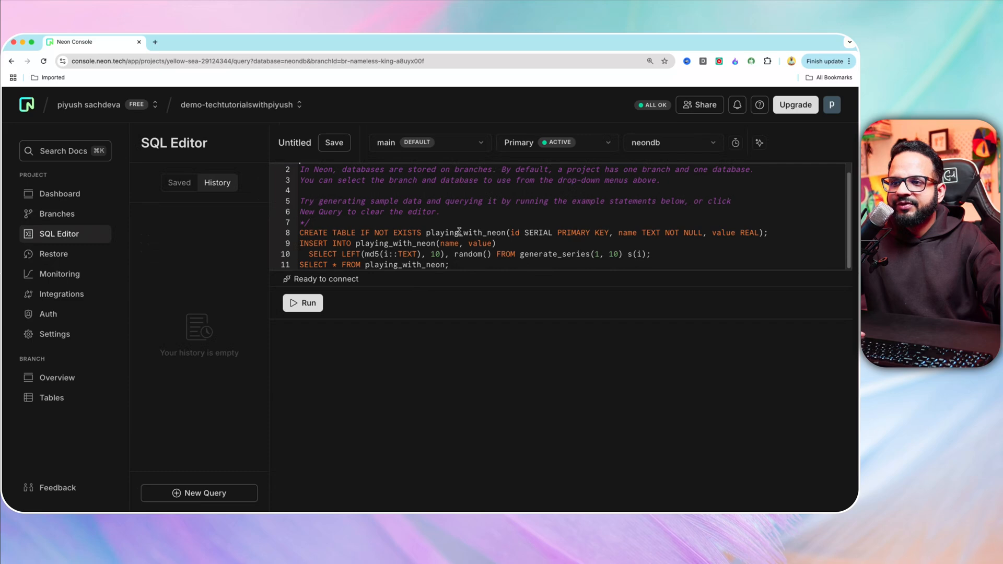
{"action": "mouse_move", "coordinate": [459, 243]}
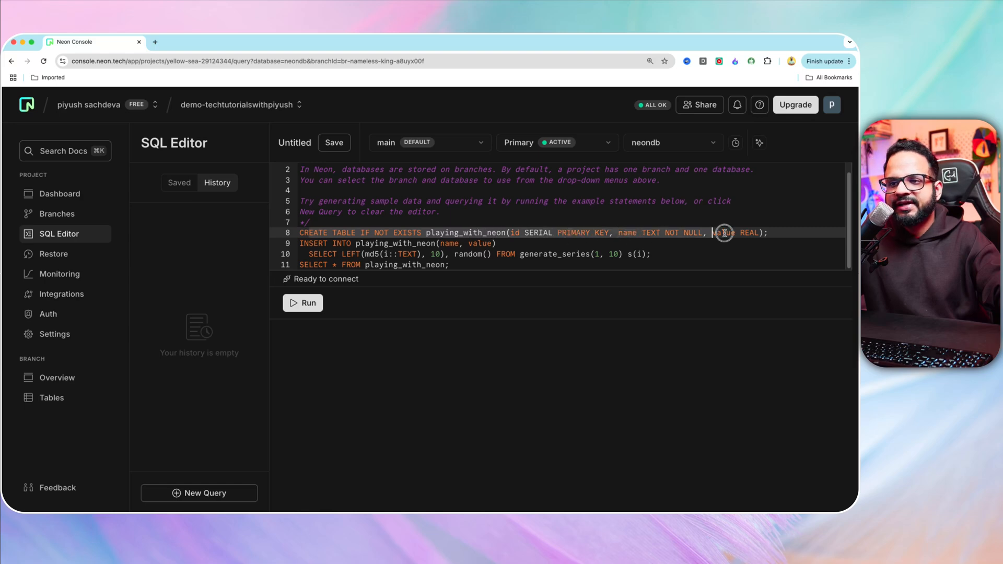
{"action": "left_click", "coordinate": [449, 265]}
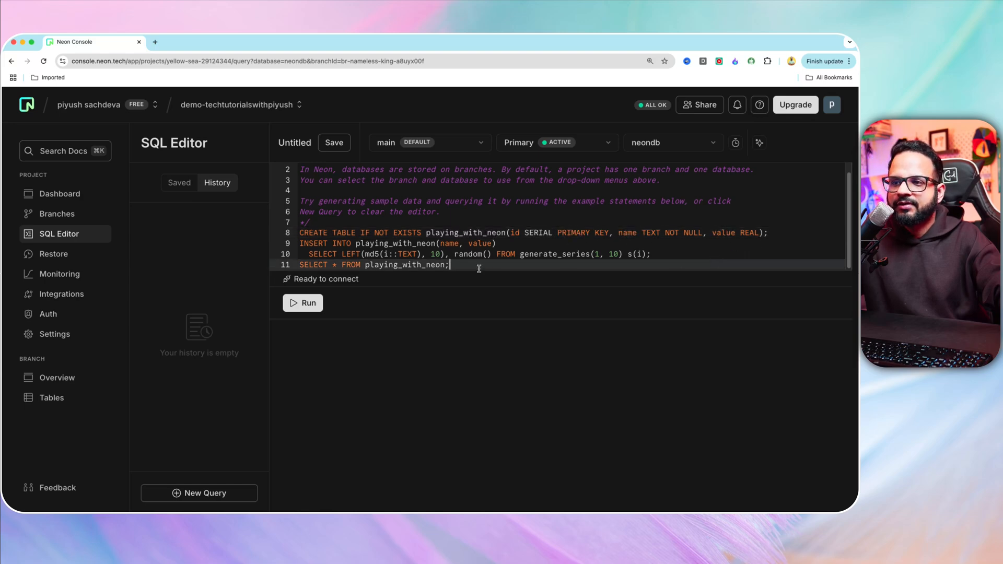
{"action": "mouse_move", "coordinate": [302, 302]}
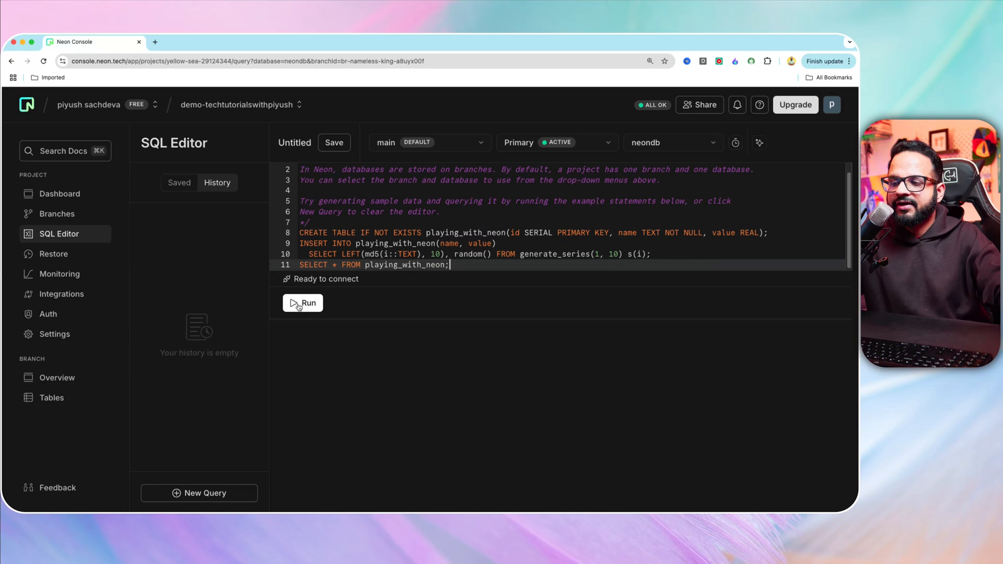
{"action": "left_click", "coordinate": [302, 303]}
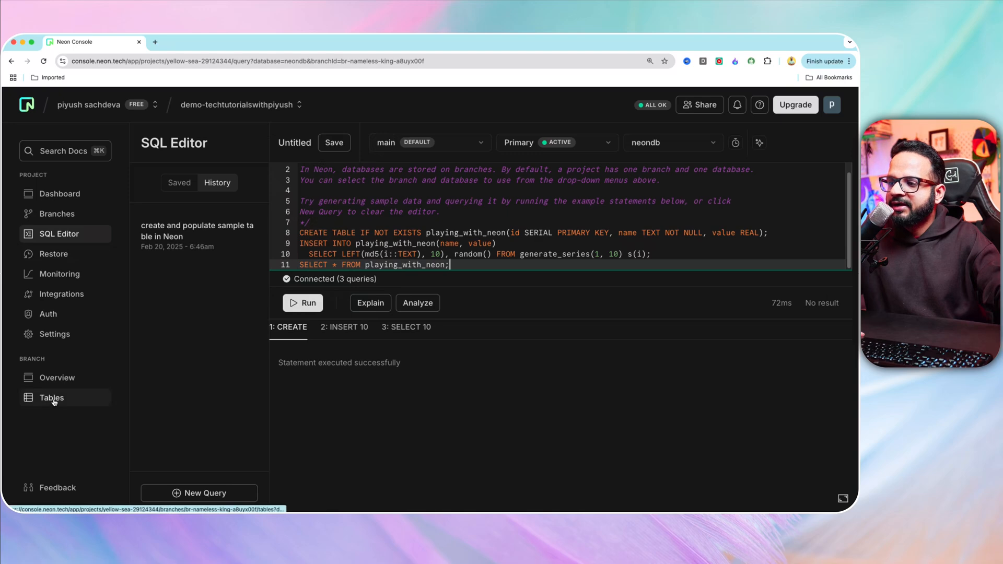
Inspect the 10 playing_with_neon rows, then return to the dashboard's Branches list
{"action": "left_click", "coordinate": [52, 397]}
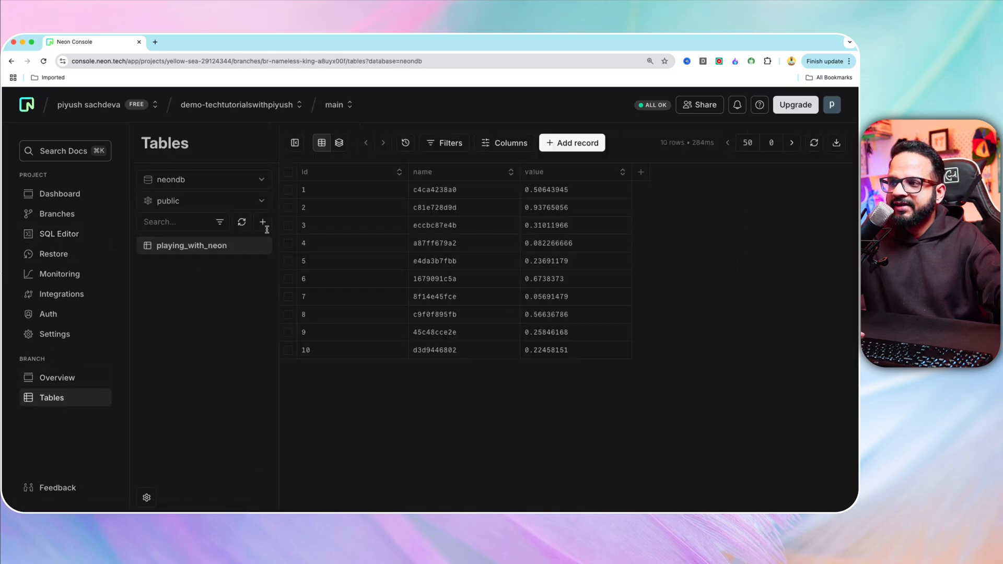
{"action": "mouse_move", "coordinate": [214, 257]}
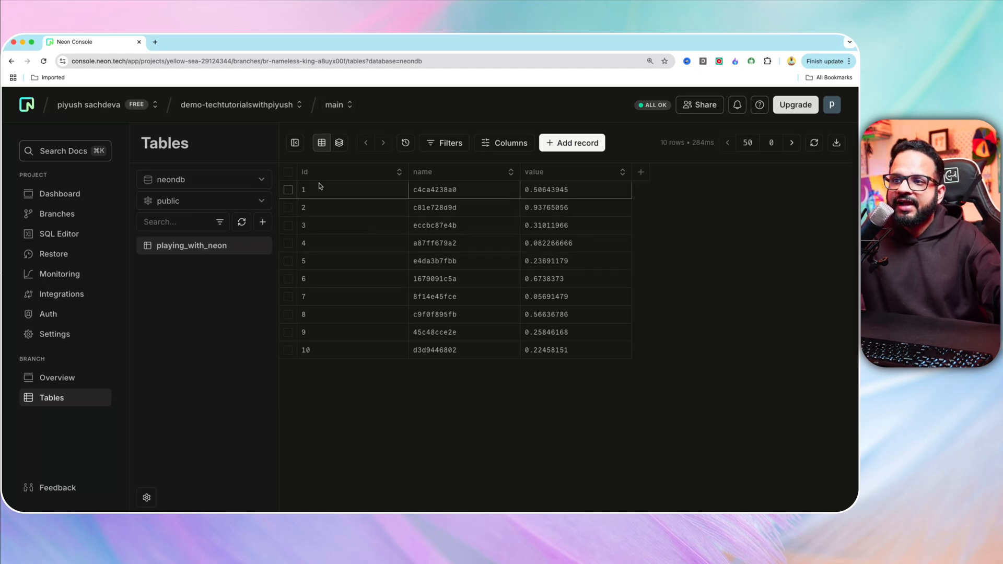
{"action": "mouse_move", "coordinate": [565, 155]}
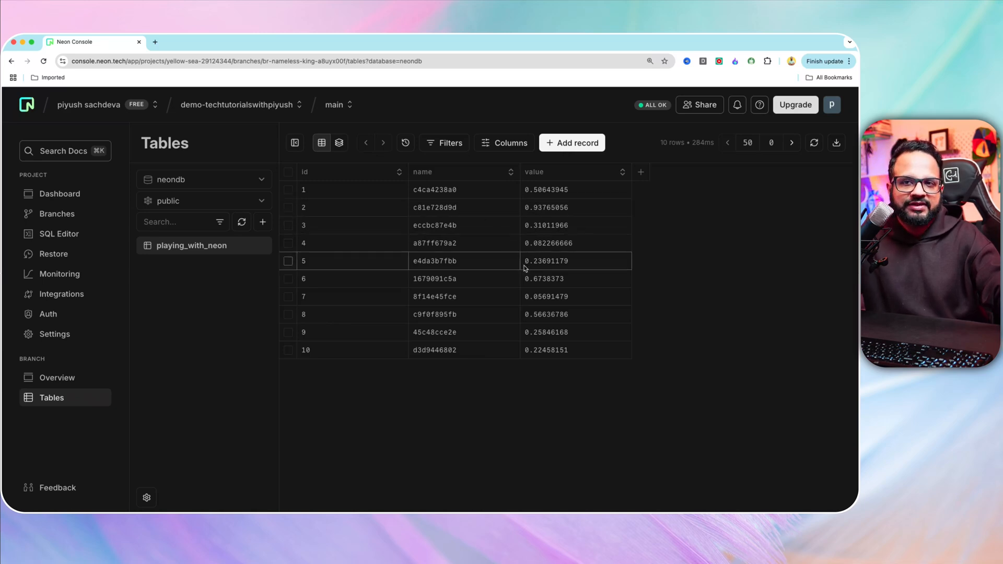
{"action": "mouse_move", "coordinate": [57, 214]}
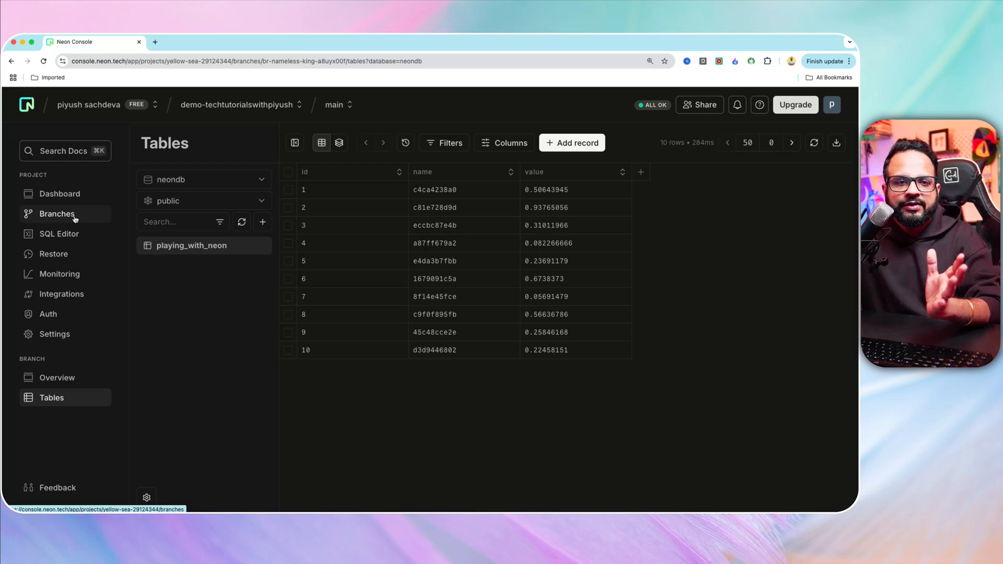
{"action": "left_click", "coordinate": [60, 194]}
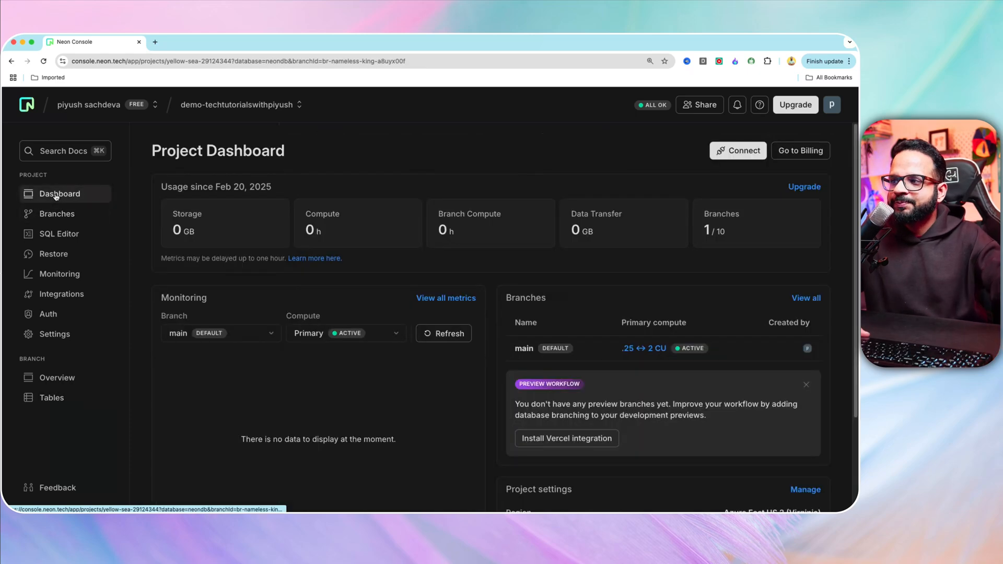
{"action": "left_click", "coordinate": [57, 213]}
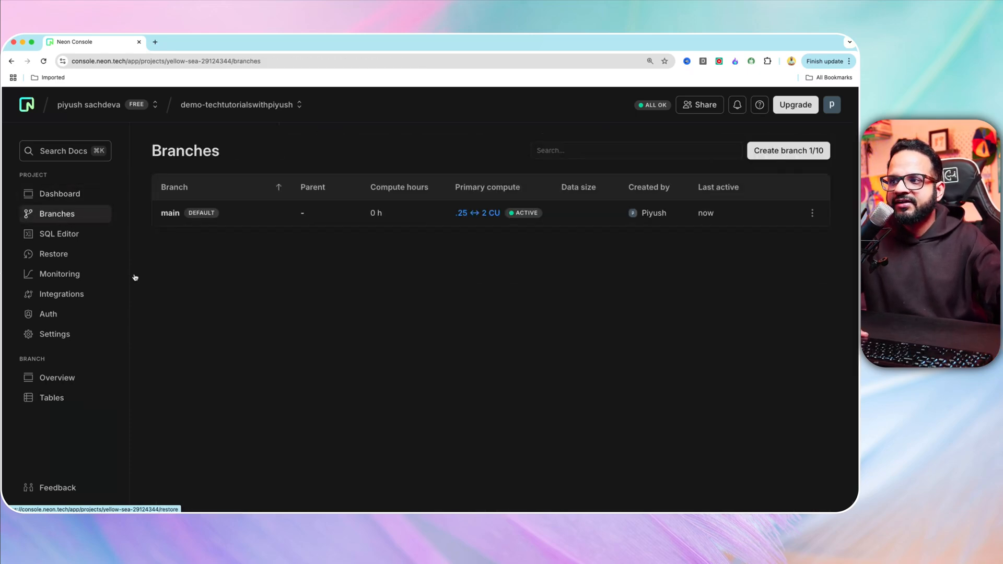
Name the new branch feature-101 and keep data up to the current point in time
{"action": "left_click", "coordinate": [788, 150]}
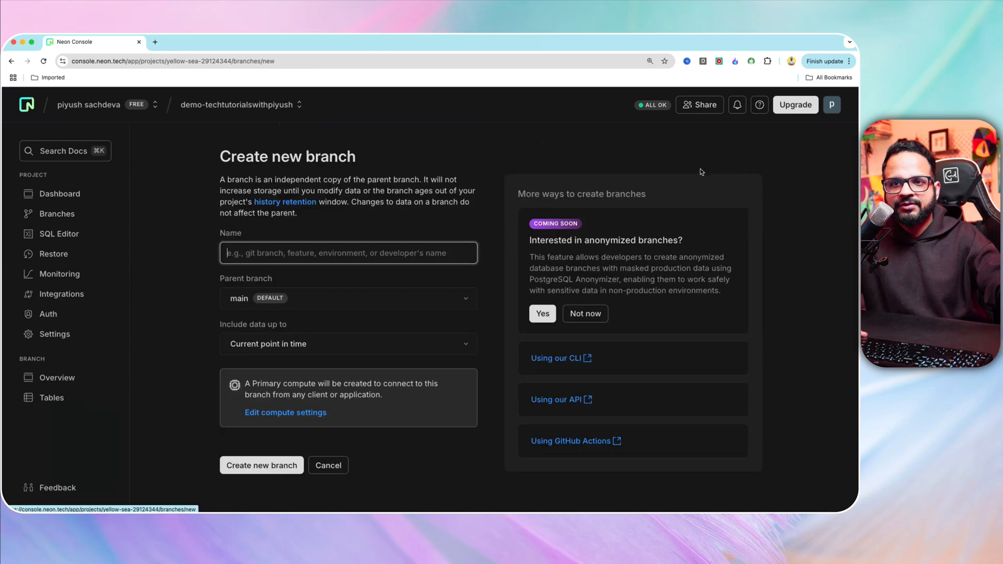
{"action": "type", "text": "fea"}
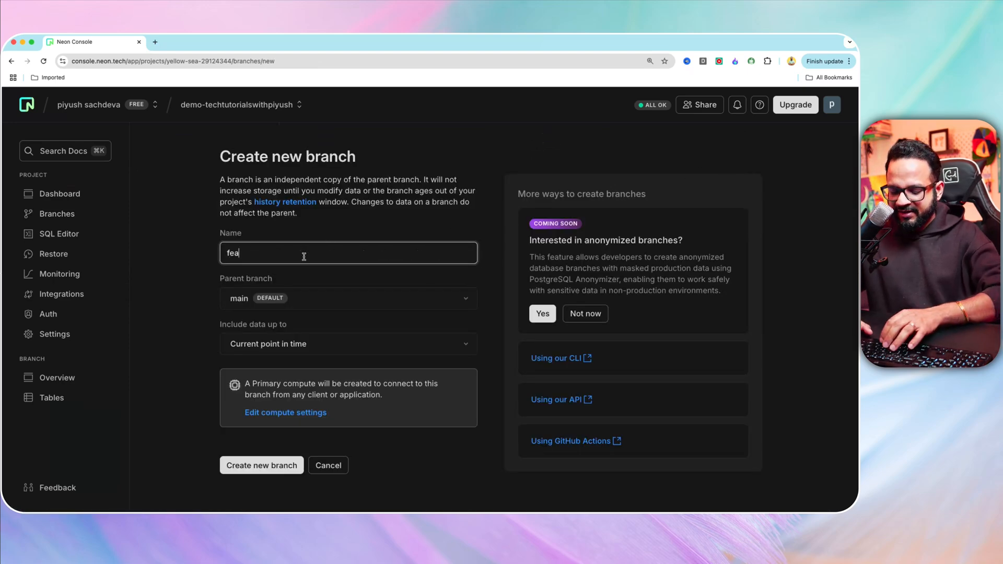
{"action": "type", "text": "ture-101"}
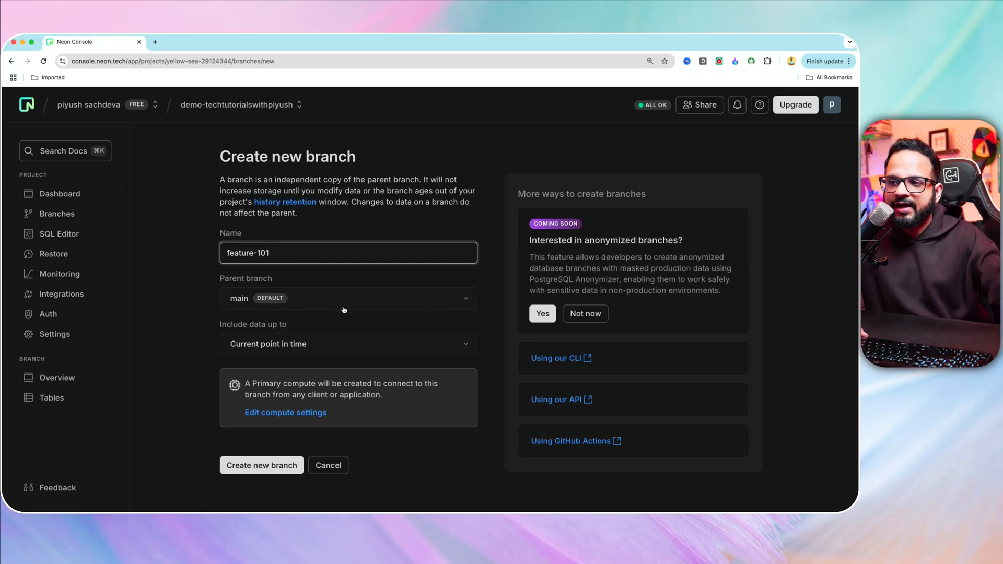
{"action": "mouse_move", "coordinate": [248, 313]}
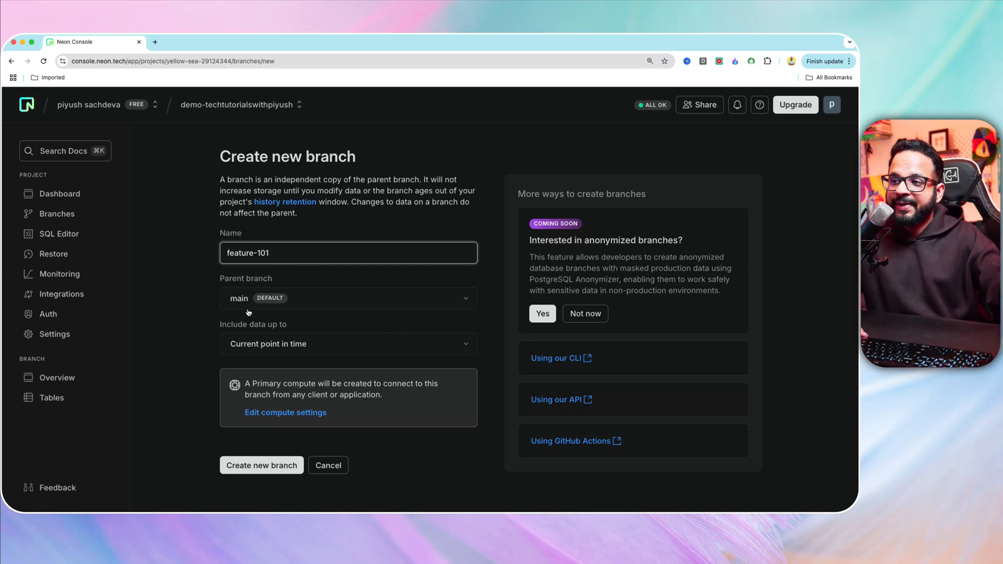
{"action": "mouse_move", "coordinate": [370, 330]}
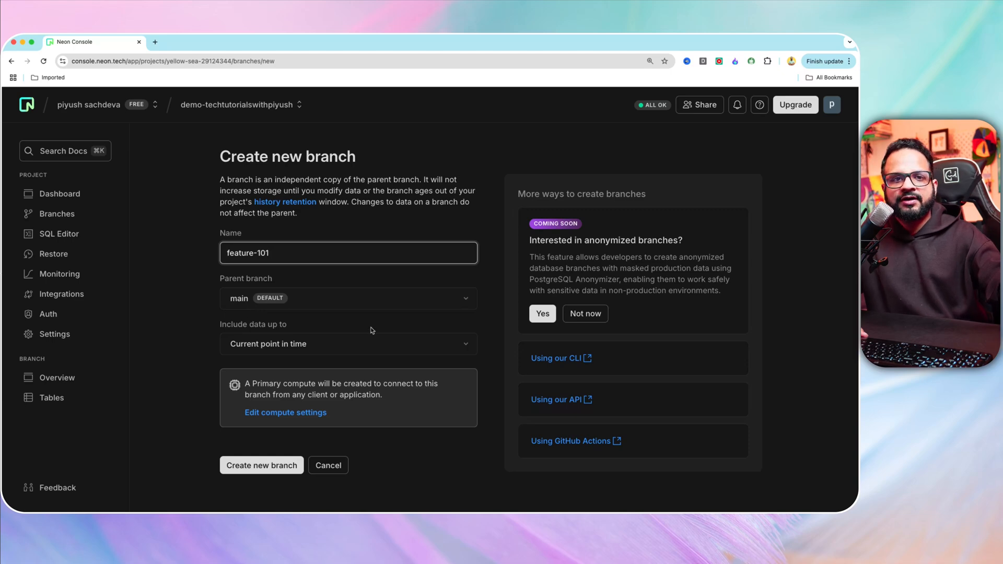
{"action": "mouse_move", "coordinate": [254, 356]}
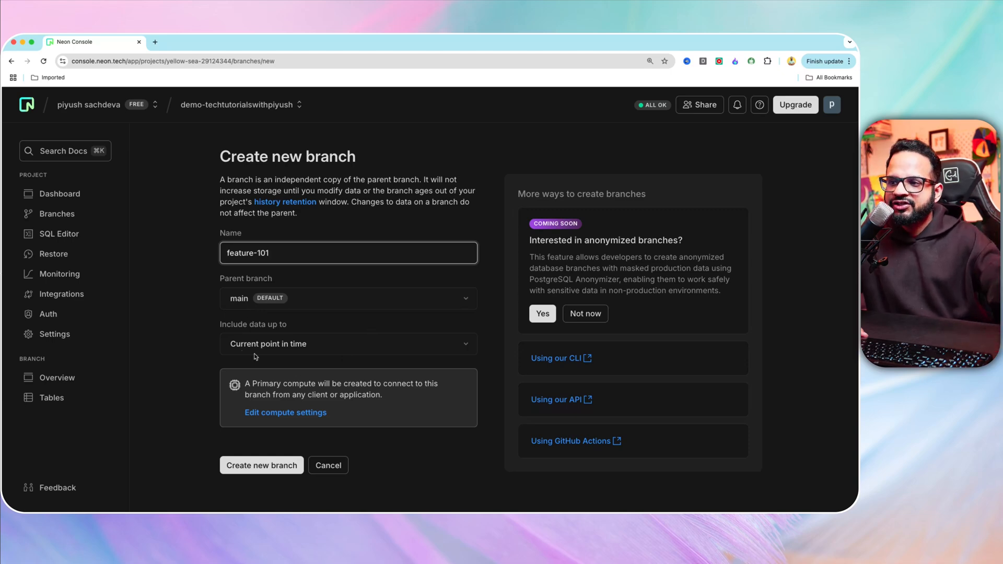
{"action": "left_click", "coordinate": [348, 343]}
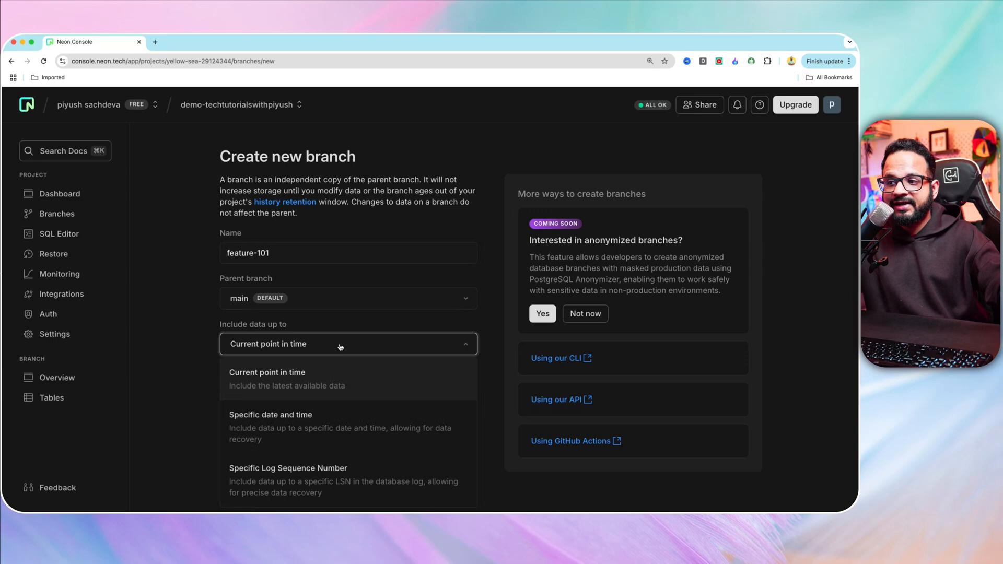
{"action": "mouse_move", "coordinate": [346, 417]}
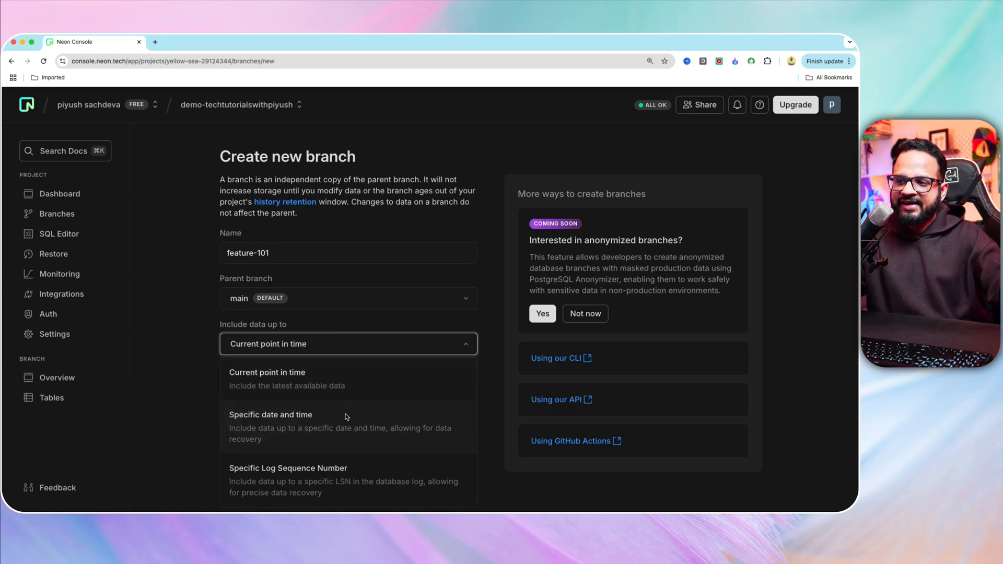
{"action": "mouse_move", "coordinate": [352, 484]}
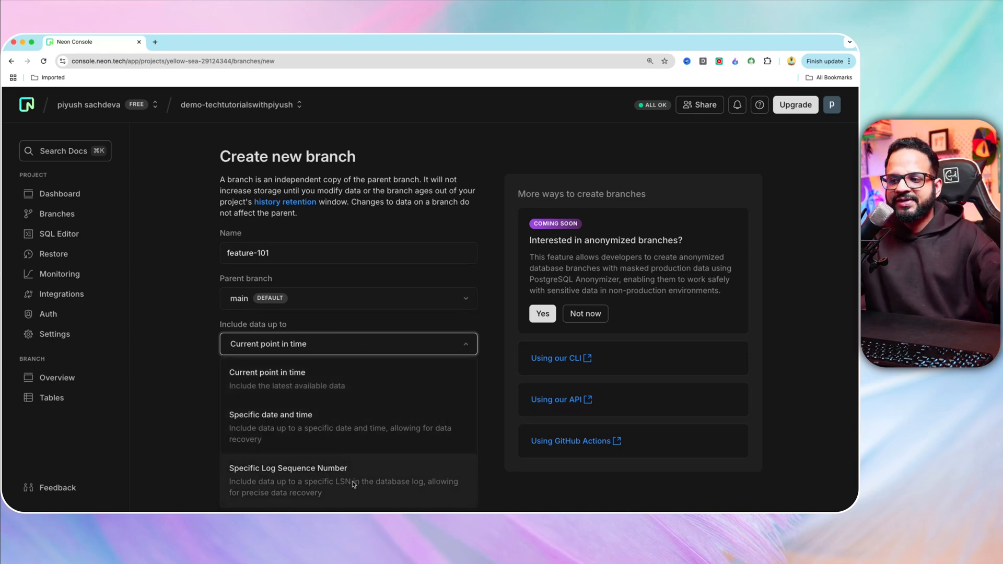
{"action": "mouse_move", "coordinate": [170, 341]}
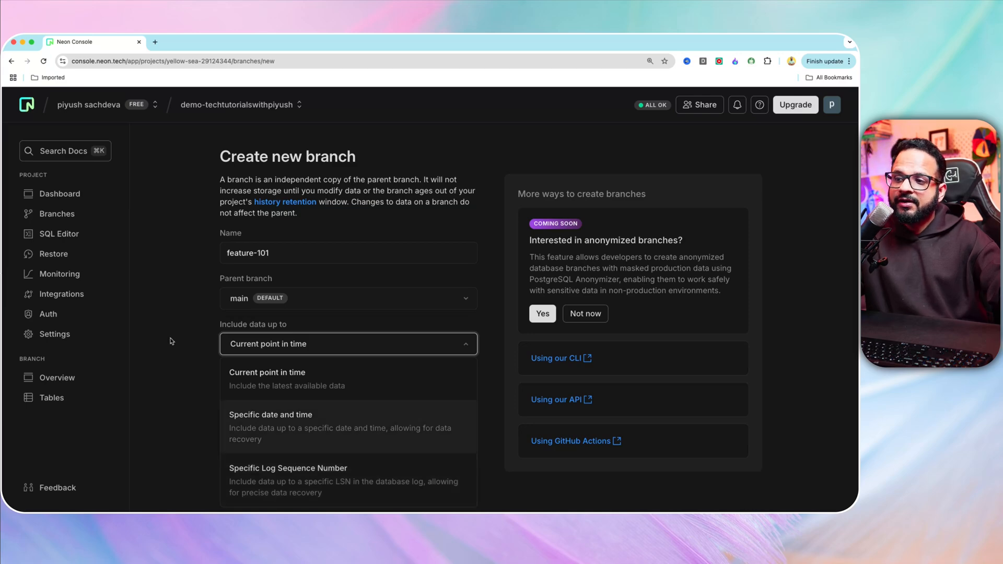
{"action": "left_click", "coordinate": [267, 373]}
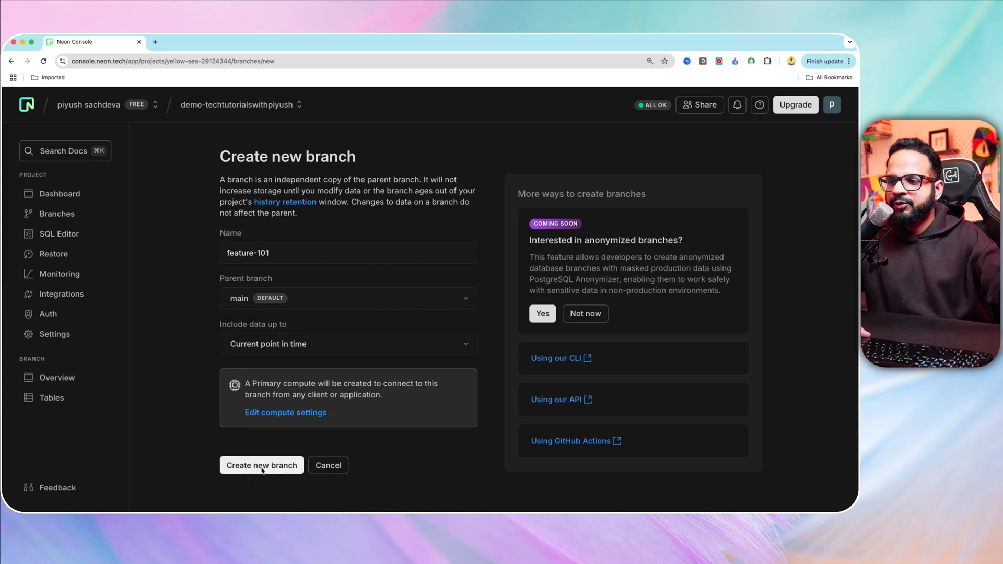
Create the feature-101 branch, reveal its connection password, then dismiss the dialog
{"action": "left_click", "coordinate": [261, 464]}
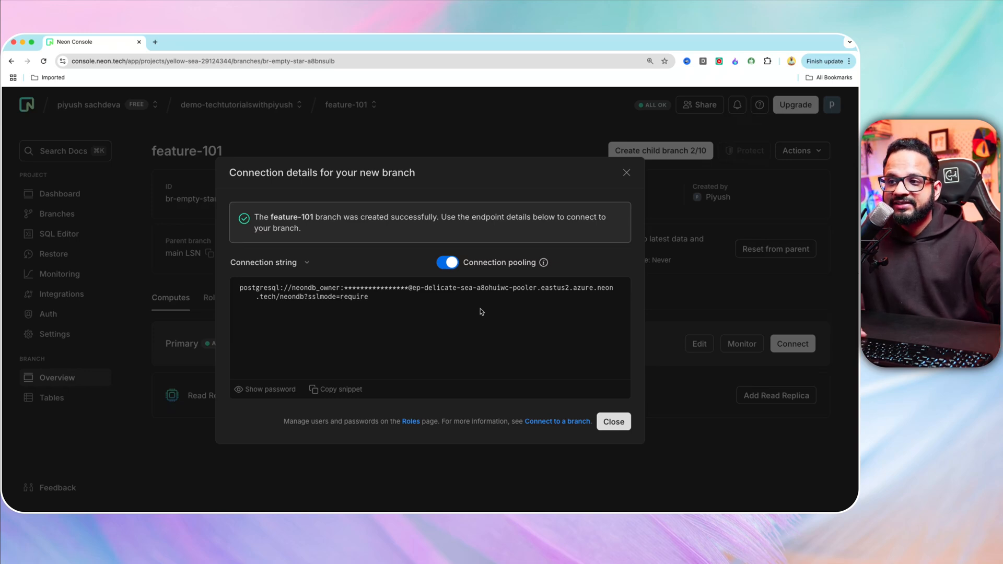
{"action": "mouse_move", "coordinate": [433, 339]}
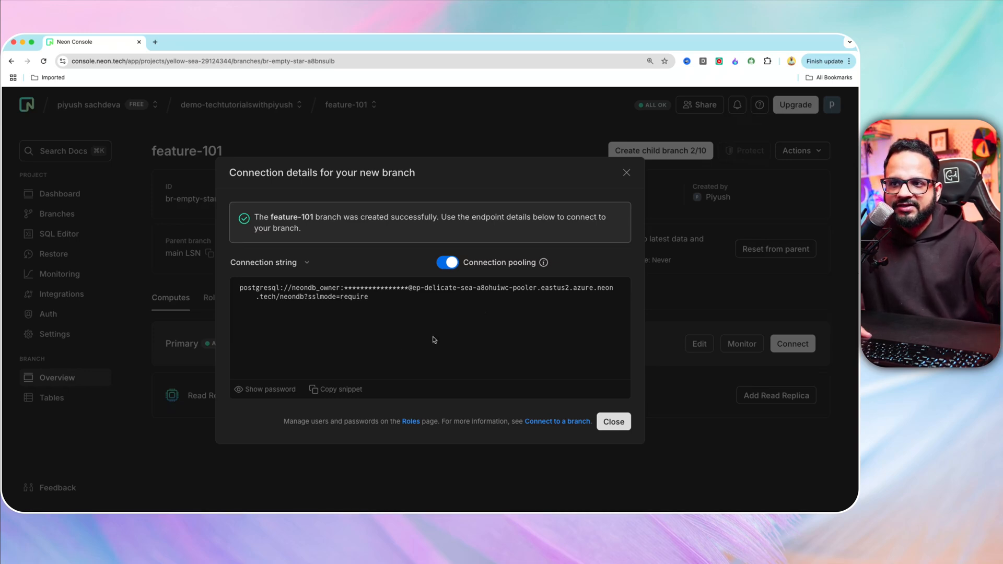
{"action": "left_click", "coordinate": [264, 388]}
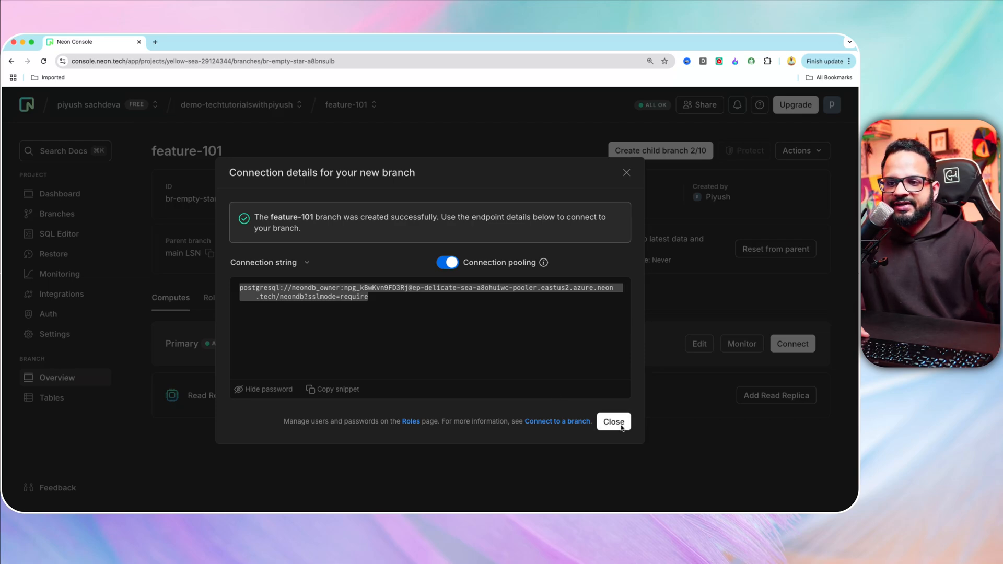
{"action": "left_click", "coordinate": [612, 422]}
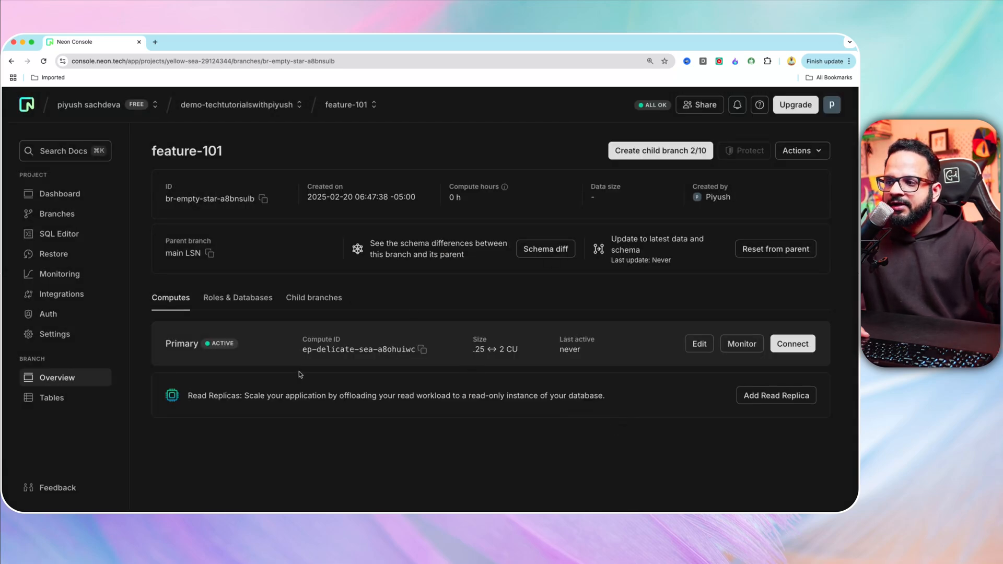
Open SQL Editor and switch its branch to main, then back to feature-101
{"action": "left_click", "coordinate": [59, 234]}
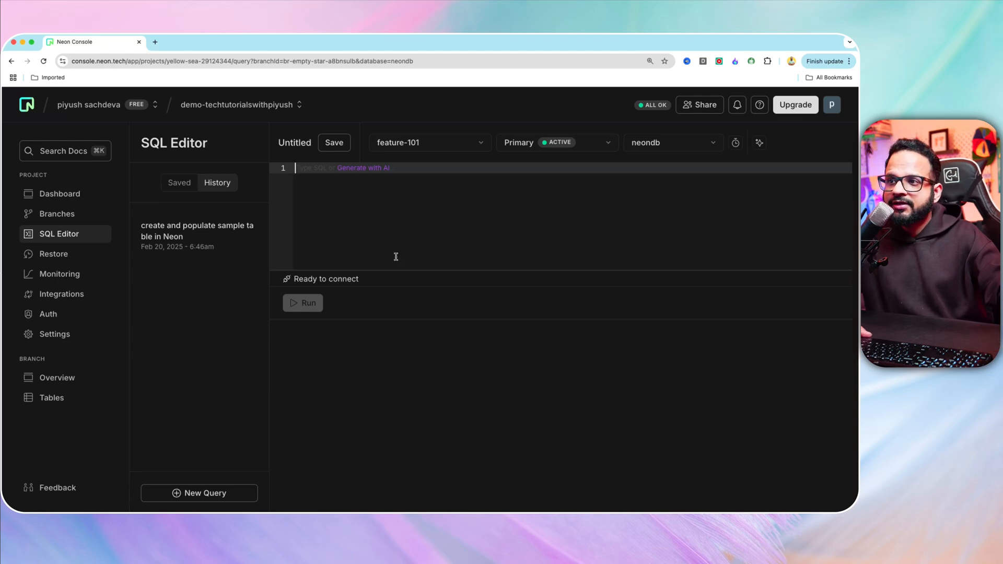
{"action": "left_click", "coordinate": [429, 142]}
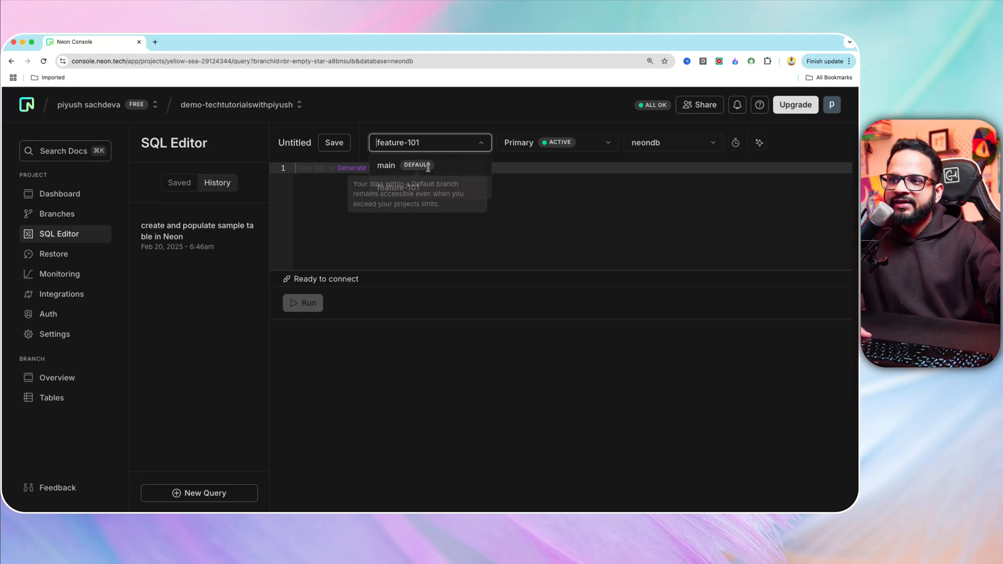
{"action": "left_click", "coordinate": [385, 165]}
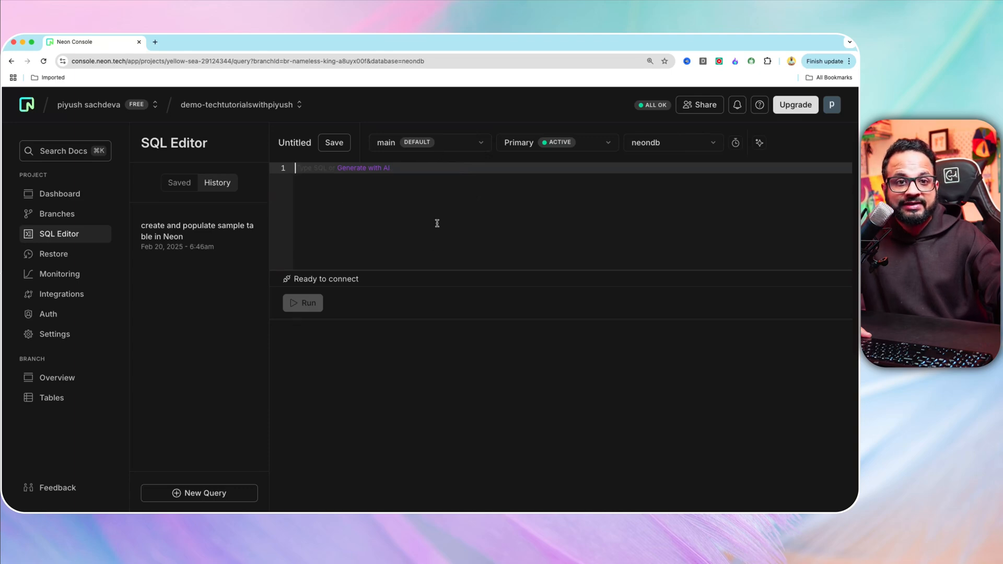
{"action": "left_click", "coordinate": [429, 142]}
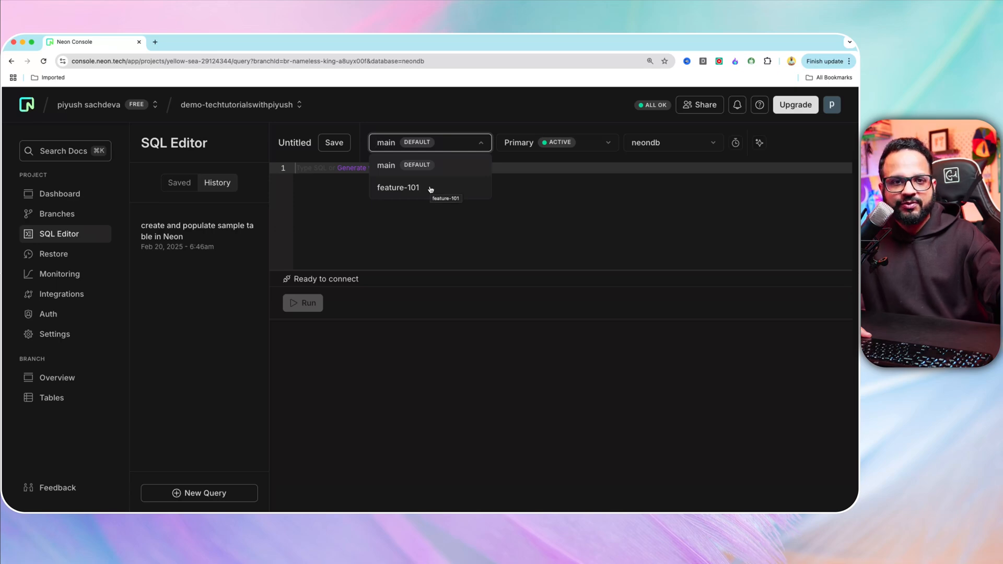
{"action": "left_click", "coordinate": [398, 188]}
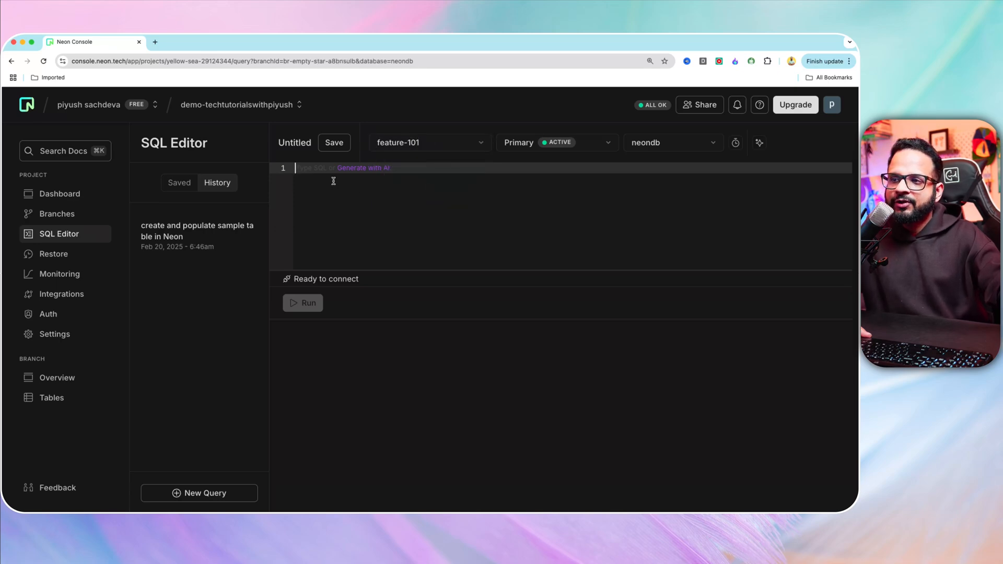
{"action": "mouse_move", "coordinate": [362, 168]}
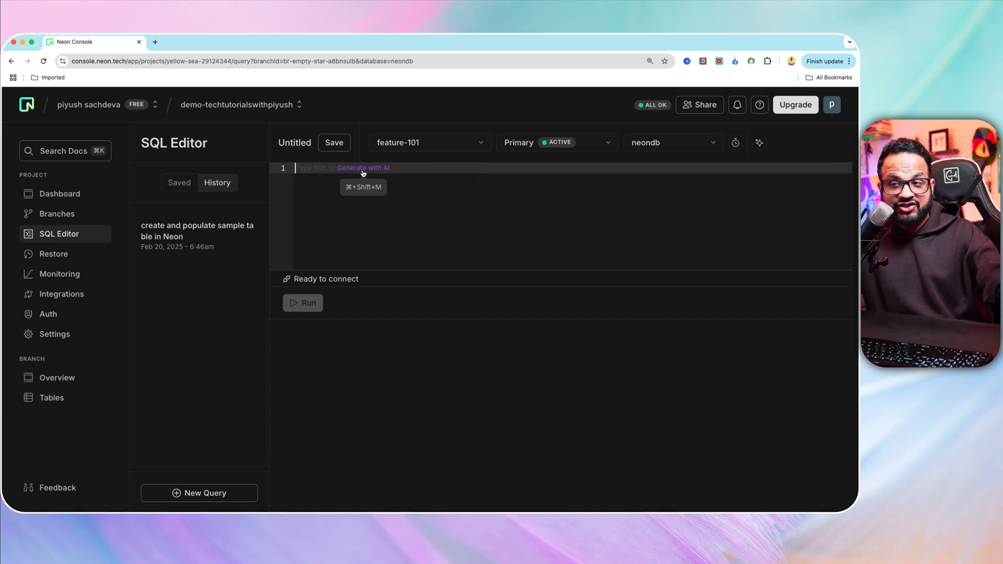
Ask the AI for a SQL query creating table feature-101 and inserting some sample data
{"action": "left_click", "coordinate": [362, 168]}
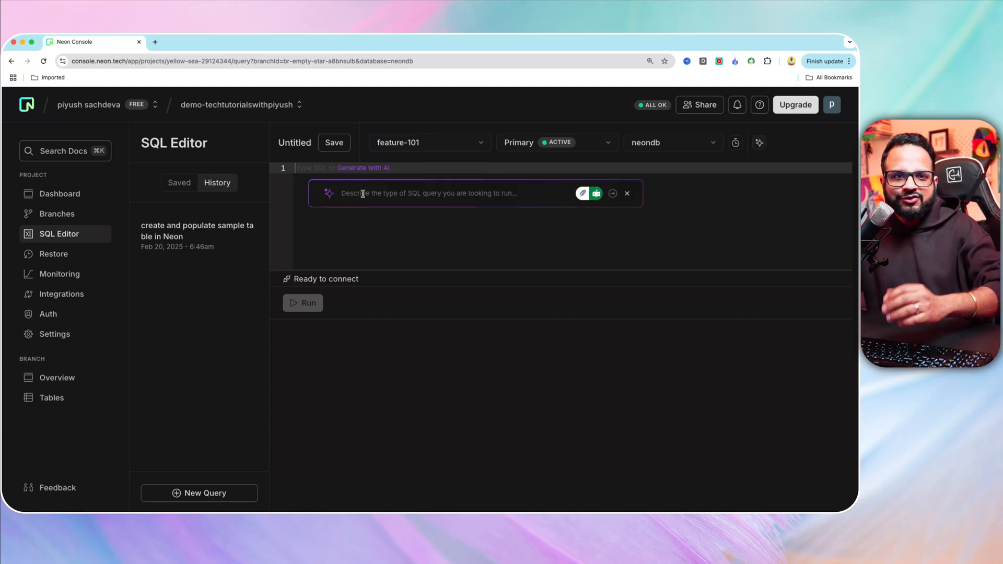
{"action": "type", "text": "c"}
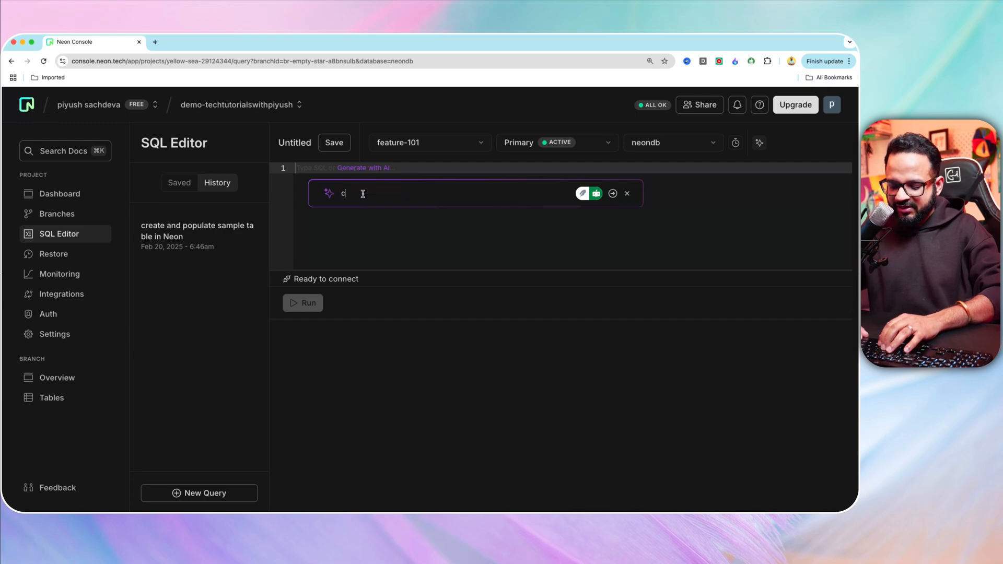
{"action": "type", "text": "reate a s"}
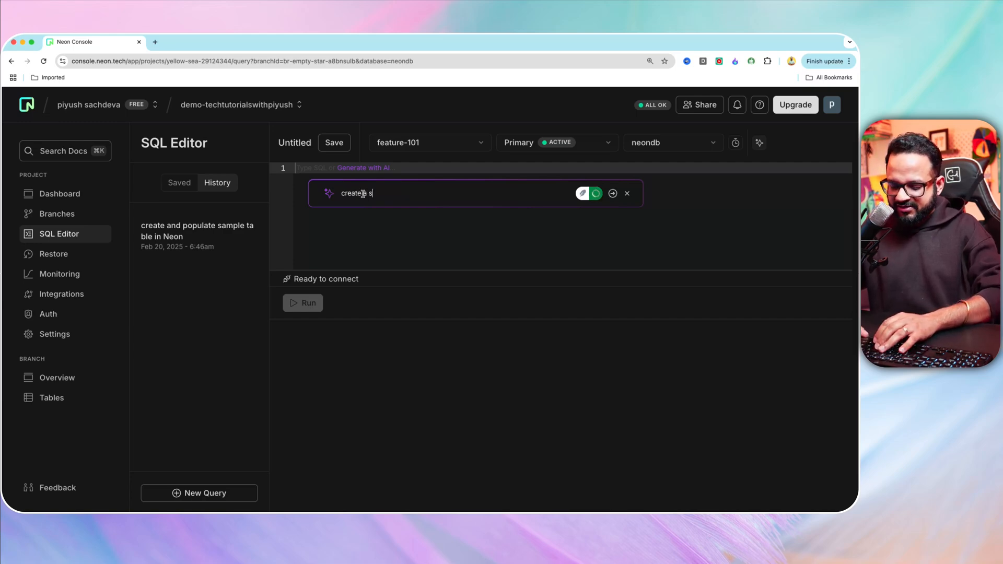
{"action": "type", "text": "ql query t"}
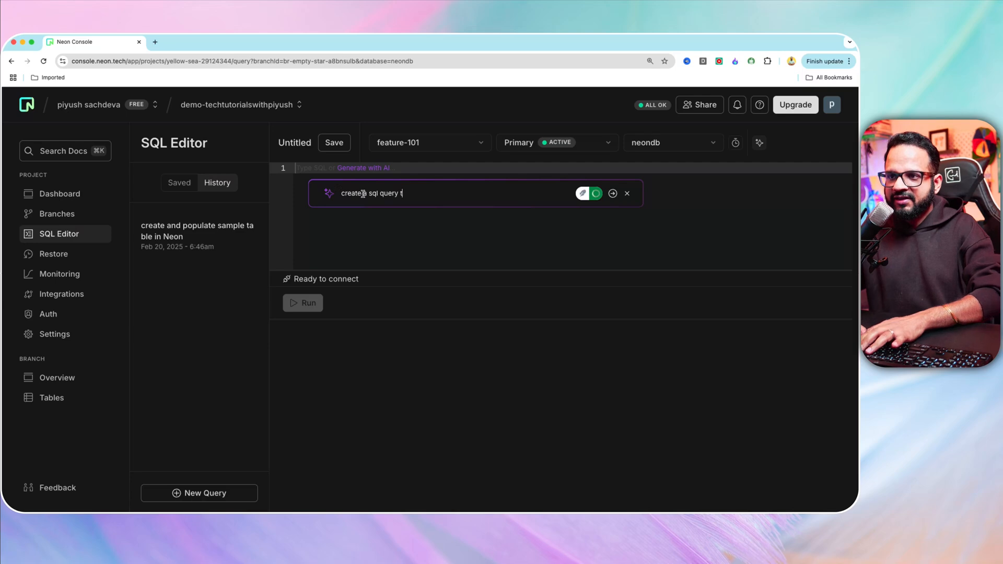
{"action": "type", "text": "hat creat"}
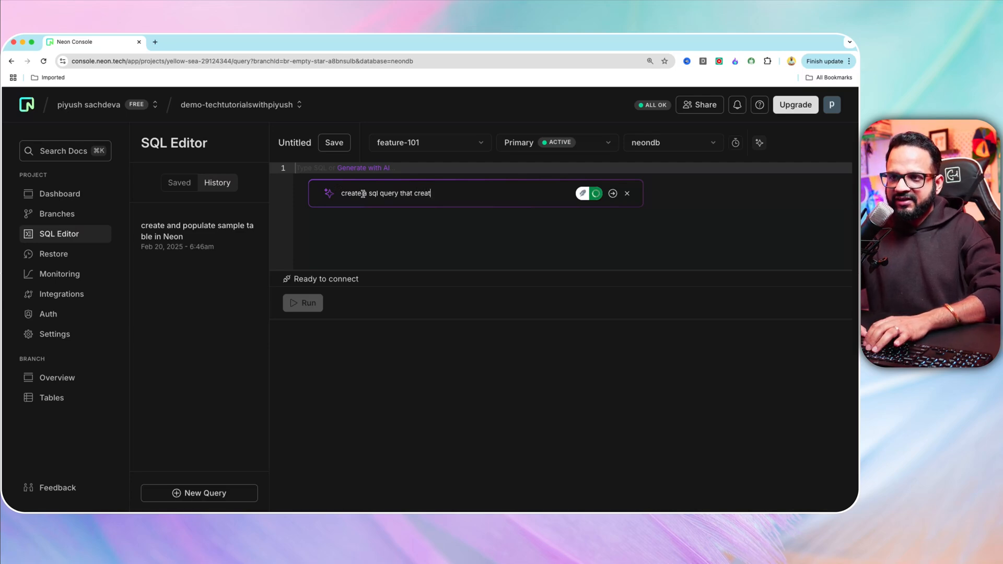
{"action": "type", "text": "es a table called feature"}
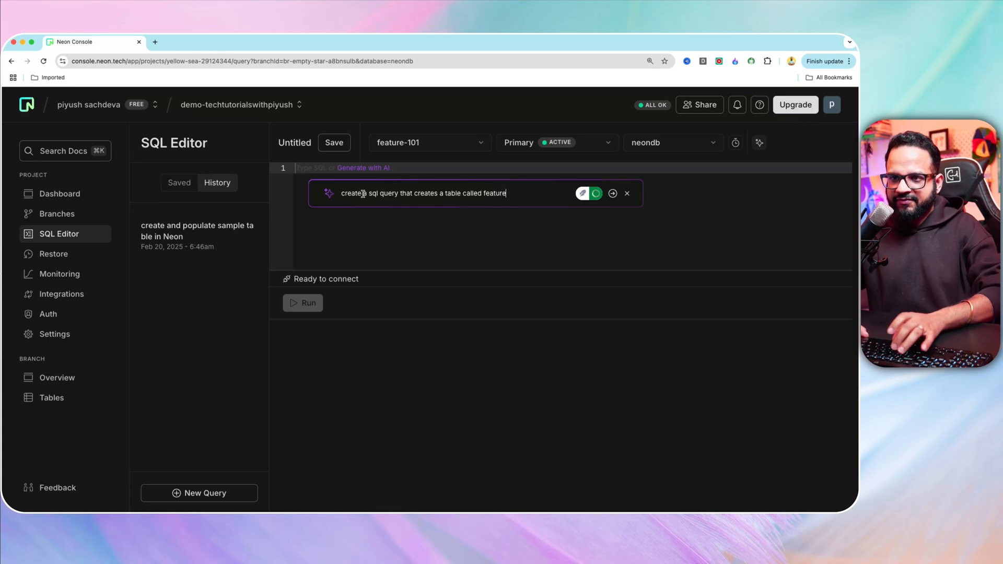
{"action": "type", "text": "-101"}
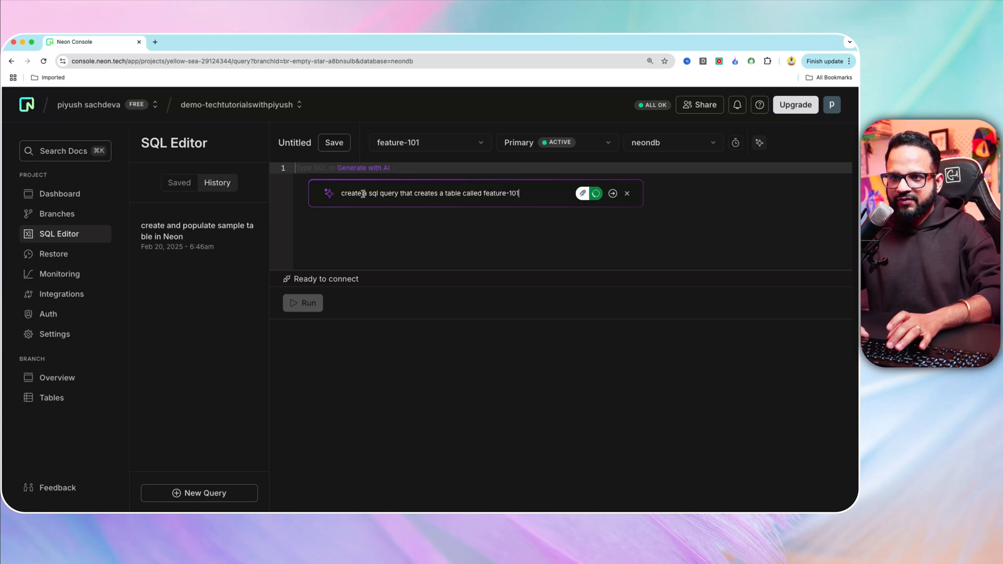
{"action": "type", "text": "and insert"}
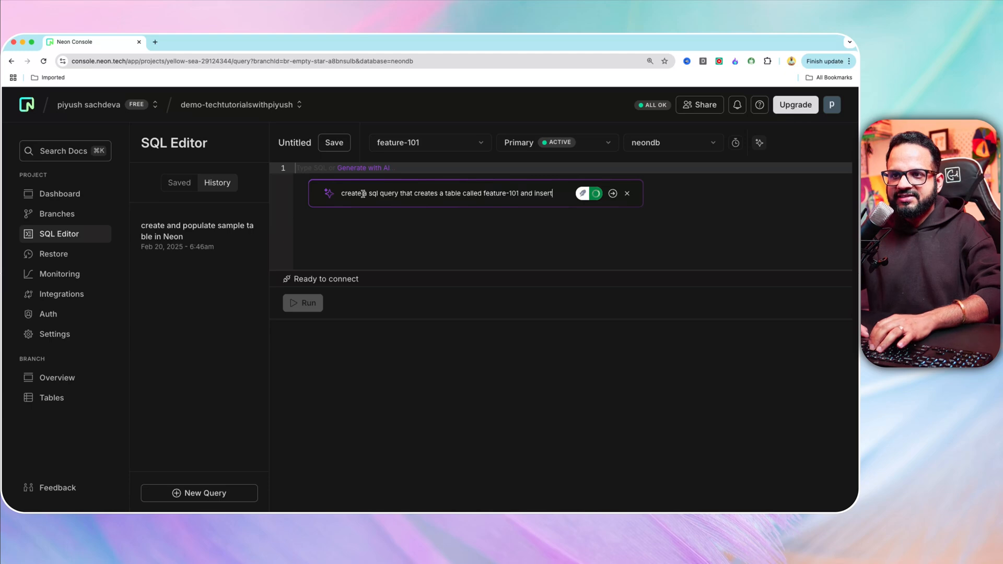
{"action": "type", "text": "some sample d"}
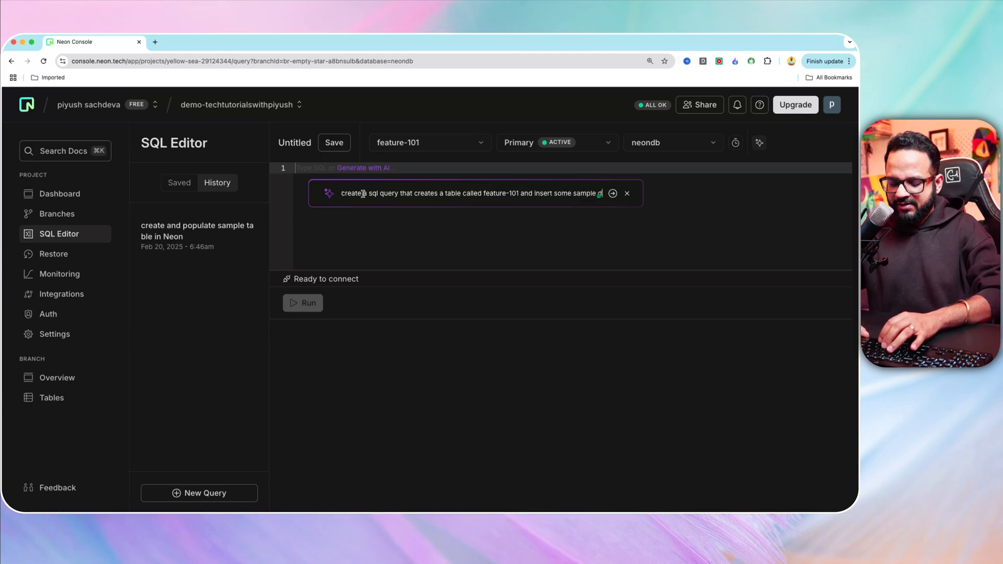
{"action": "type", "text": "data to it"}
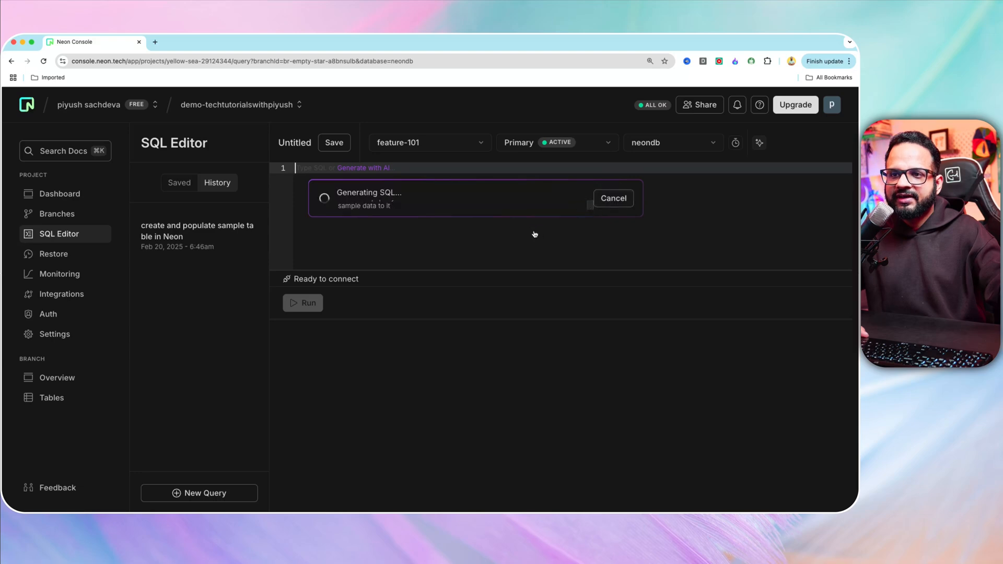
{"action": "mouse_move", "coordinate": [461, 260]}
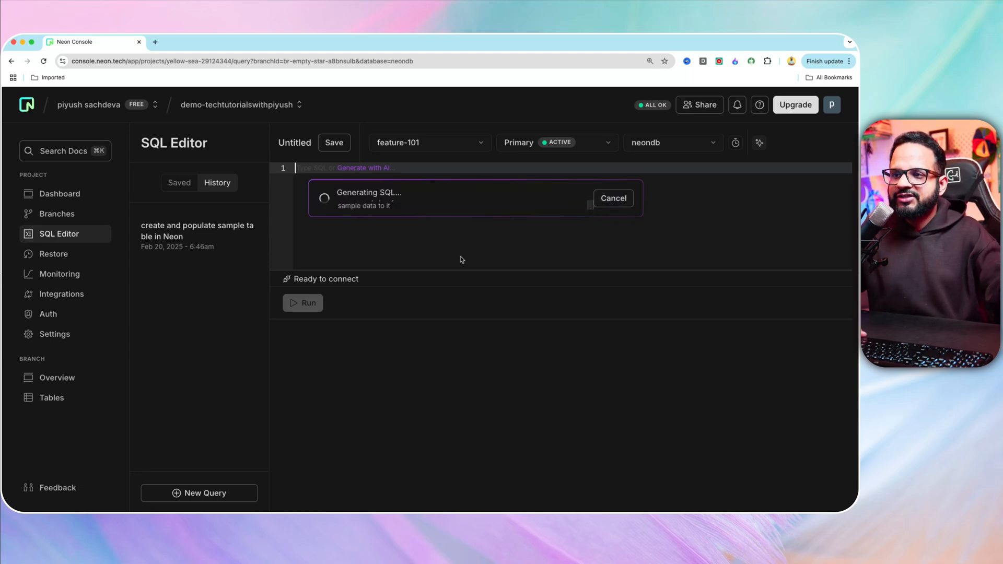
{"action": "mouse_move", "coordinate": [459, 273]}
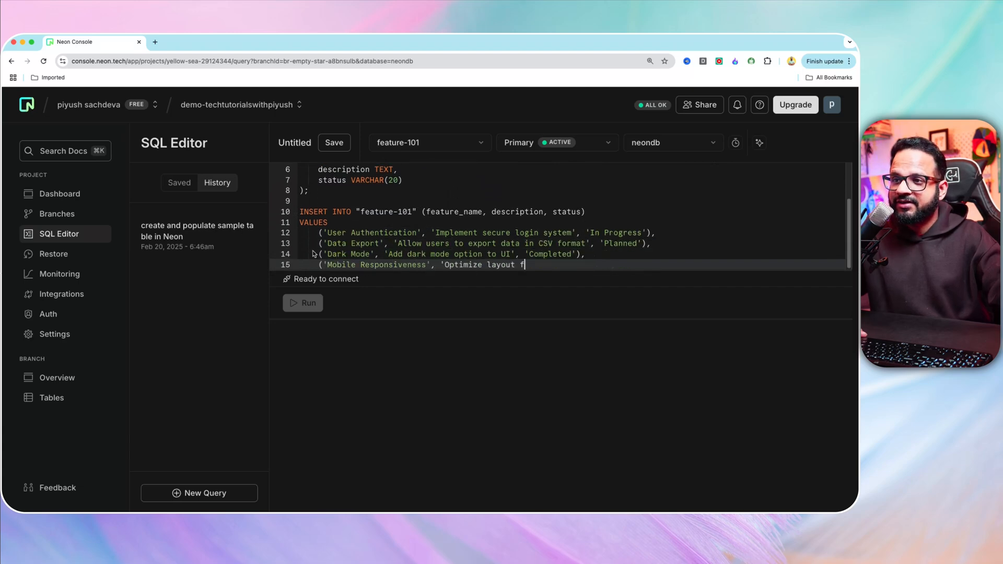
Review the generated CREATE and INSERT statements for four sample features and run them
{"action": "type", "text": "or mobile devices', 'In Progress');"}
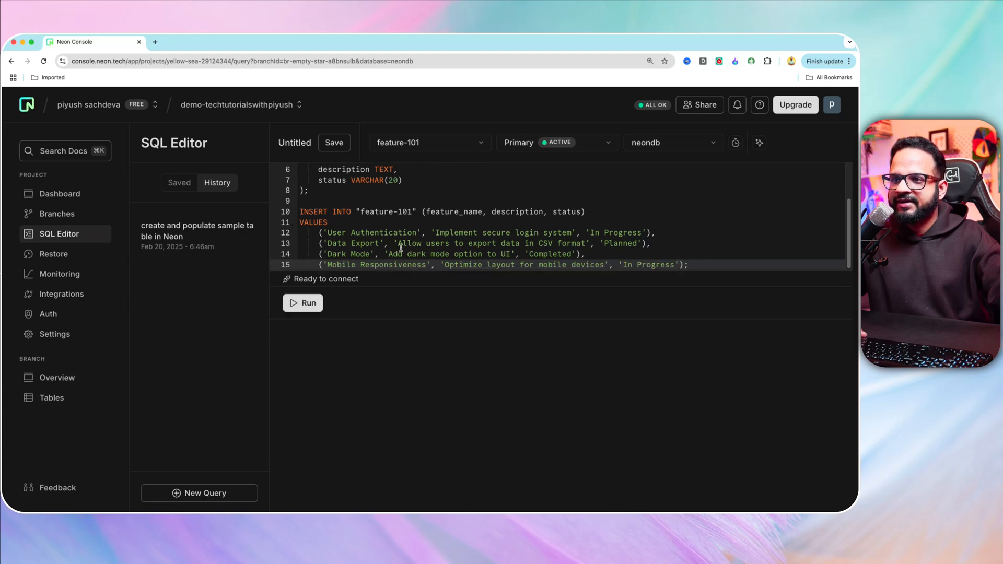
{"action": "scroll", "scroll_direction": "up", "scroll_amount": 3}
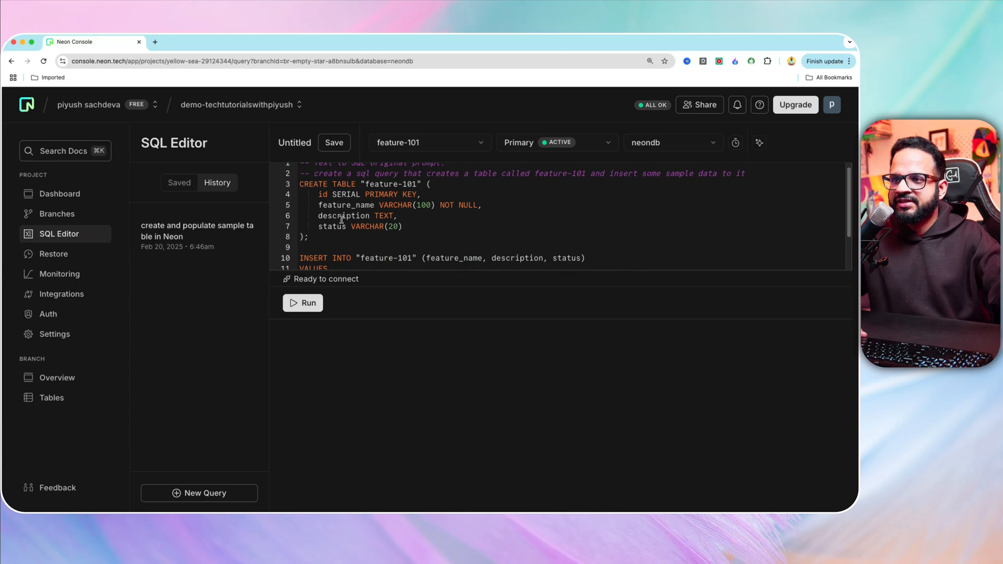
{"action": "scroll", "scroll_direction": "down", "scroll_amount": 3}
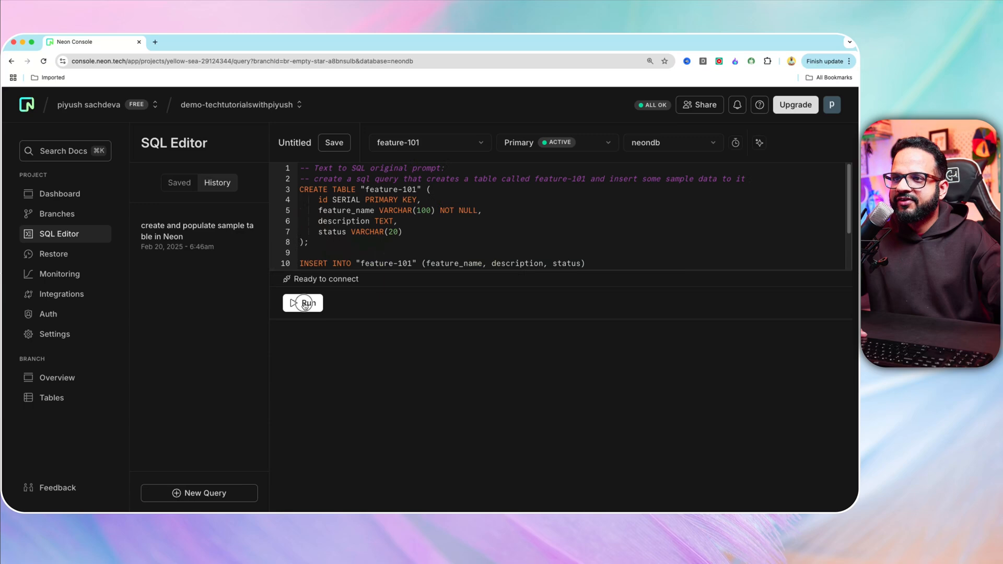
{"action": "left_click", "coordinate": [302, 303]}
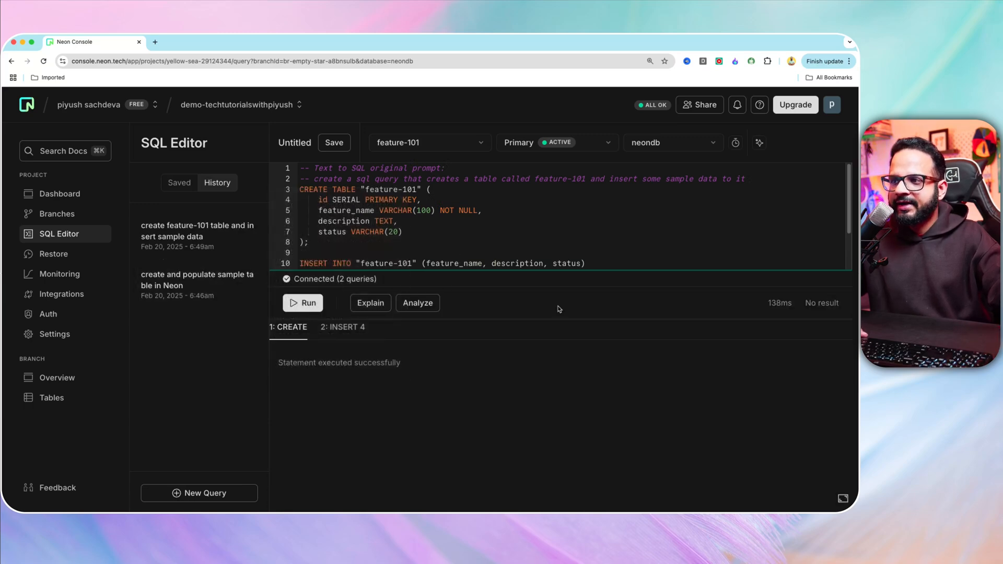
{"action": "mouse_move", "coordinate": [198, 279]}
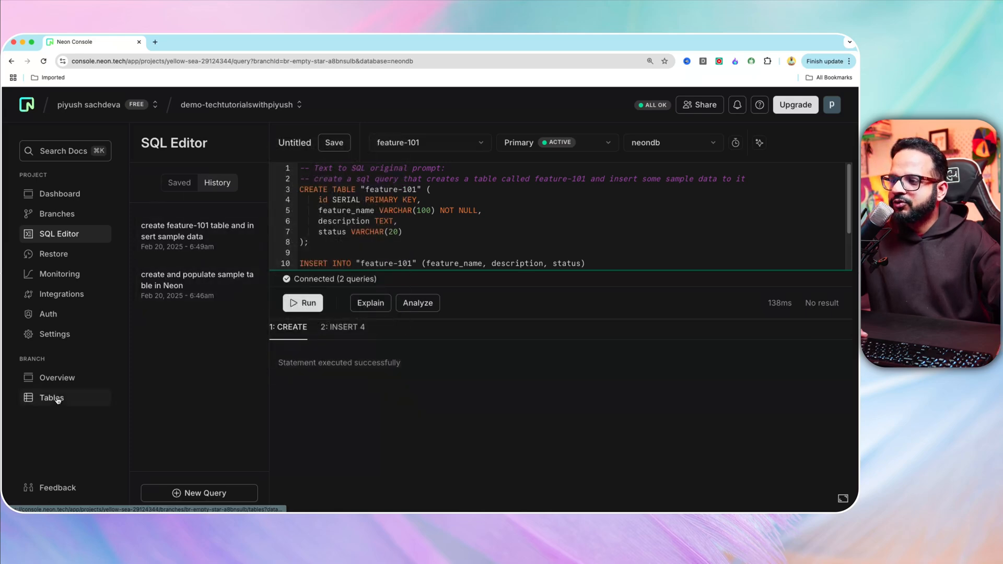
Open the Tables view to see the feature-101 branch's tables
{"action": "left_click", "coordinate": [51, 397]}
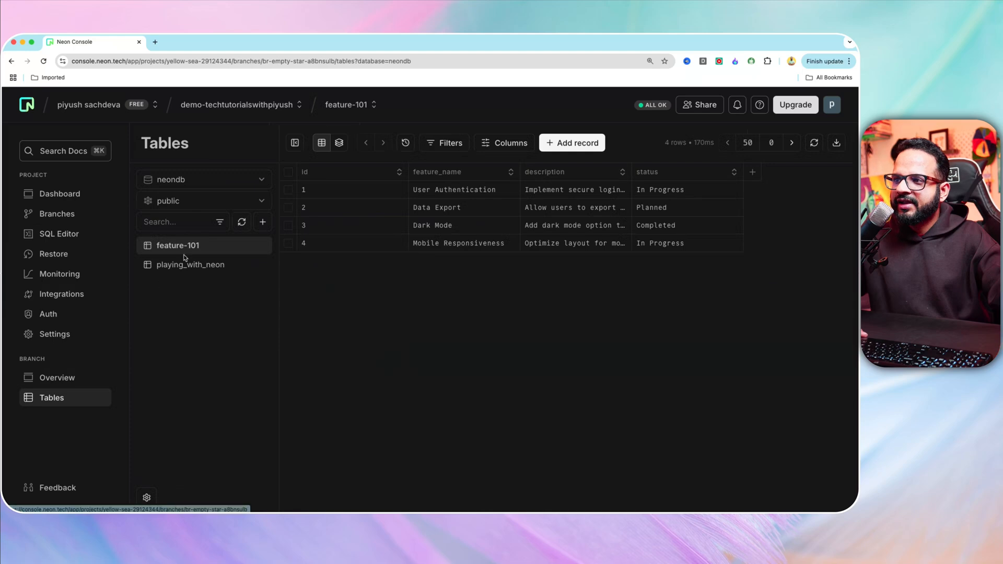
{"action": "mouse_move", "coordinate": [348, 104]}
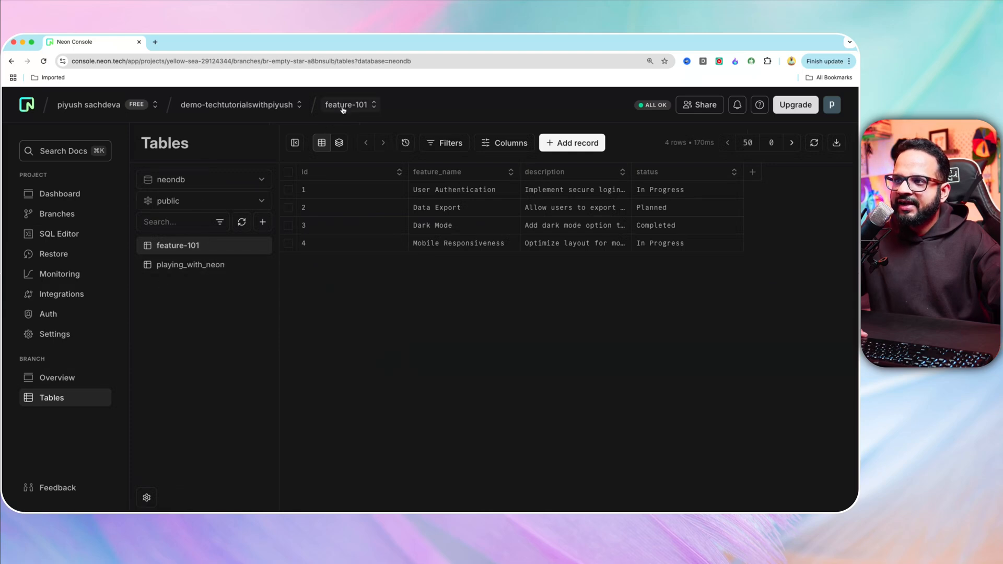
{"action": "mouse_move", "coordinate": [243, 301]}
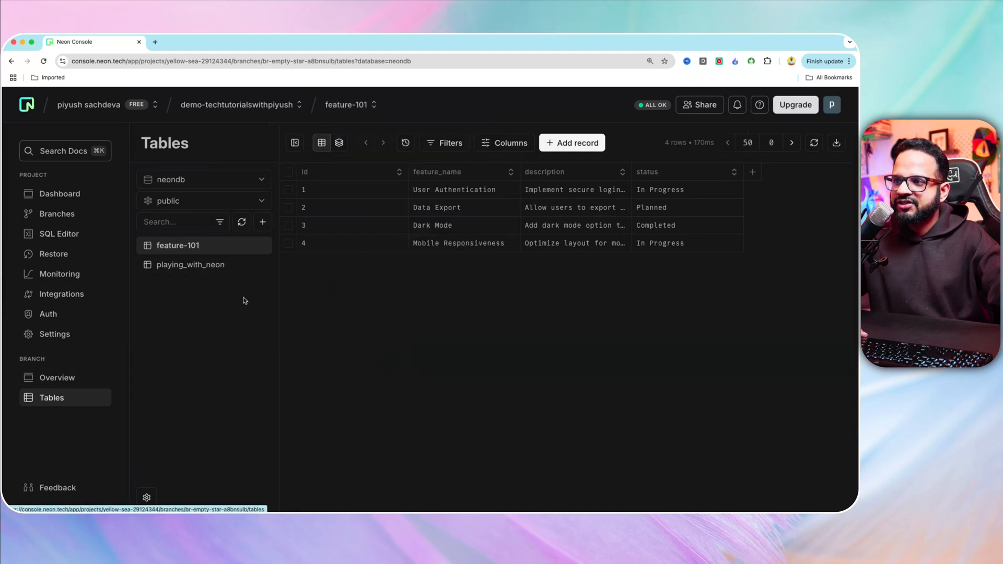
{"action": "mouse_move", "coordinate": [180, 249]}
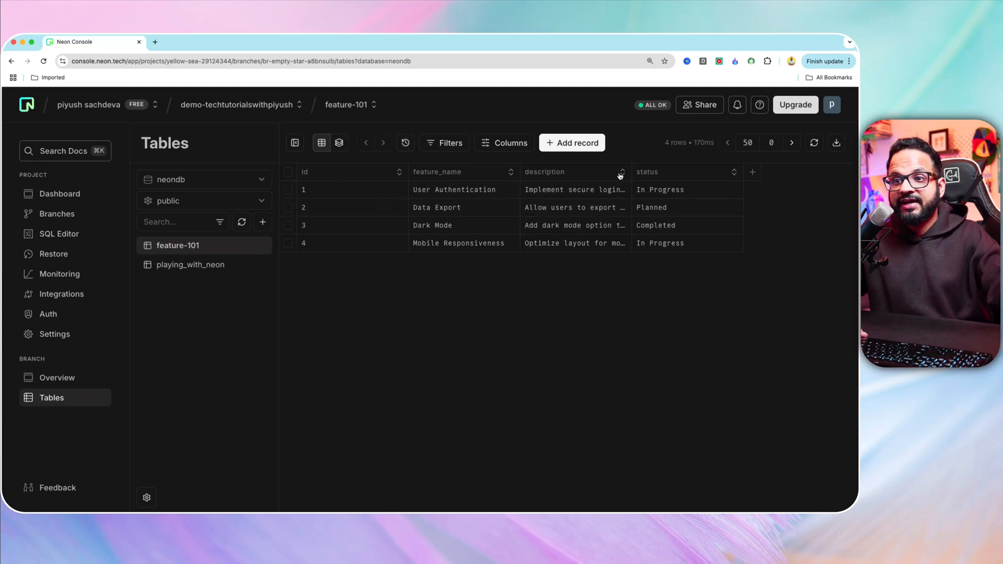
{"action": "mouse_move", "coordinate": [672, 290]}
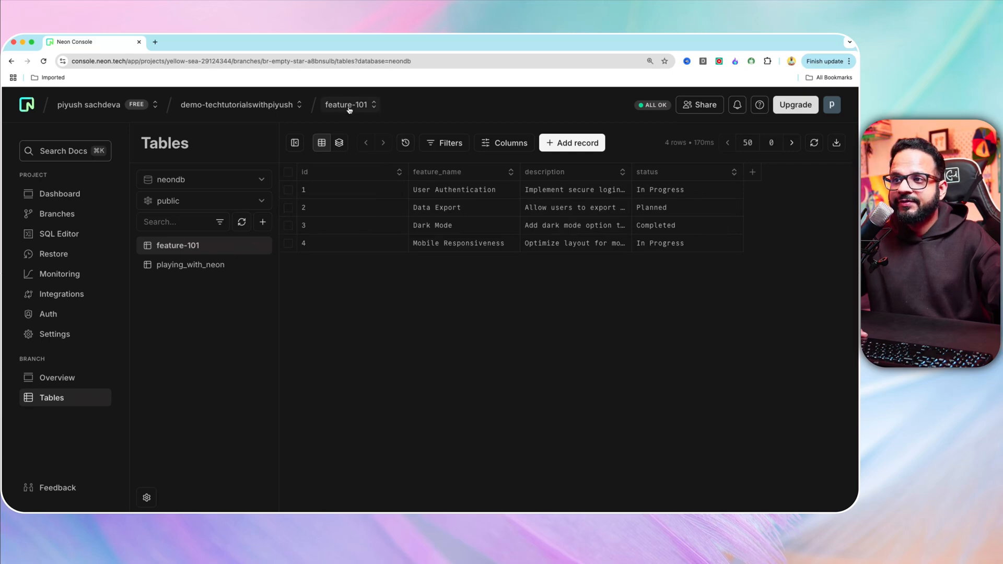
{"action": "left_click", "coordinate": [350, 105]}
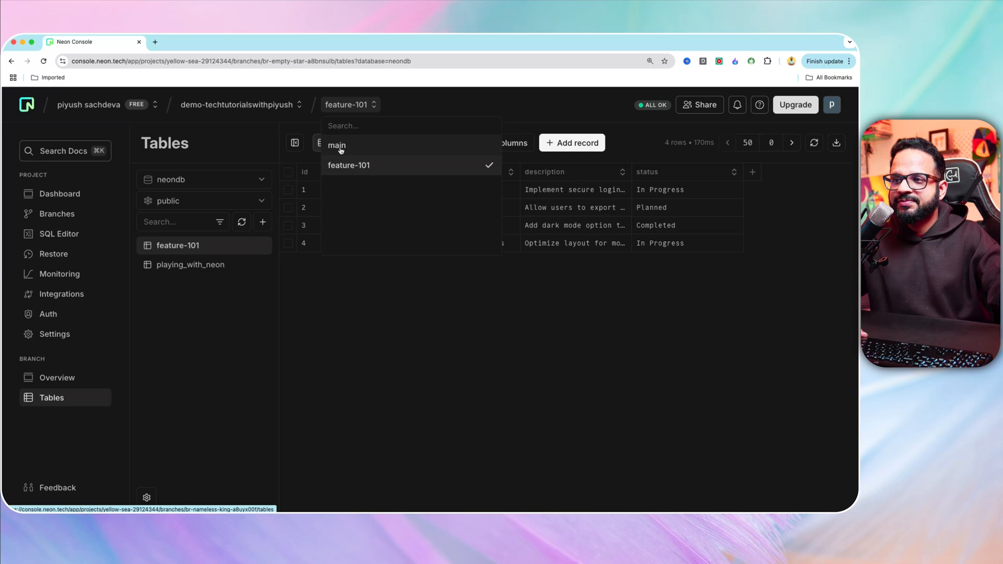
{"action": "left_click", "coordinate": [336, 145]}
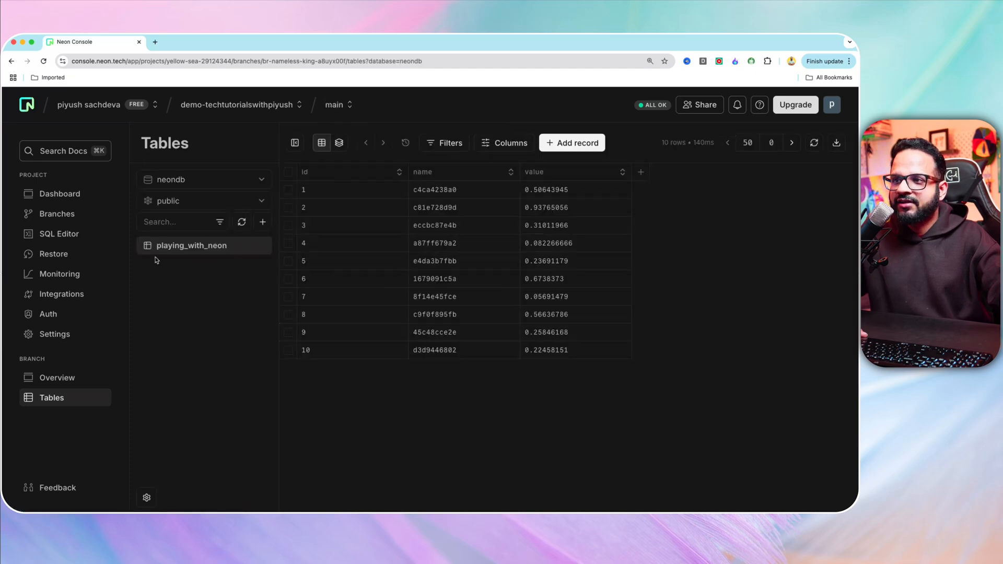
{"action": "mouse_move", "coordinate": [205, 263]}
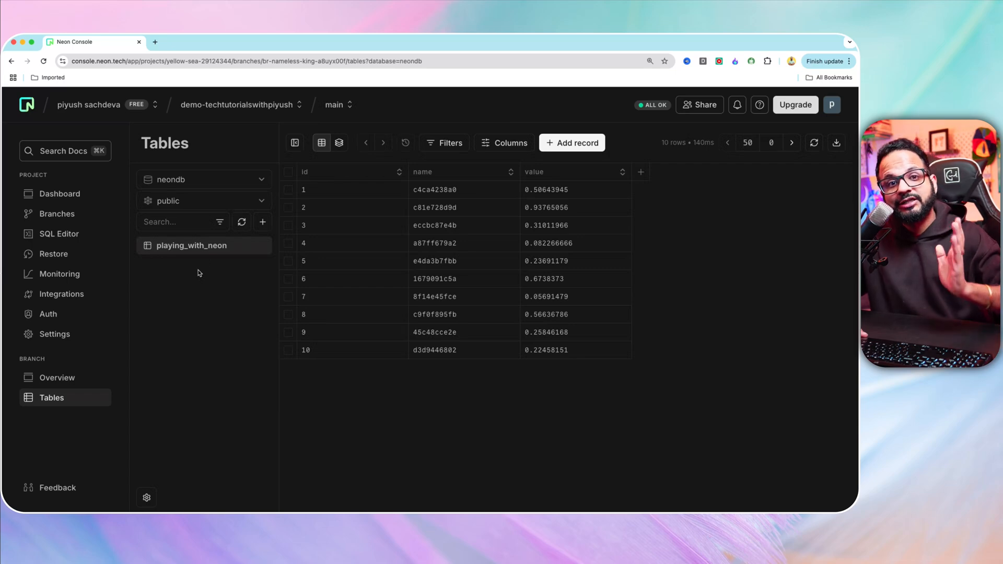
{"action": "mouse_move", "coordinate": [249, 180]}
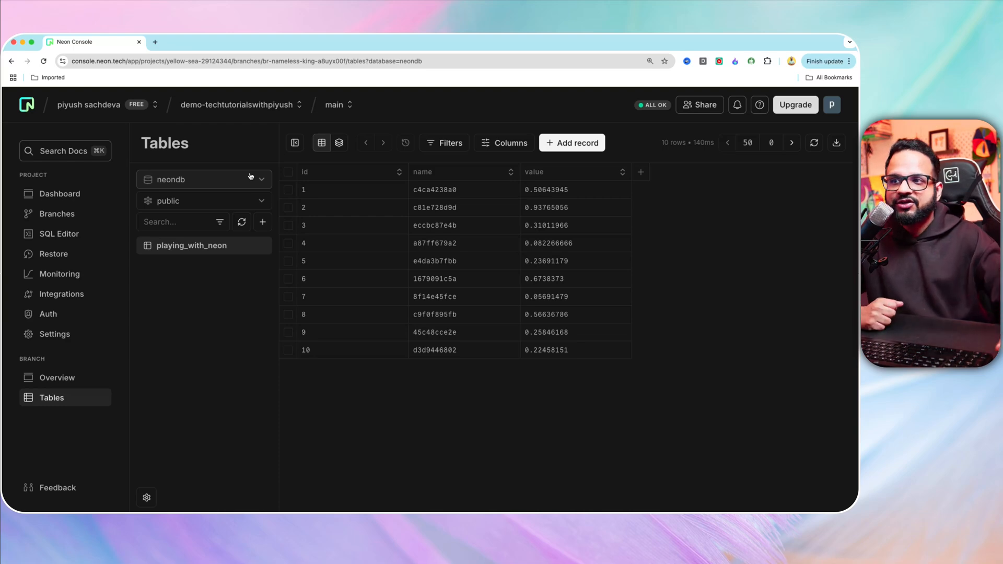
{"action": "left_click", "coordinate": [339, 105]}
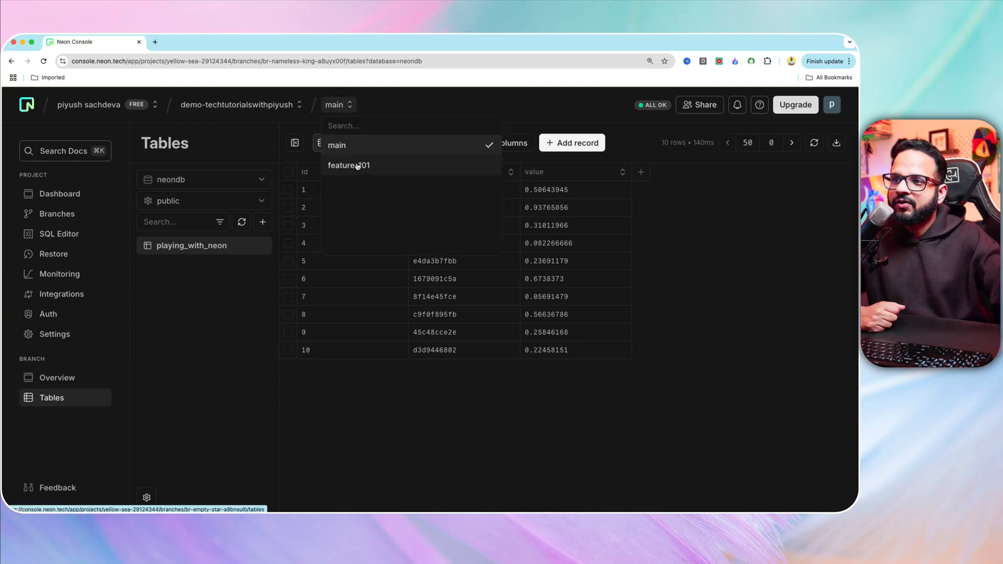
{"action": "left_click", "coordinate": [349, 165]}
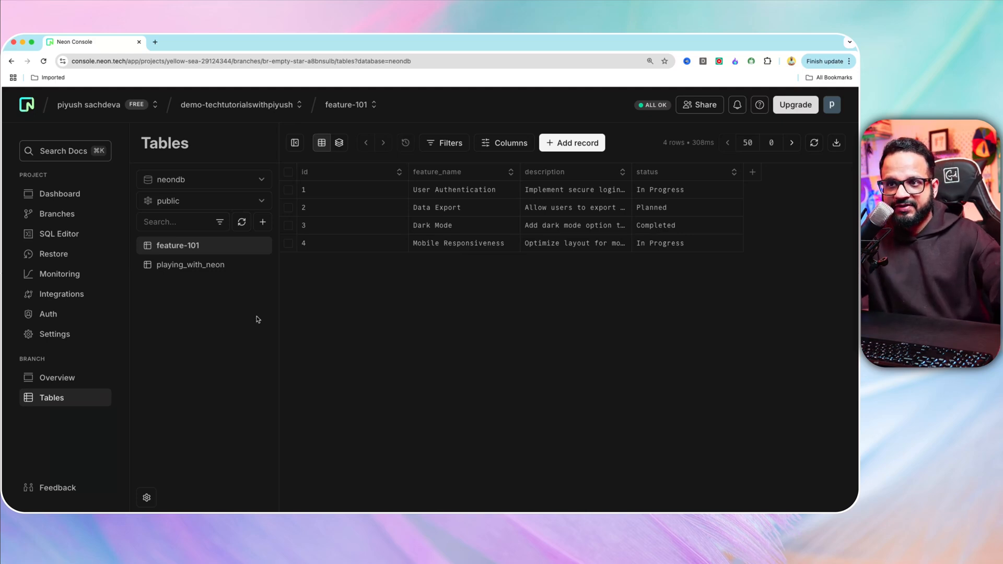
{"action": "mouse_move", "coordinate": [227, 351]}
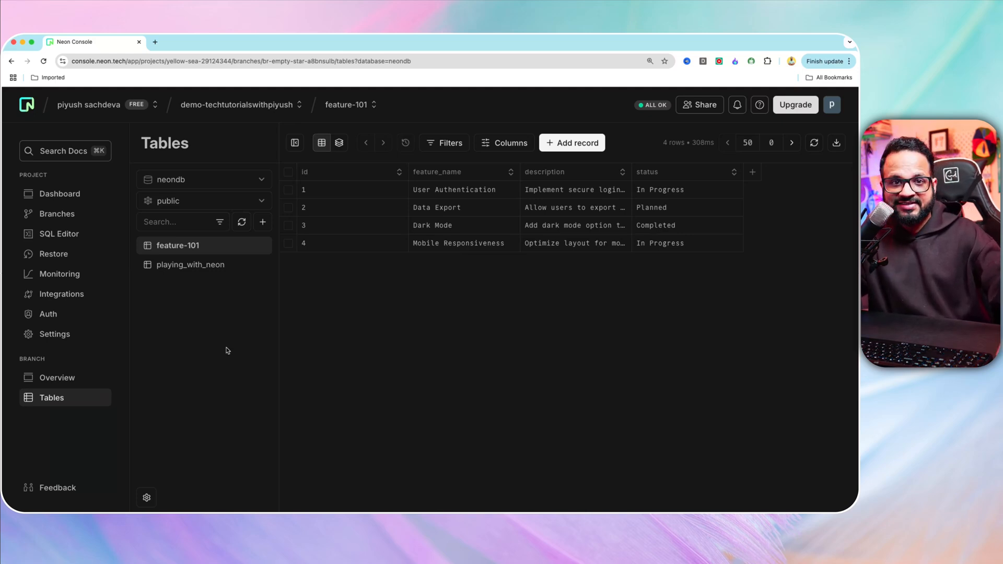
{"action": "mouse_move", "coordinate": [327, 272]}
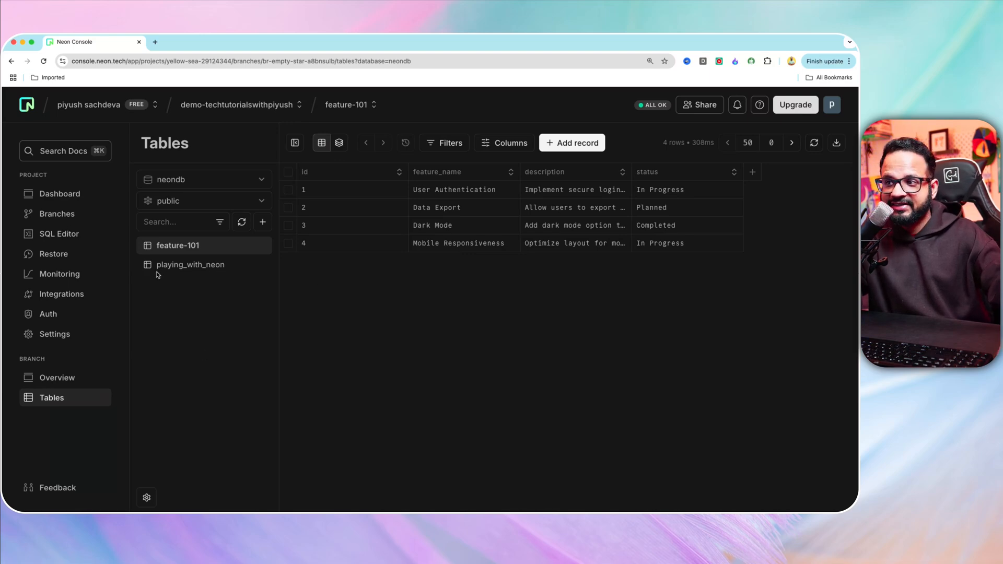
{"action": "mouse_move", "coordinate": [251, 312]}
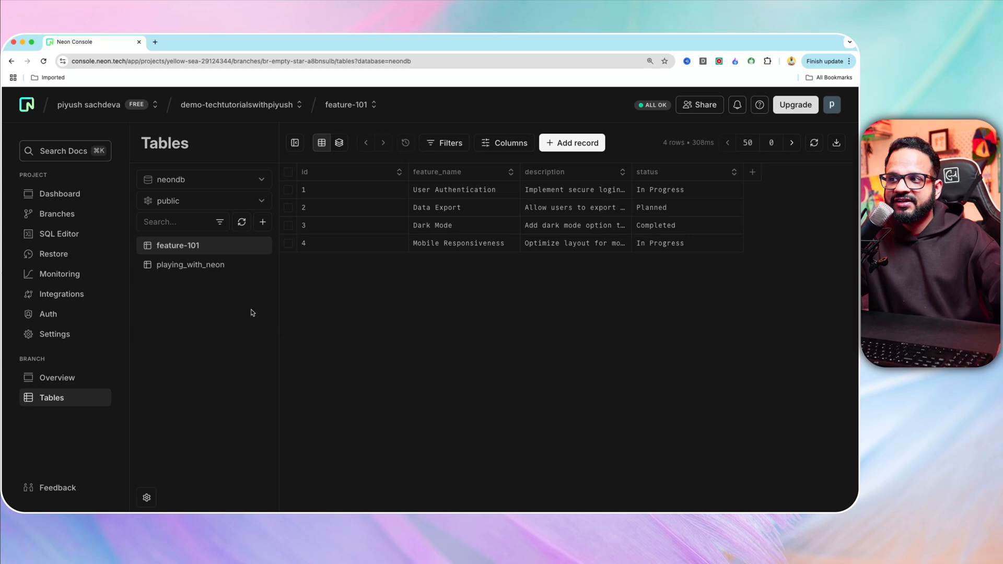
Delete the feature-101 branch from the Branches page's row actions menu
{"action": "left_click", "coordinate": [57, 213]}
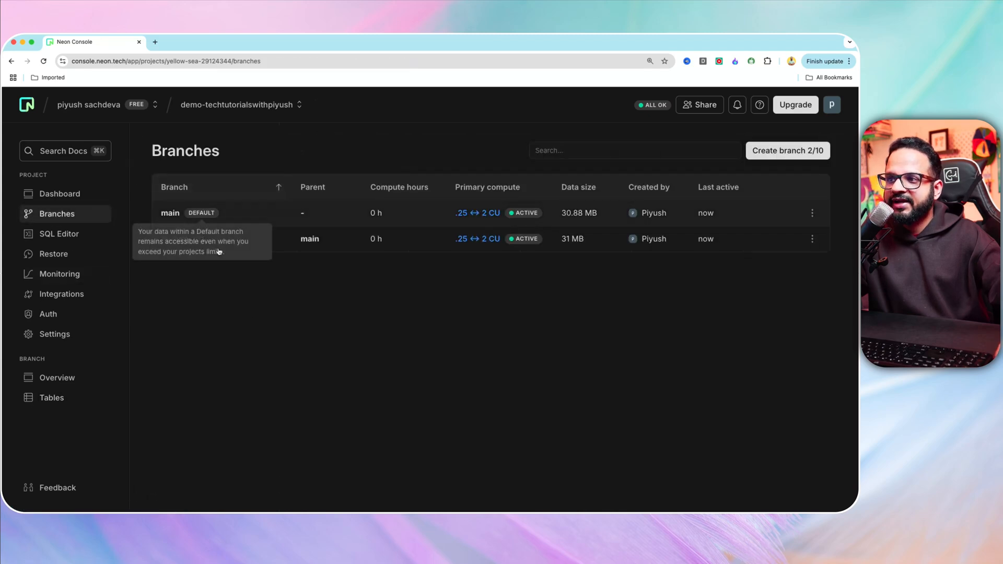
{"action": "left_click", "coordinate": [812, 239]}
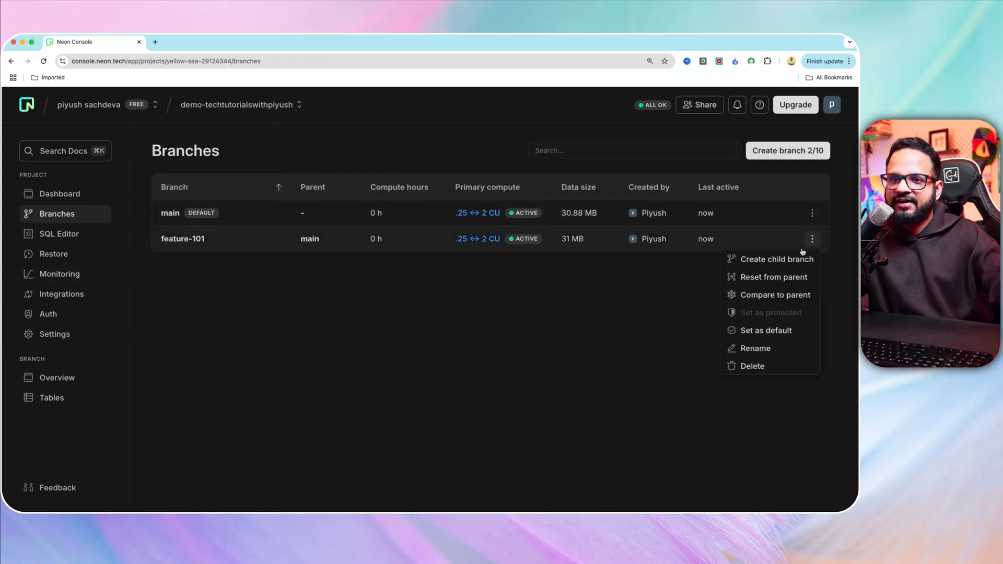
{"action": "mouse_move", "coordinate": [752, 365]}
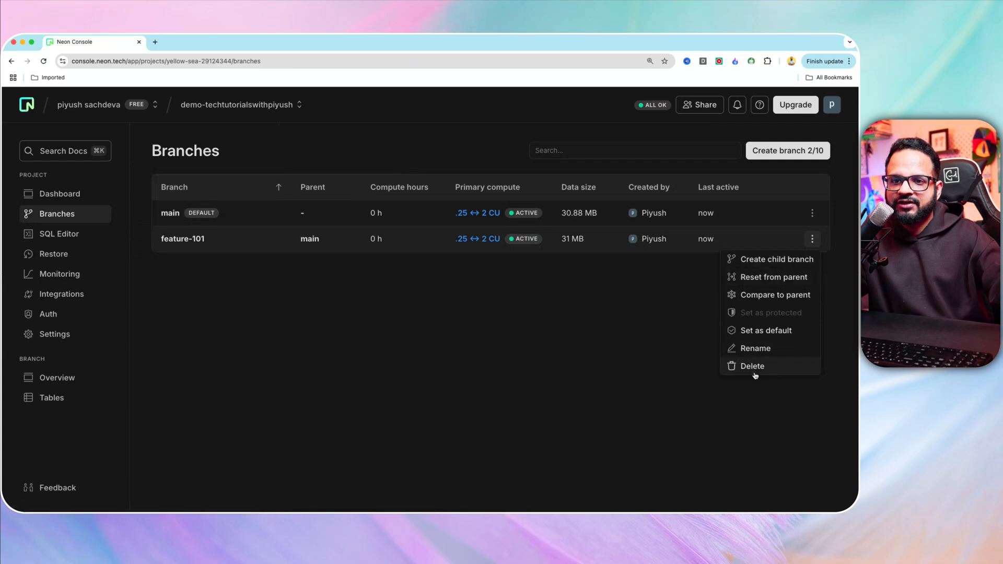
{"action": "left_click", "coordinate": [752, 365]}
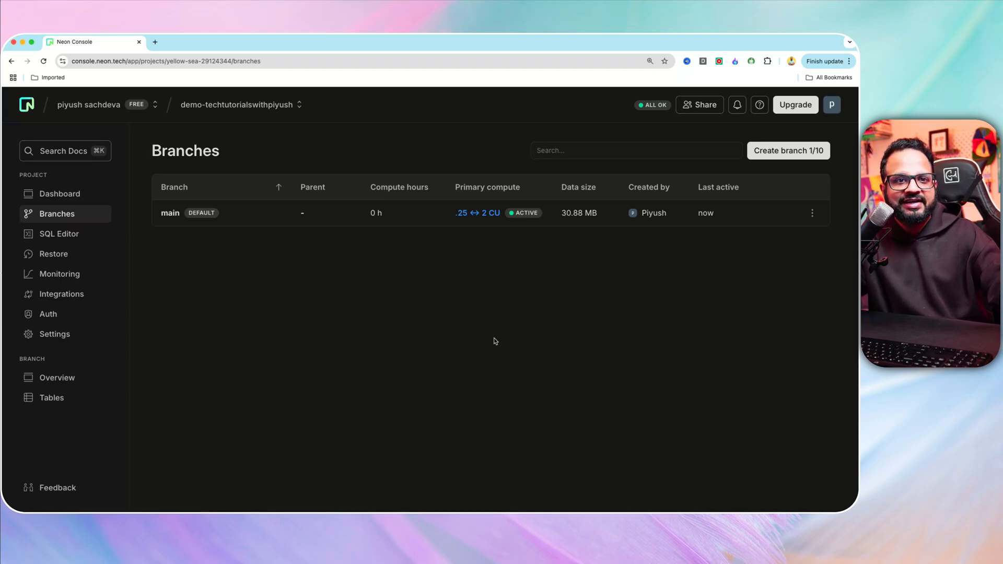
{"action": "mouse_move", "coordinate": [239, 219]}
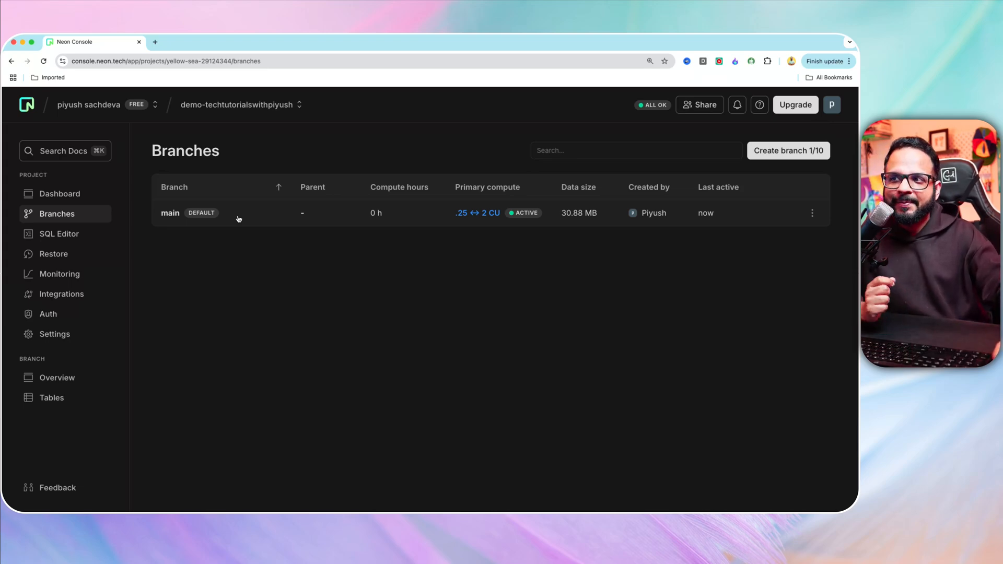
{"action": "mouse_move", "coordinate": [271, 255]}
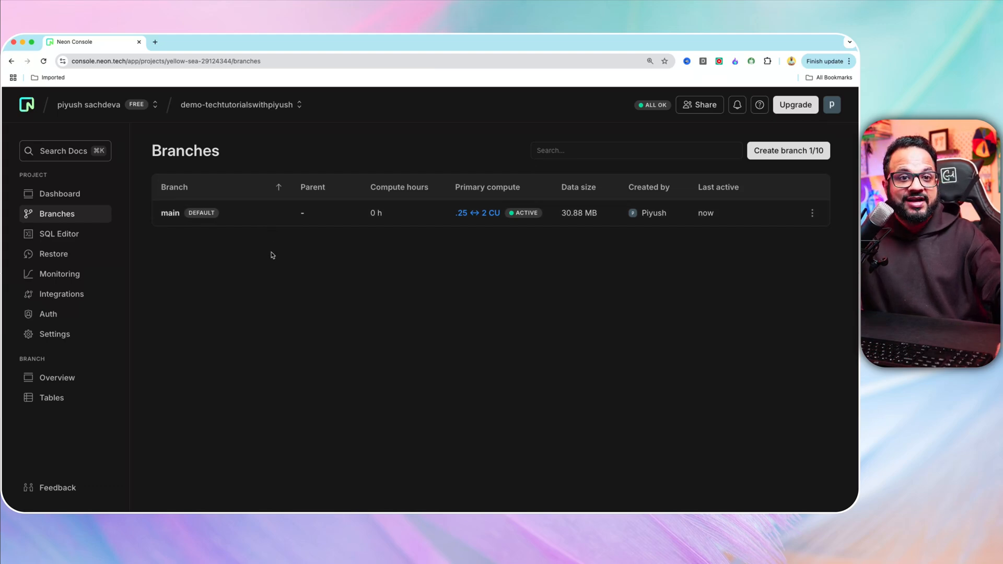
{"action": "mouse_move", "coordinate": [267, 282]}
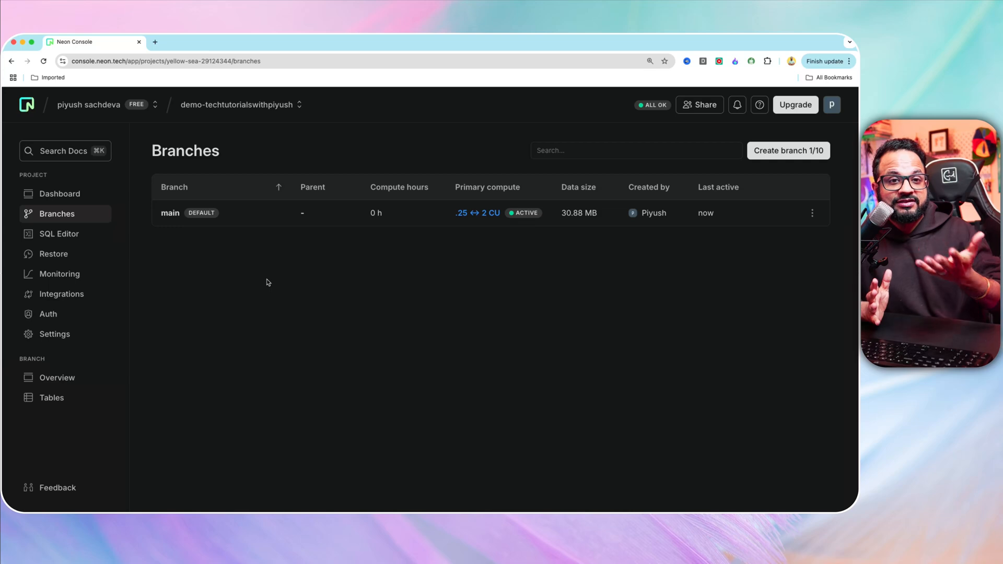